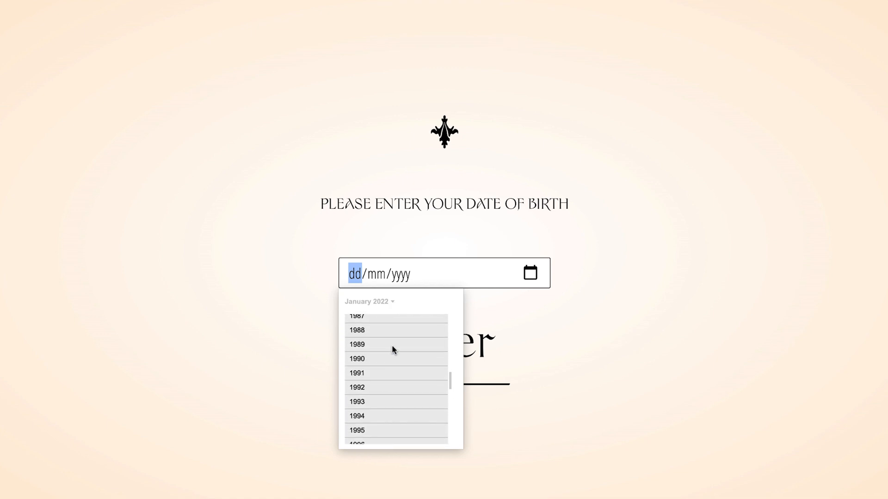
Enter 11 July 1989 as the birth date and submit it to pass the age gate.
{"action": "left_click", "coordinate": [357, 344]}
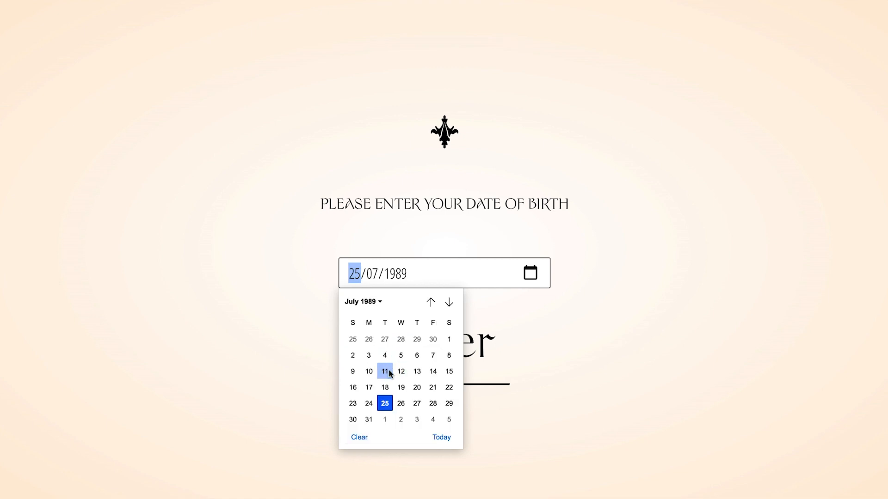
{"action": "left_click", "coordinate": [385, 372]}
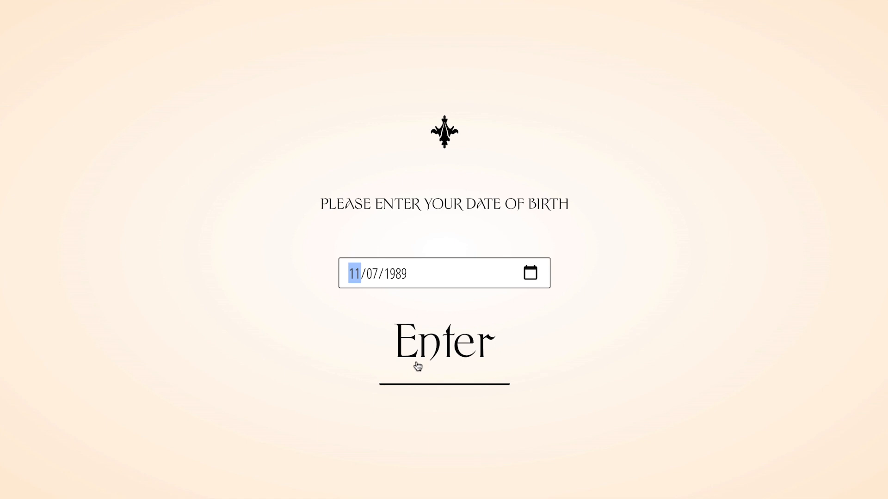
{"action": "left_click", "coordinate": [444, 342]}
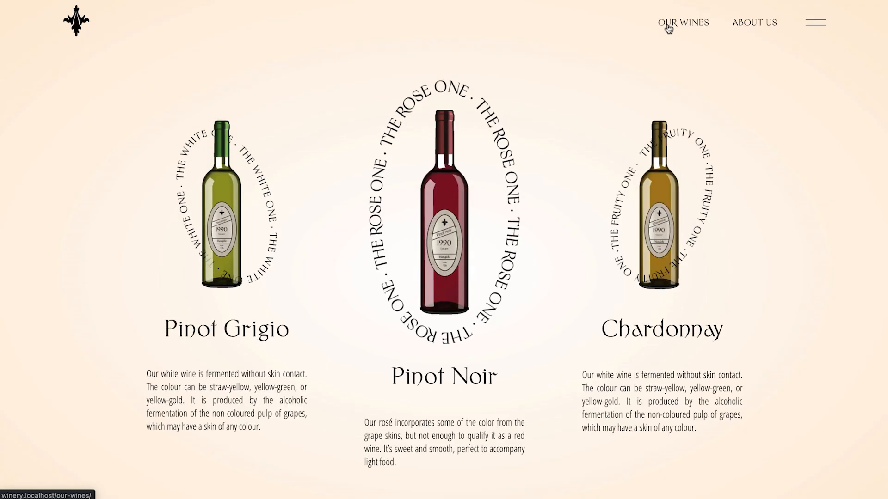
{"action": "mouse_move", "coordinate": [597, 100]}
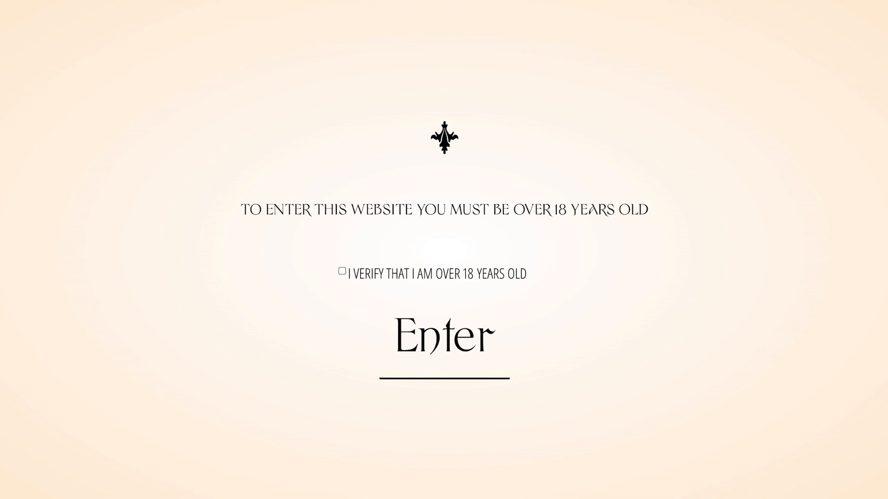
{"action": "mouse_move", "coordinate": [537, 247]}
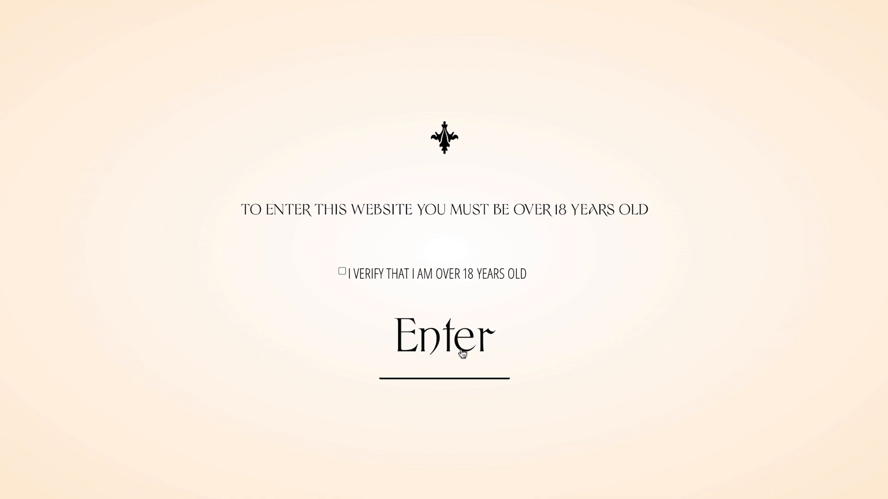
Try entering without ticking the over-18 checkbox, then with the birth-date field empty.
{"action": "left_click", "coordinate": [445, 334]}
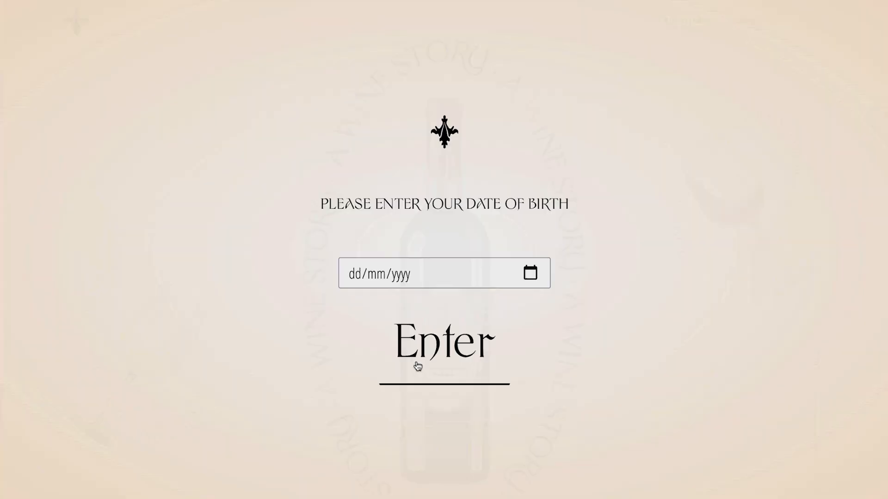
{"action": "left_click", "coordinate": [443, 342]}
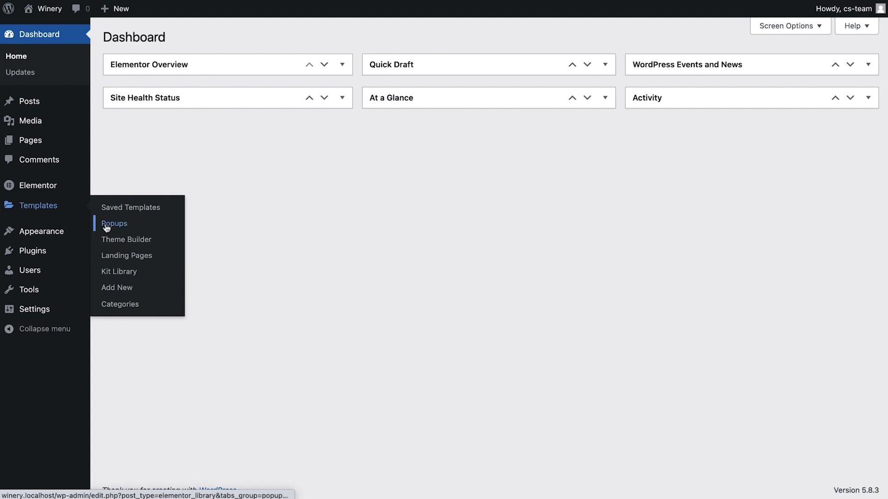
From Templates > Popups, create a new popup template named Entry Denied.
{"action": "left_click", "coordinate": [113, 223]}
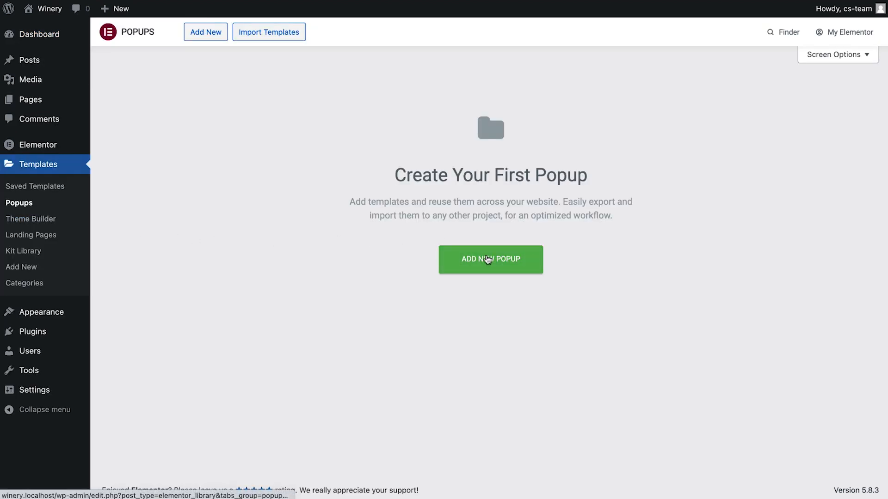
{"action": "left_click", "coordinate": [490, 259]}
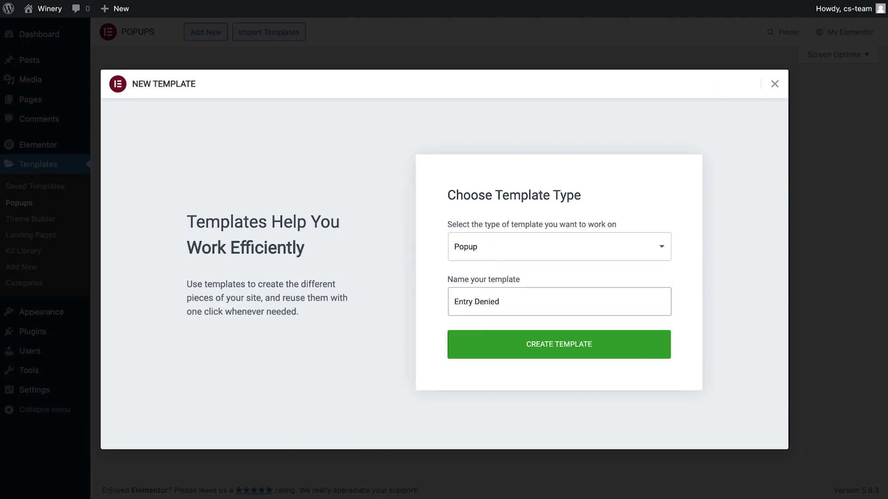
{"action": "left_click", "coordinate": [558, 344]}
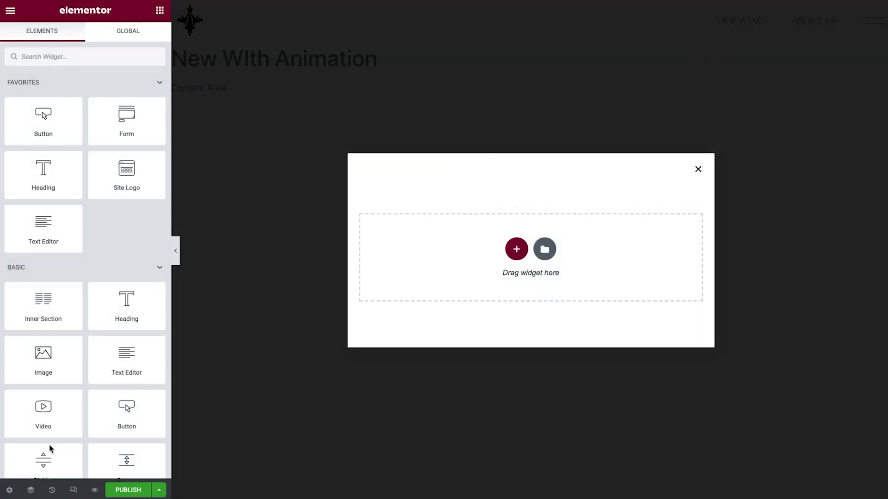
In Popup Settings, set height to Fit To Screen and hide the close button.
{"action": "left_click", "coordinate": [9, 490]}
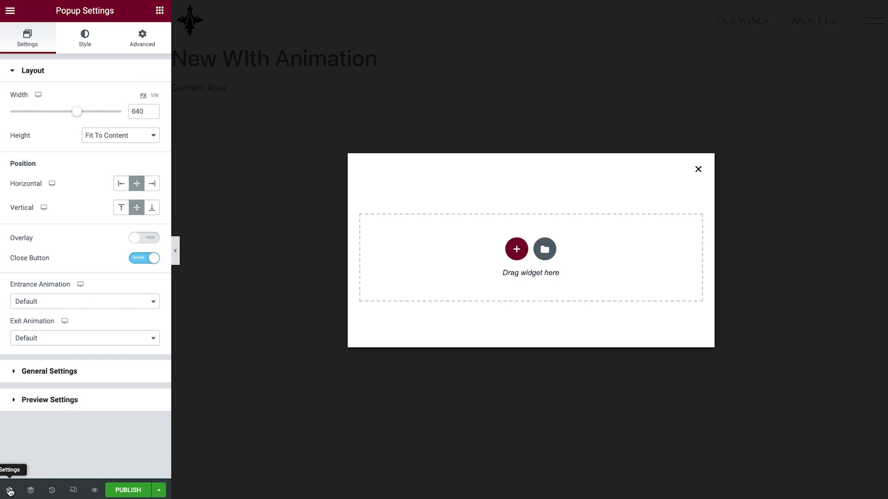
{"action": "mouse_move", "coordinate": [149, 138]}
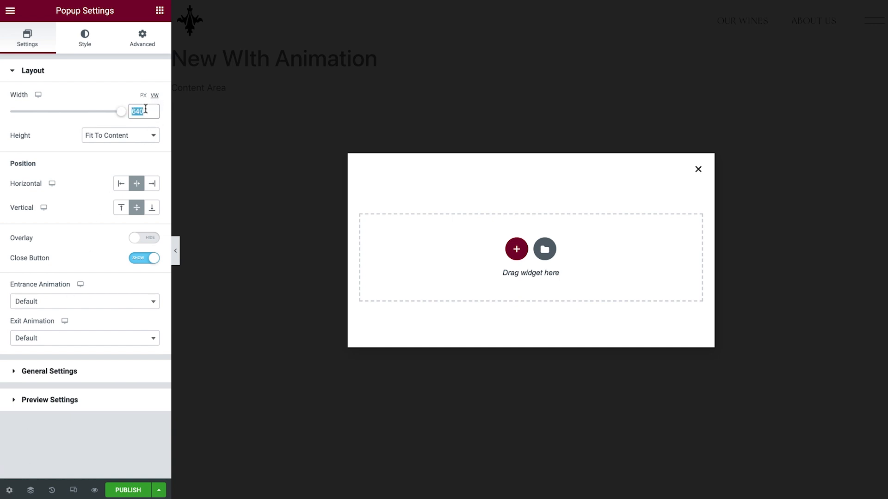
{"action": "left_click", "coordinate": [119, 135]}
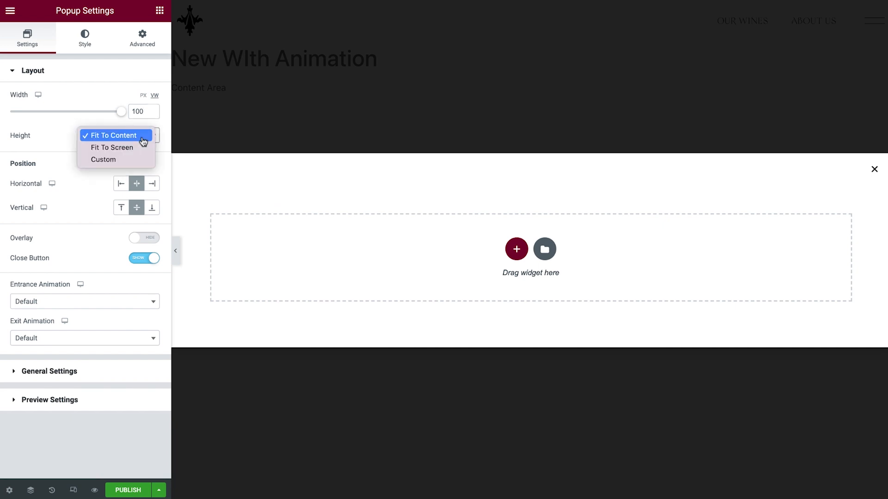
{"action": "left_click", "coordinate": [112, 147]}
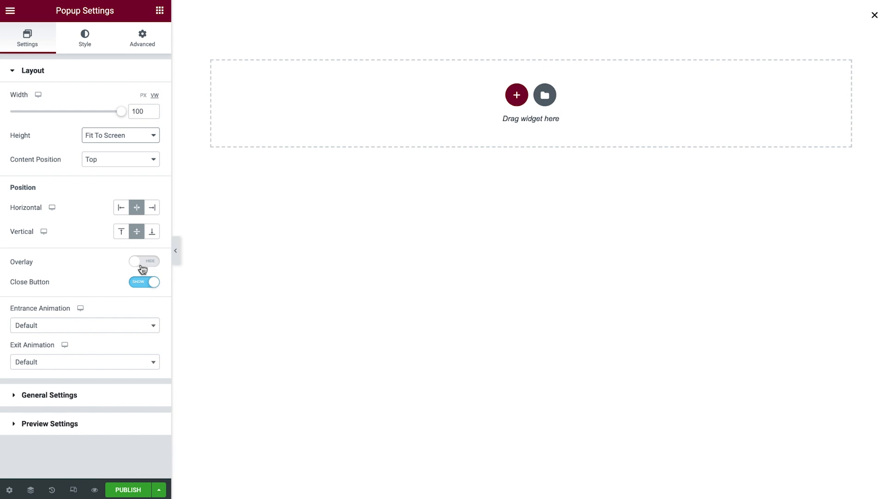
{"action": "left_click", "coordinate": [144, 282]}
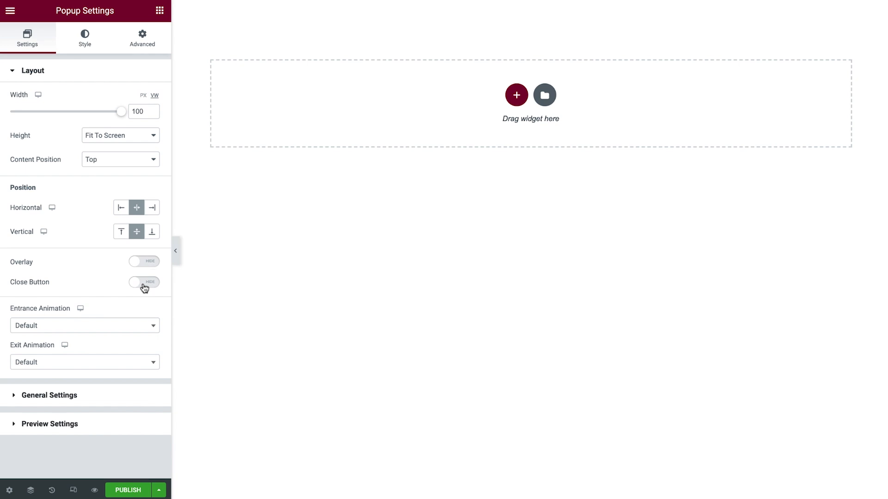
Set the entrance animation to Fade In and the exit animation to Fade Out.
{"action": "left_click", "coordinate": [85, 325]}
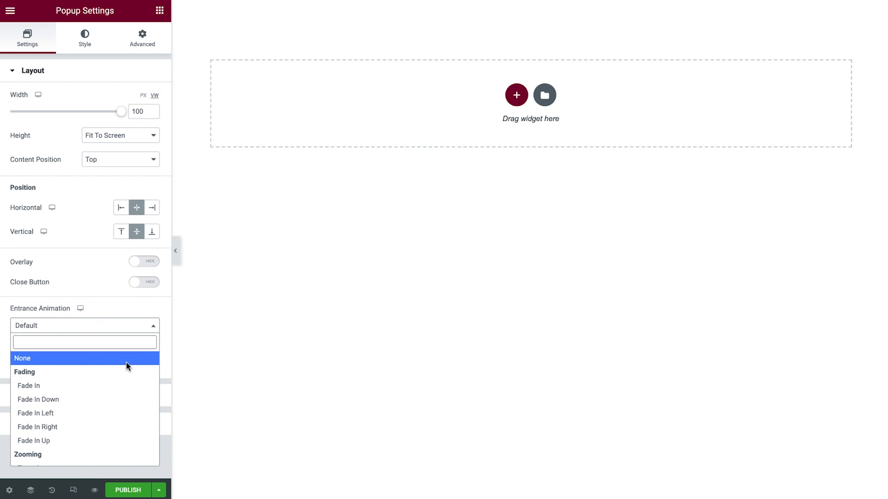
{"action": "left_click", "coordinate": [29, 386]}
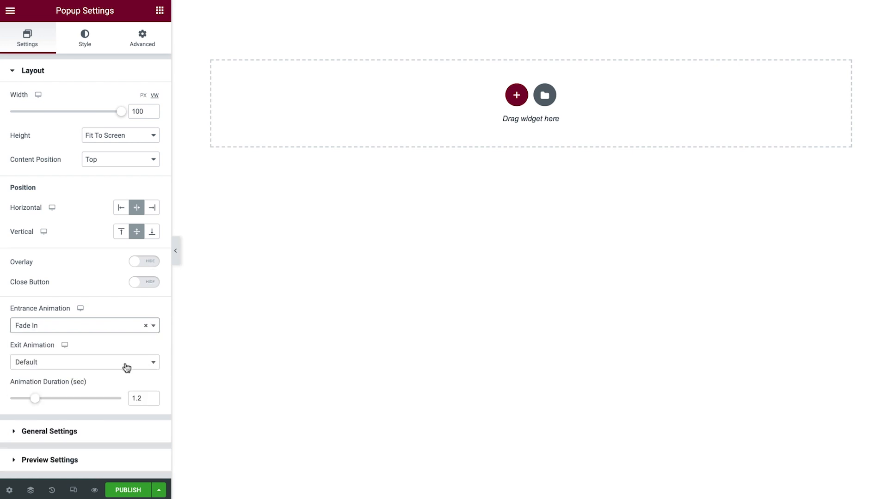
{"action": "left_click", "coordinate": [80, 362]}
{"action": "type", "text": "0.7"}
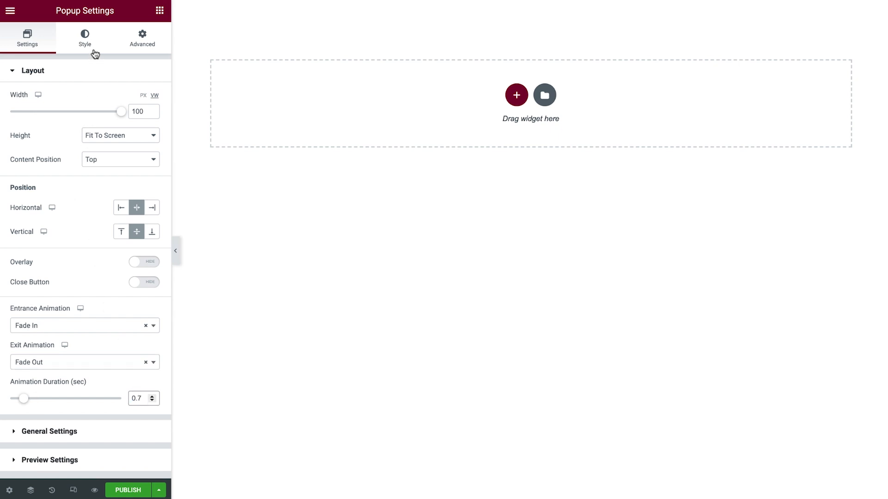
Give the popup a radial gradient background from white to pale peach.
{"action": "left_click", "coordinate": [85, 37]}
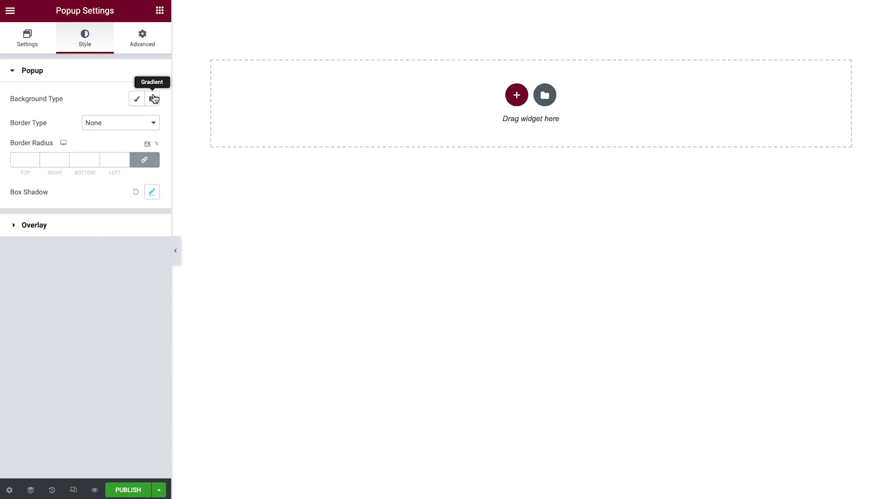
{"action": "left_click", "coordinate": [151, 99]}
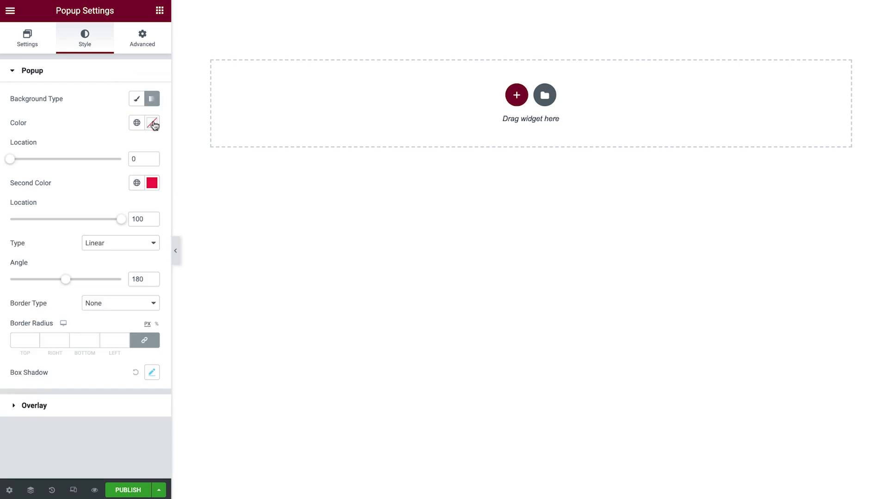
{"action": "left_click", "coordinate": [151, 123]}
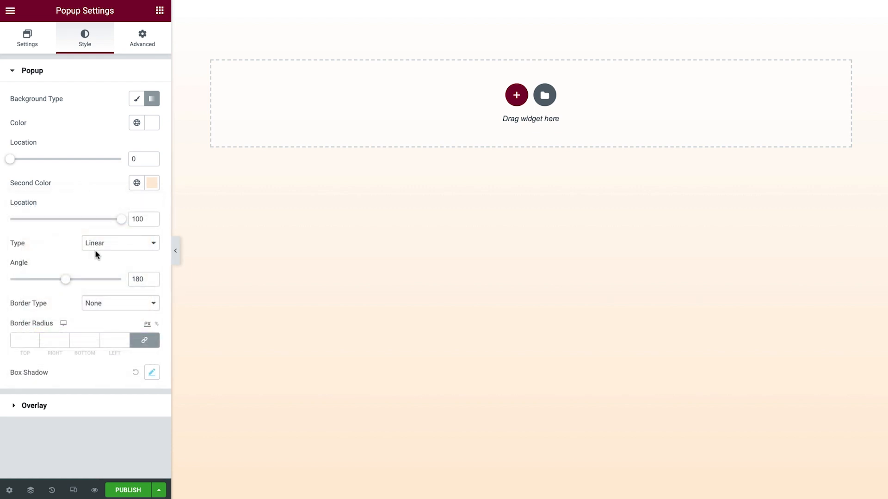
{"action": "left_click", "coordinate": [121, 244]}
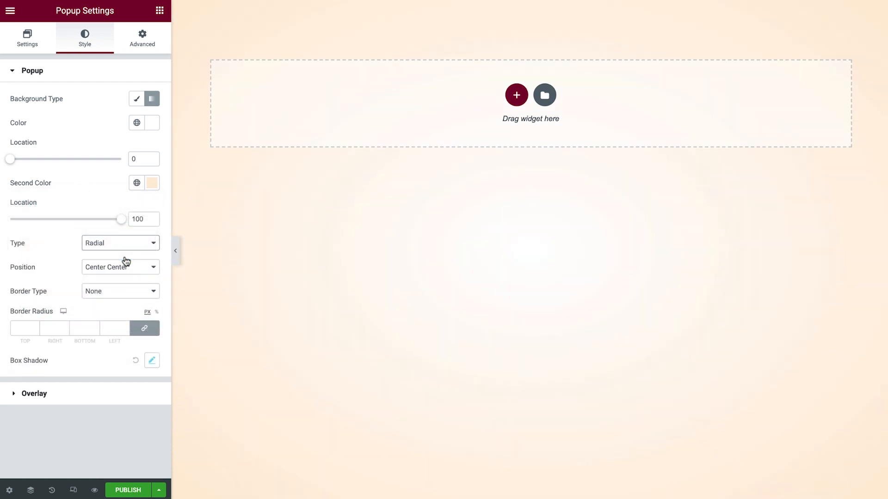
{"action": "left_click", "coordinate": [143, 37]}
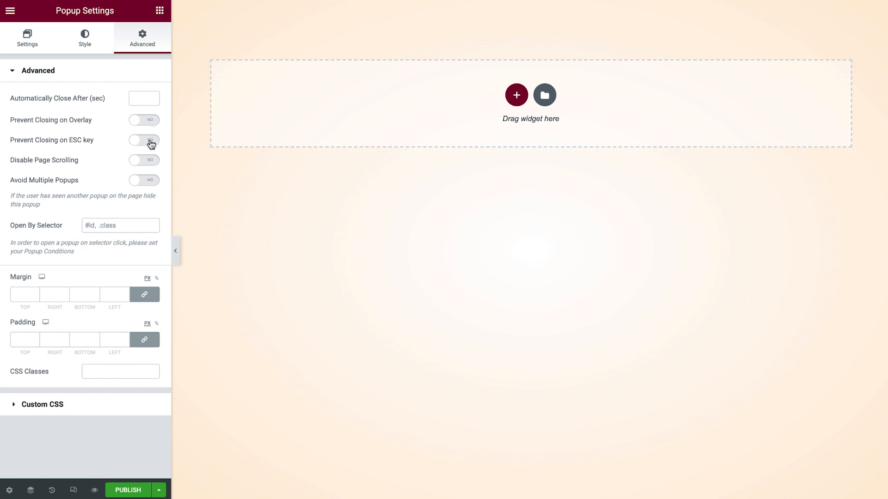
Enable Prevent Closing on ESC key and Disable Page Scrolling.
{"action": "left_click", "coordinate": [144, 140]}
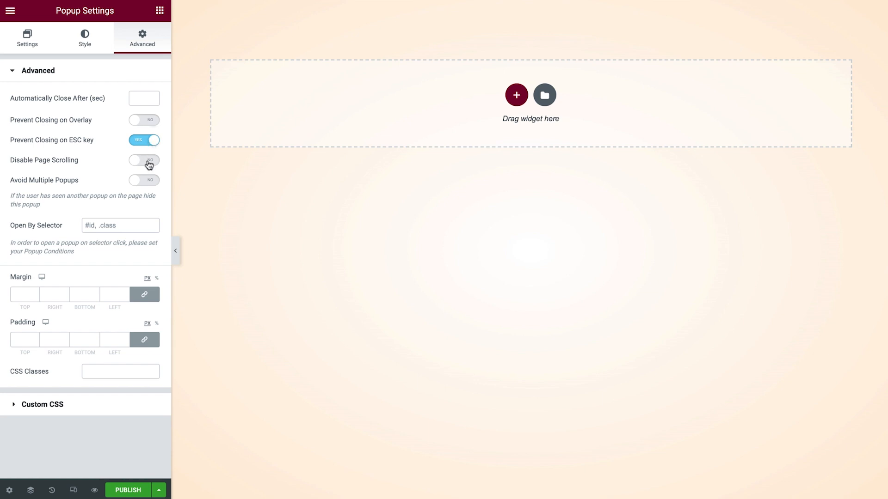
{"action": "left_click", "coordinate": [145, 160]}
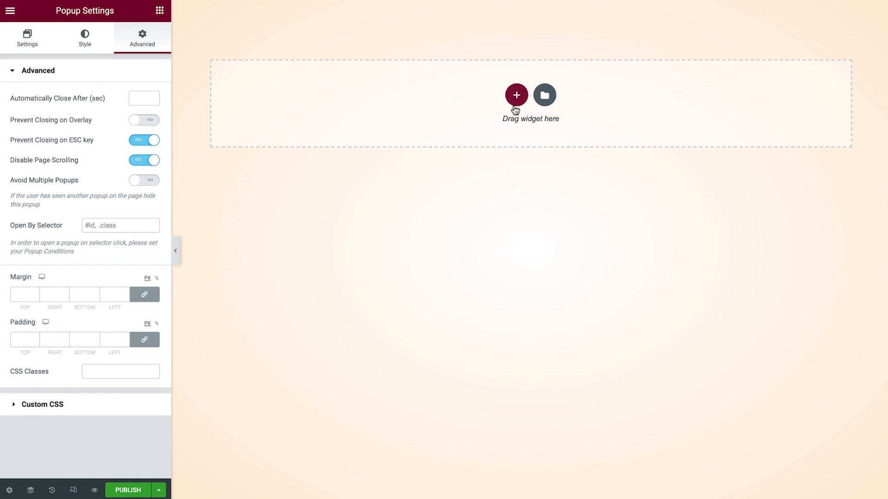
Add a single-column section and set its height to fit the screen.
{"action": "left_click", "coordinate": [516, 95]}
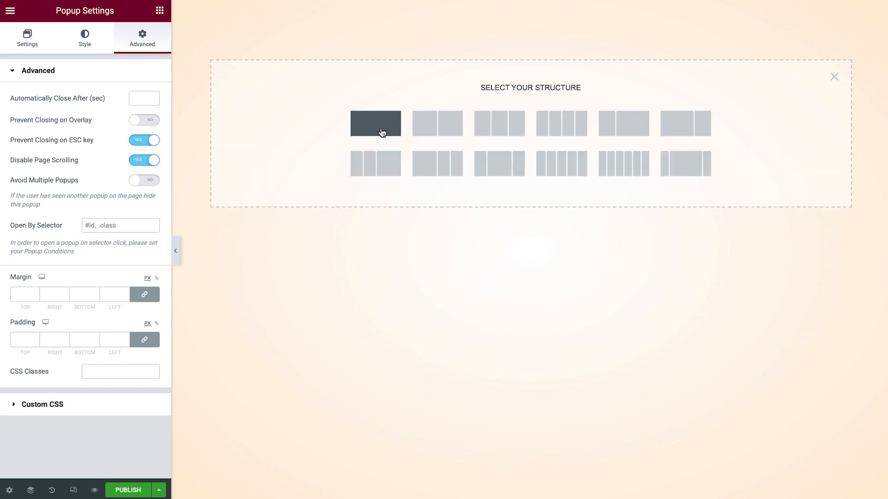
{"action": "left_click", "coordinate": [375, 123]}
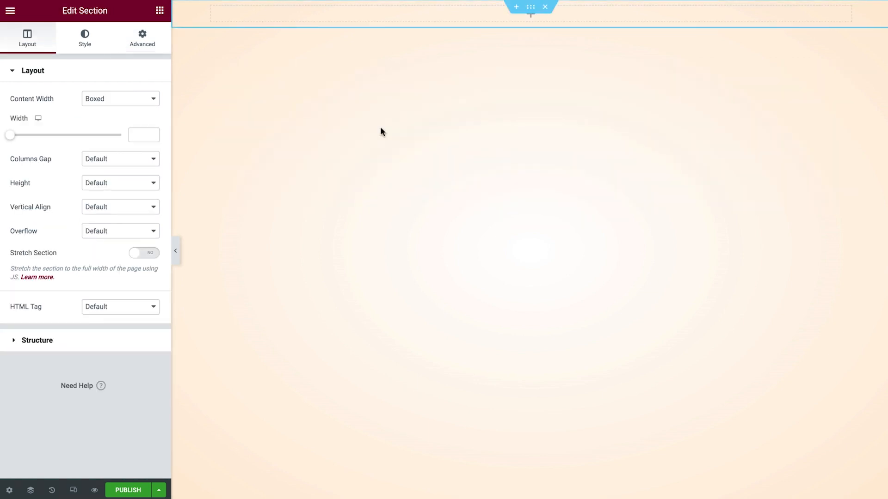
{"action": "left_click", "coordinate": [120, 182]}
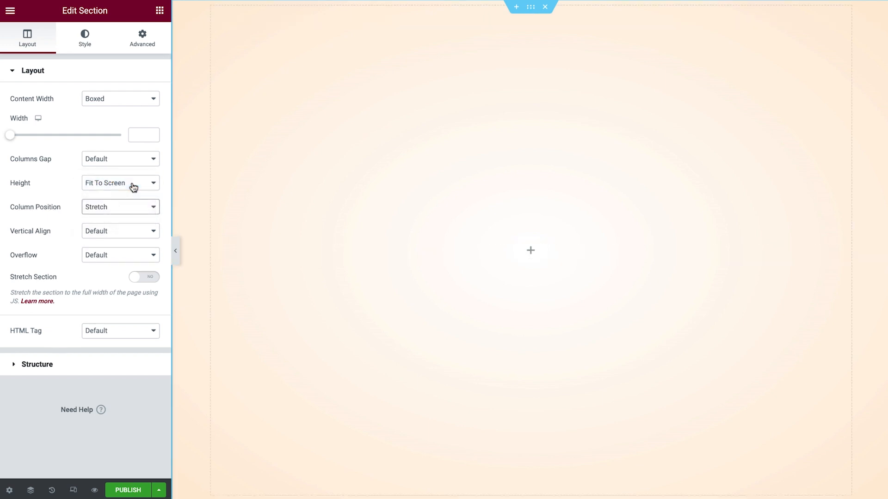
Set the column's vertical alignment to Middle and choose its horizontal alignment.
{"action": "left_click", "coordinate": [211, 9]}
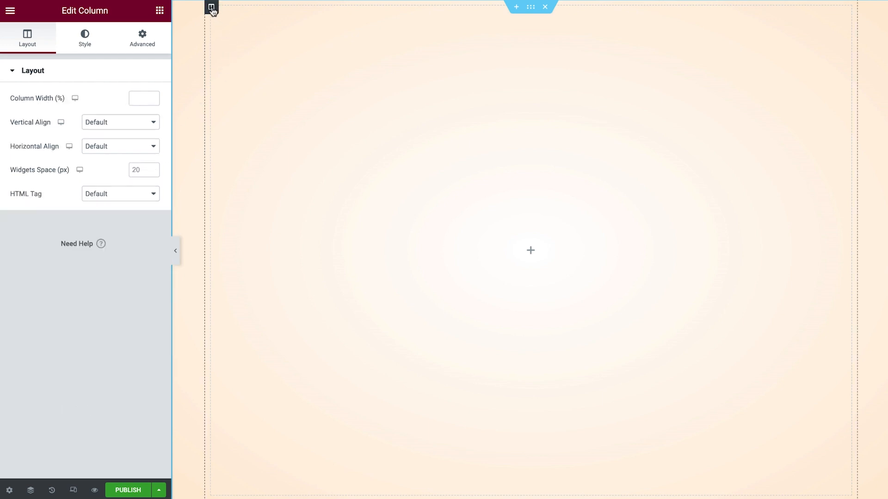
{"action": "left_click", "coordinate": [119, 122]}
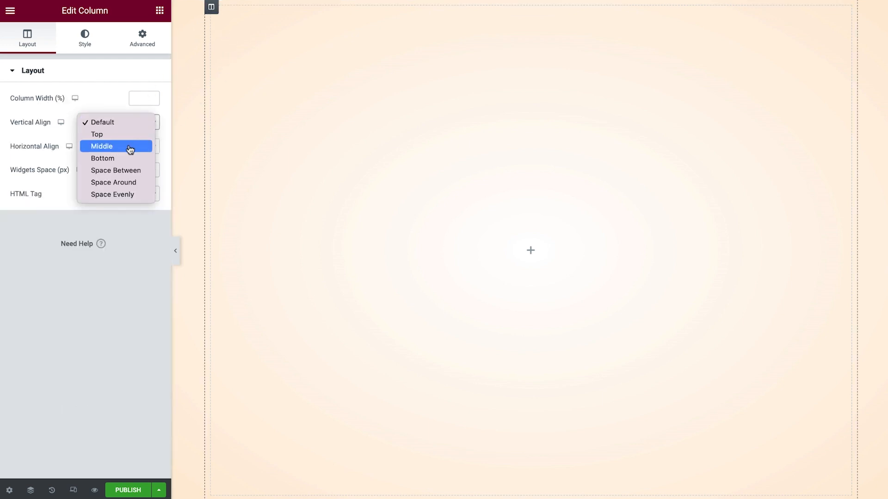
{"action": "left_click", "coordinate": [102, 147]}
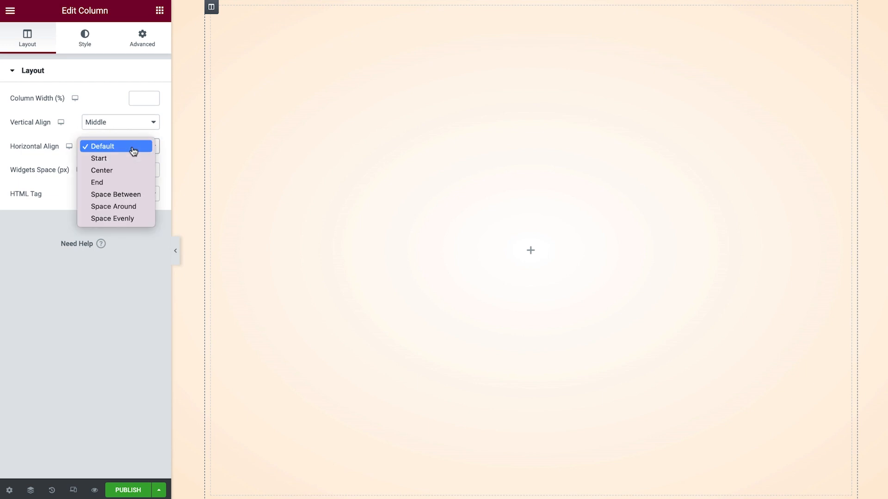
{"action": "left_click", "coordinate": [102, 171]}
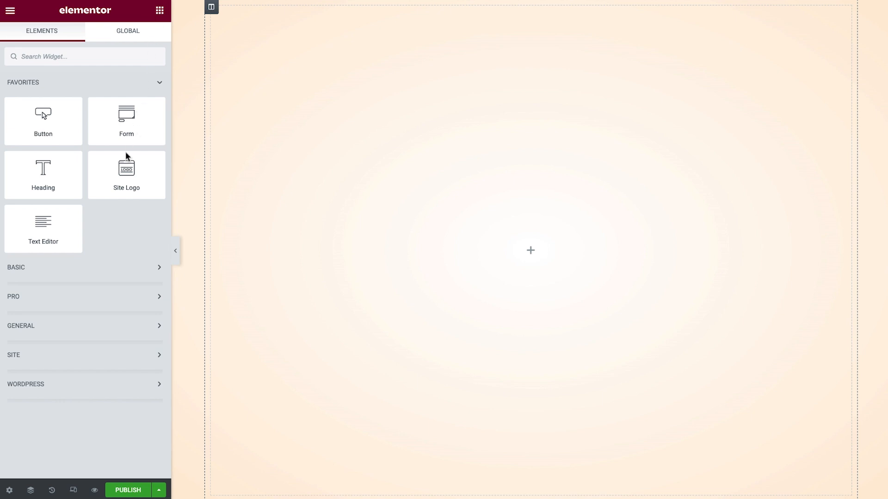
Add a centred heading reading COME BACK AGAIN beneath the emblem.
{"action": "left_click_drag", "start_coordinate": [127, 170], "coordinate": [531, 251]}
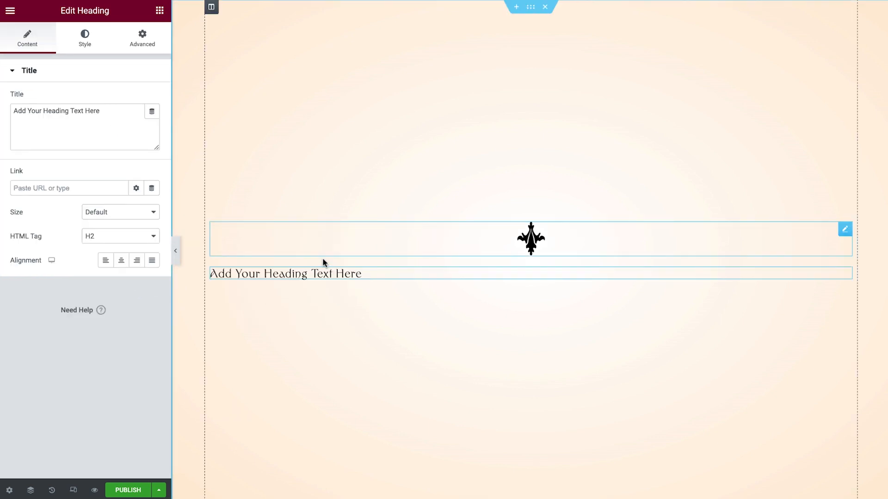
{"action": "type", "text": "COME B"}
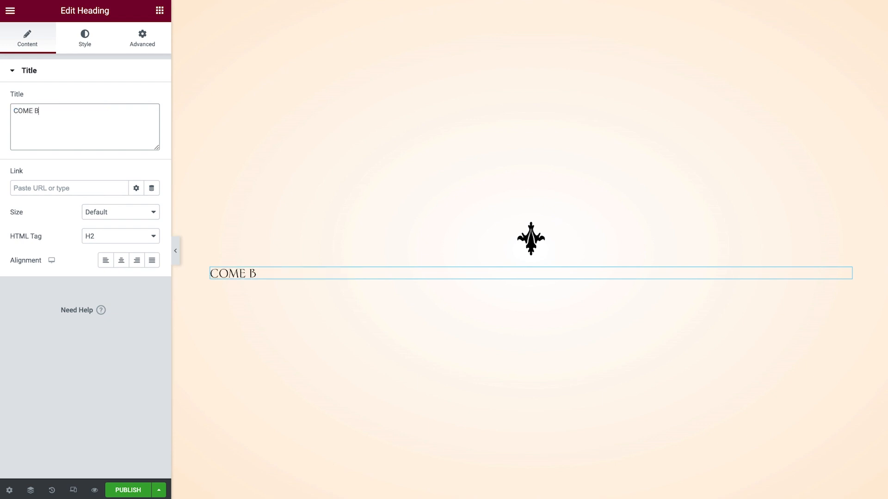
{"action": "type", "text": "ACK AGAIN"}
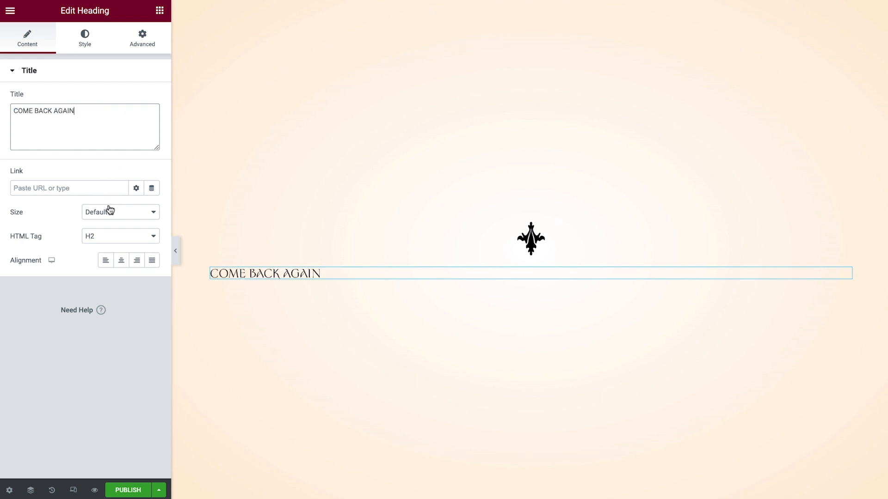
{"action": "left_click", "coordinate": [121, 261]}
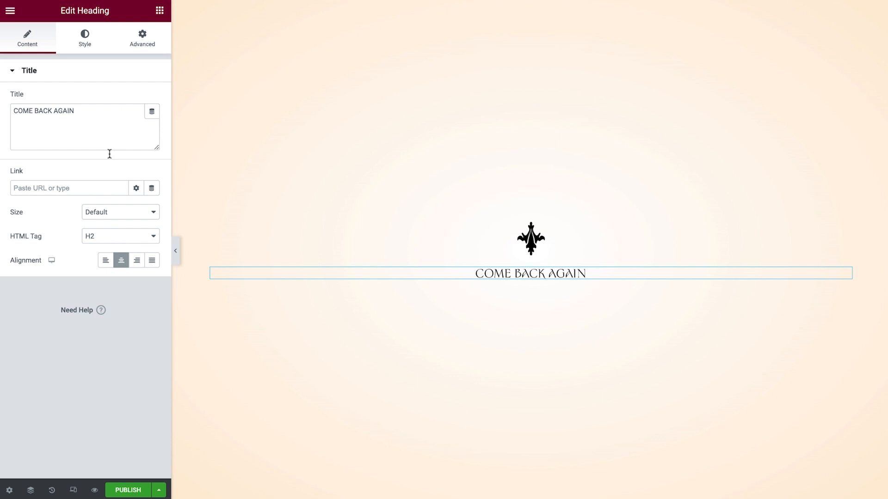
Give the heading line-height 57 and an unlinked top margin of 60.
{"action": "left_click", "coordinate": [85, 38]}
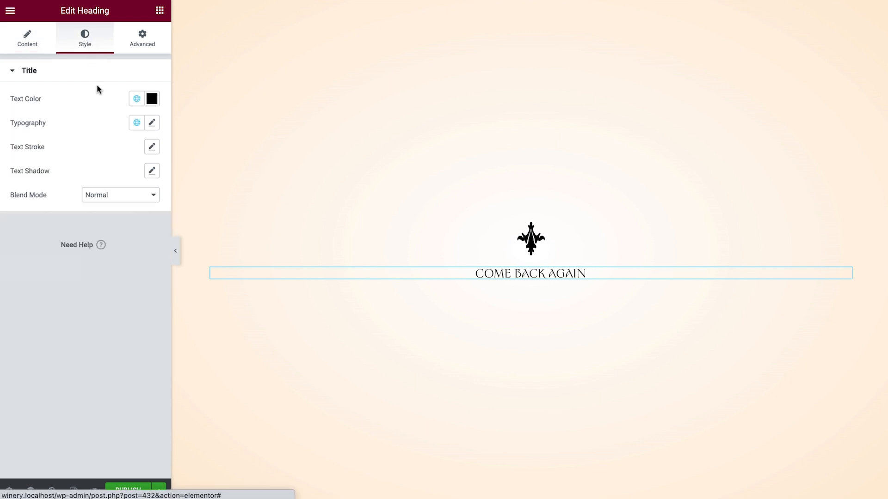
{"action": "left_click", "coordinate": [151, 123]}
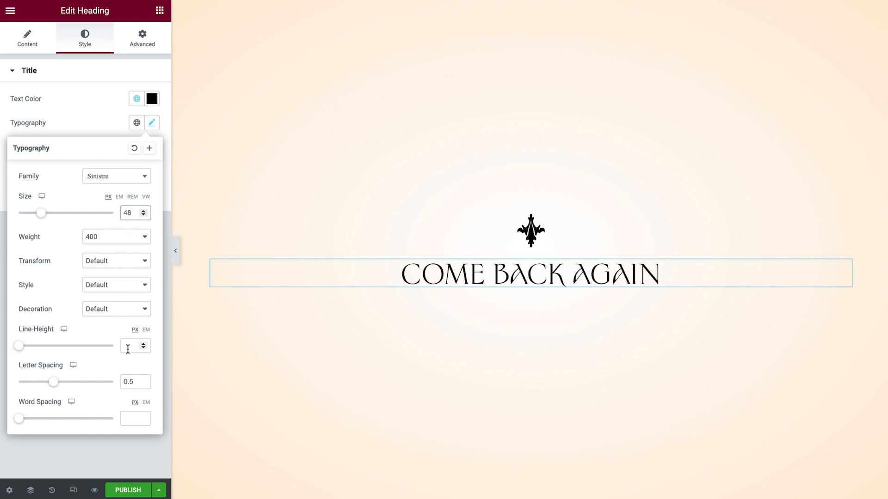
{"action": "type", "text": "57"}
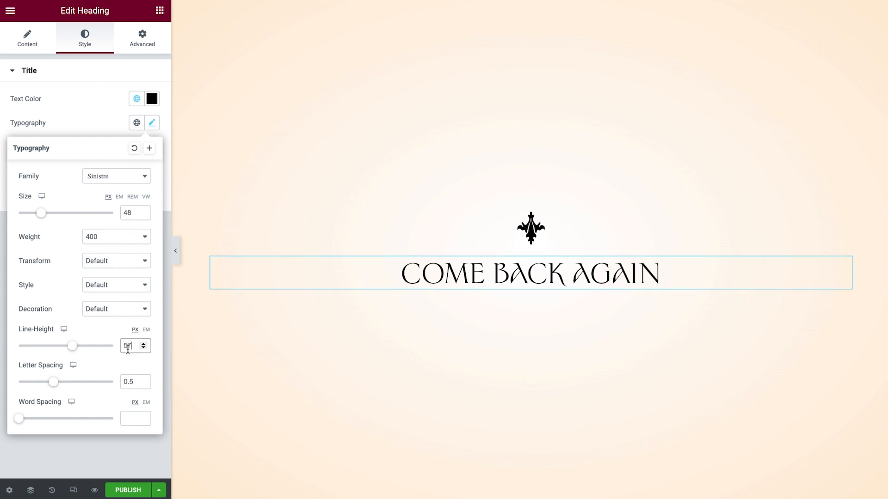
{"action": "left_click", "coordinate": [143, 38]}
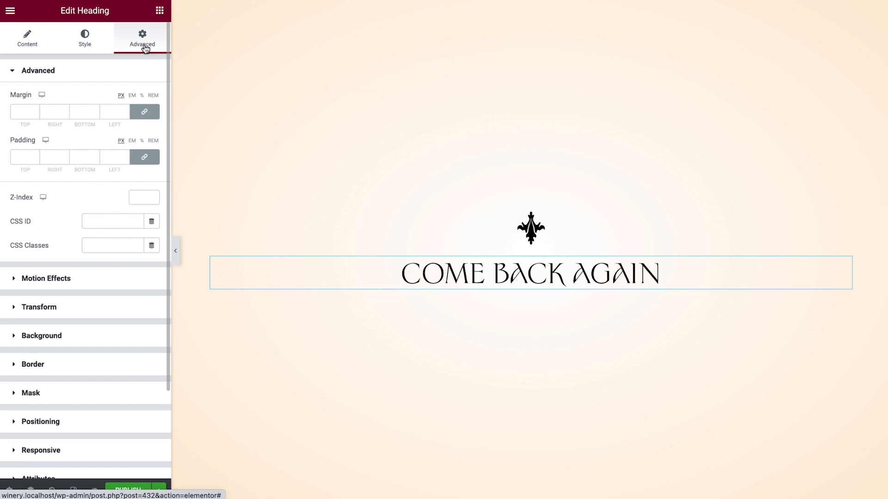
{"action": "left_click", "coordinate": [24, 112]}
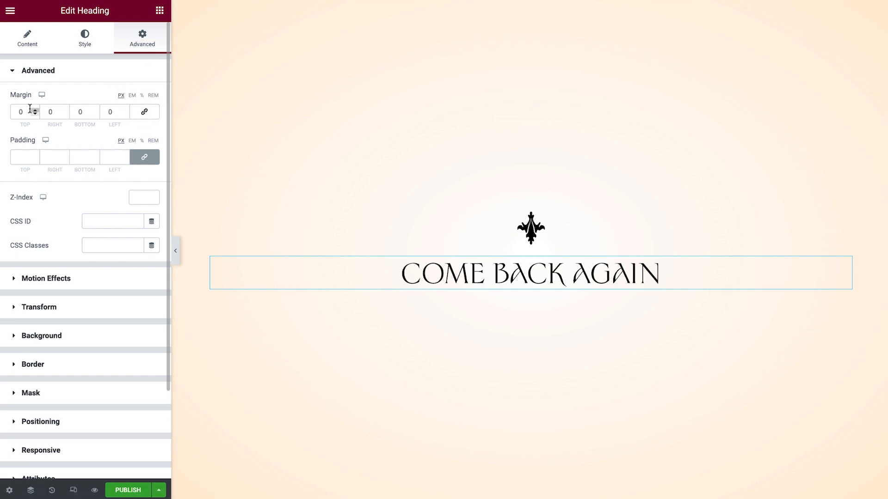
{"action": "type", "text": "60"}
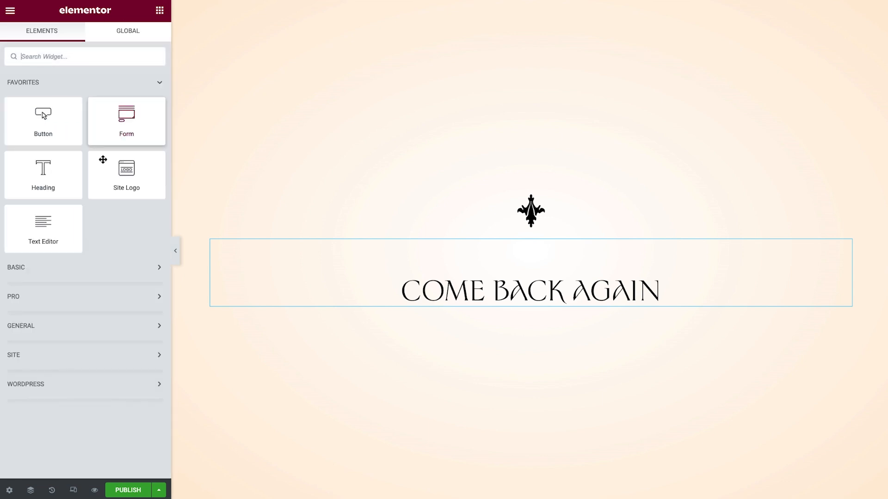
Add a text block reading YOU MUST BE OVER 18 TO PREVIEW OUR WEBSITE under the heading.
{"action": "left_click_drag", "start_coordinate": [43, 229], "coordinate": [290, 299]}
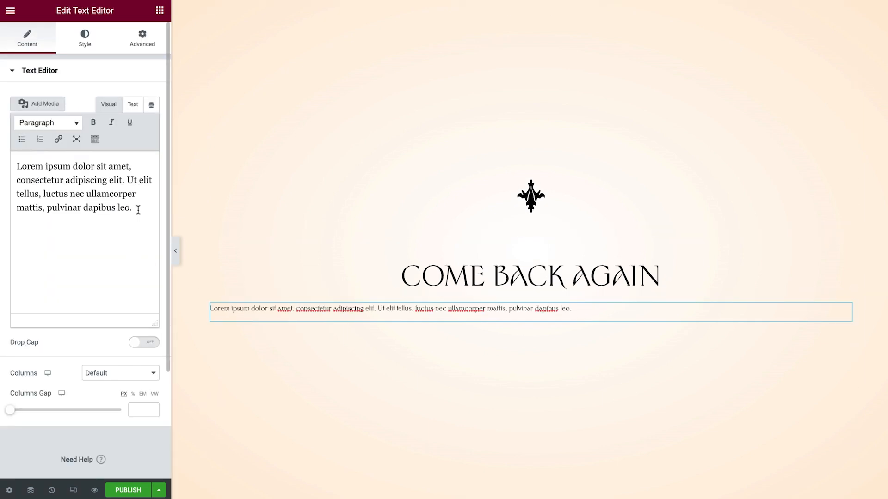
{"action": "type", "text": "YOU MUST BE OVER 18 TO PREVIEW OUR WEBSITE"}
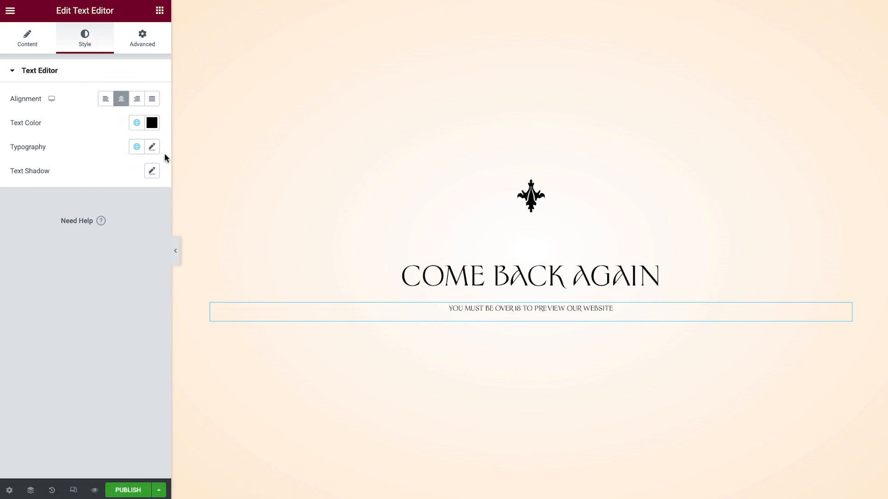
Set the text to size 25 / line-height 30 with 60px margins above and below.
{"action": "left_click", "coordinate": [151, 147]}
{"action": "type", "text": "30"}
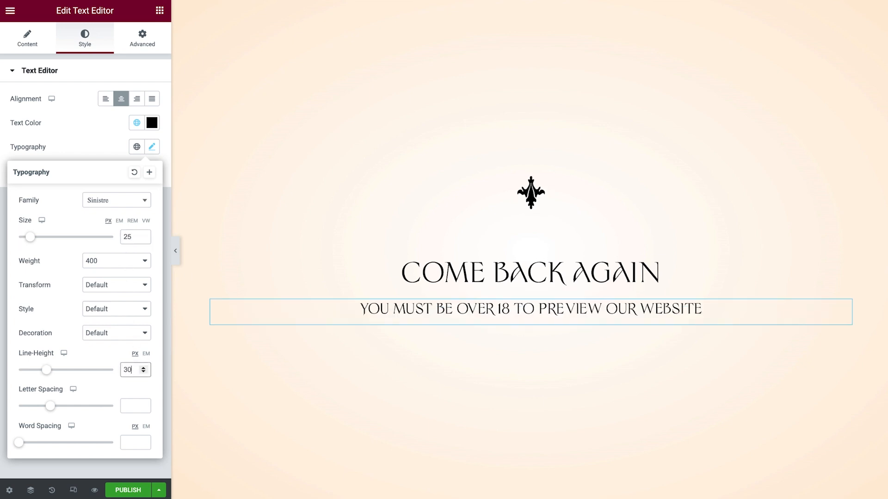
{"action": "left_click", "coordinate": [143, 38]}
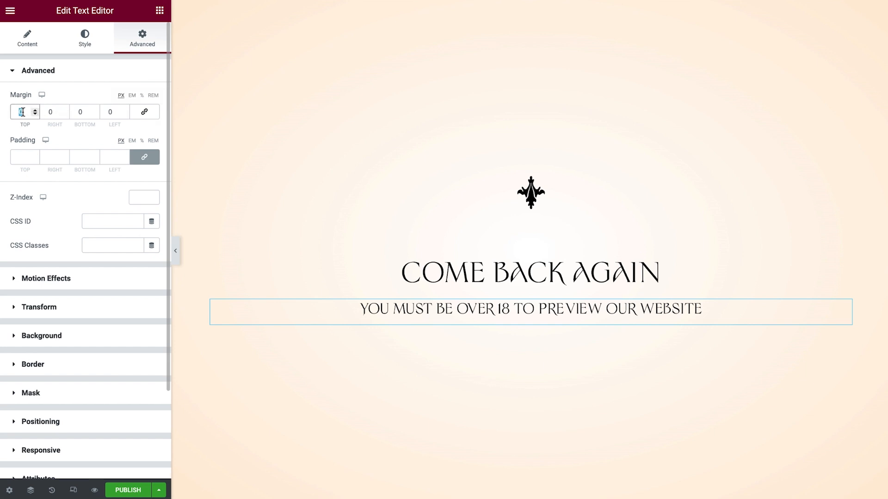
{"action": "type", "text": "60"}
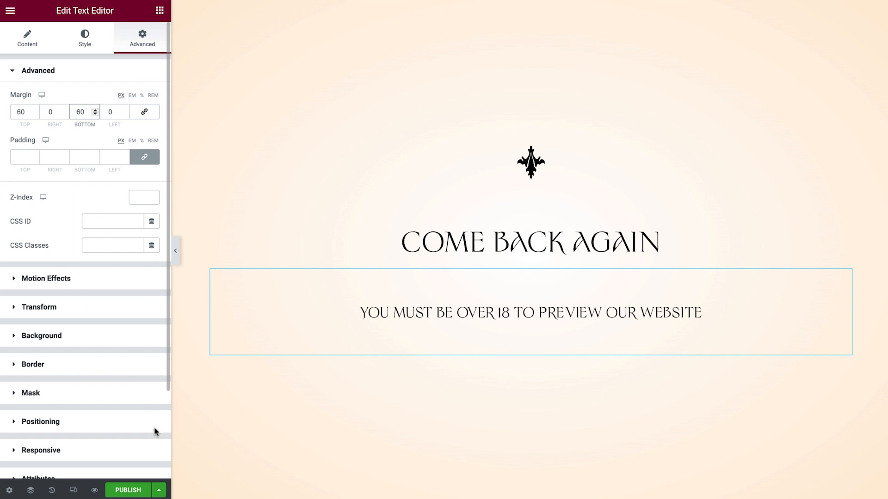
{"action": "left_click", "coordinate": [158, 490]}
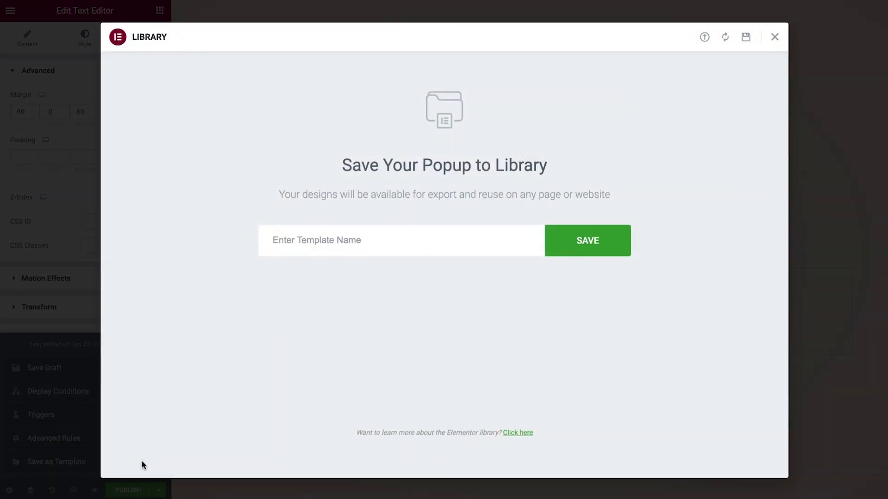
Save the popup to the library as the Winery Popups template.
{"action": "type", "text": "Winery"}
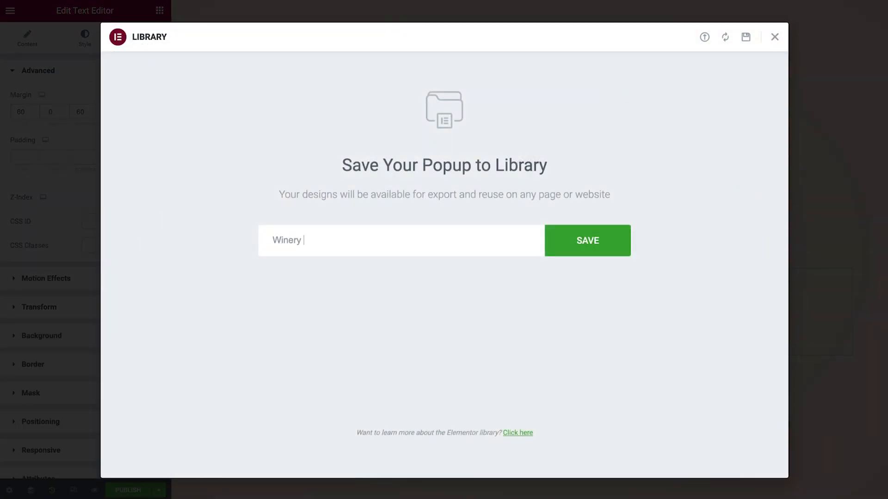
{"action": "type", "text": "Popups"}
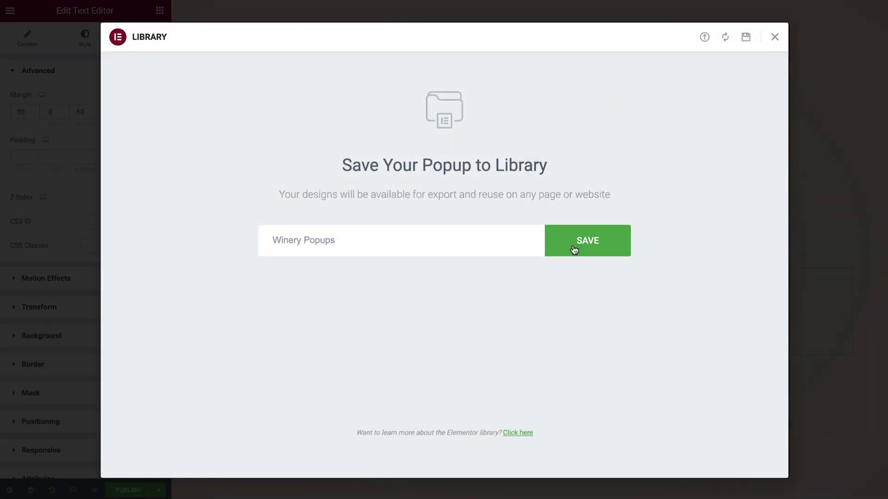
{"action": "left_click", "coordinate": [586, 240]}
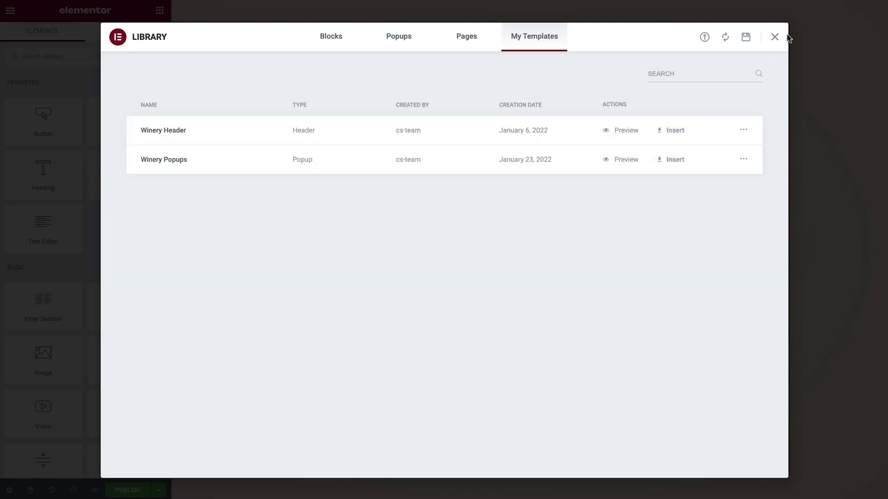
{"action": "left_click", "coordinate": [774, 37]}
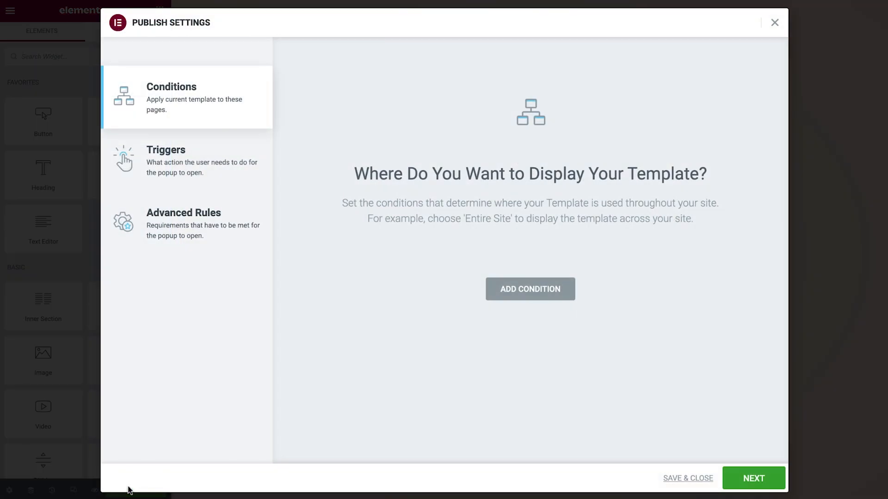
Add an Entire Site display condition and save the conditions.
{"action": "left_click", "coordinate": [530, 288]}
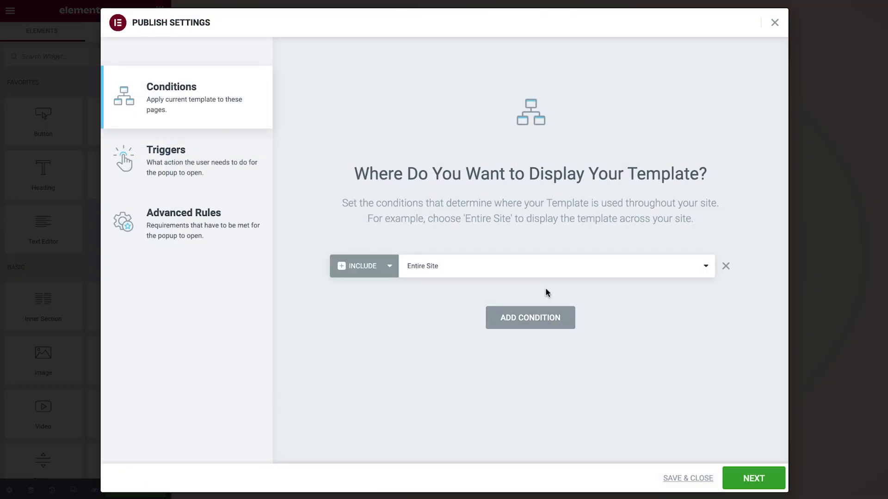
{"action": "mouse_move", "coordinate": [470, 279]}
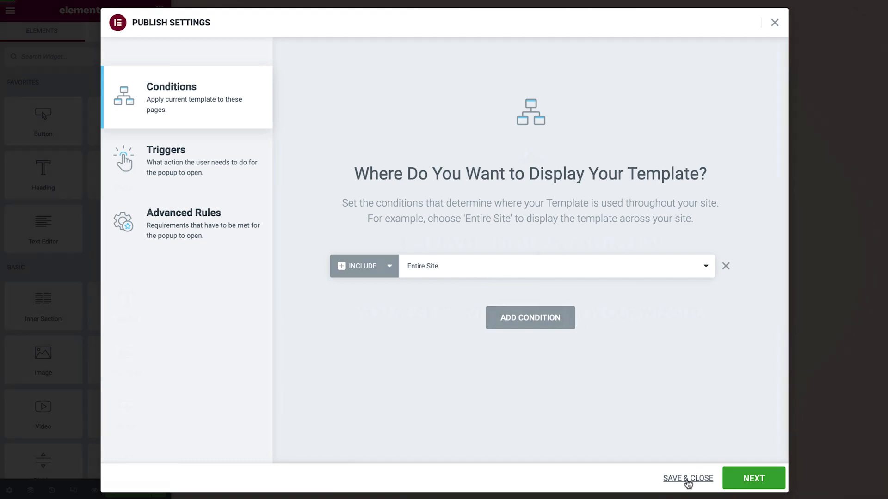
{"action": "left_click", "coordinate": [687, 478]}
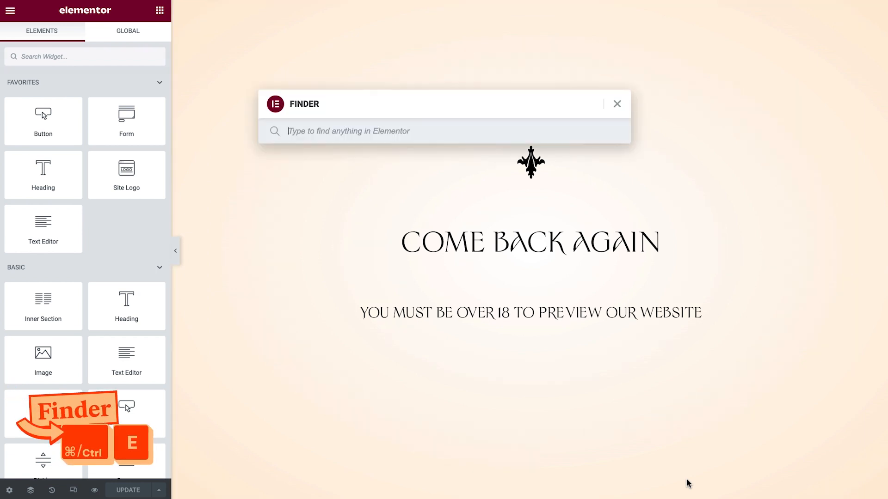
Create a new popup template named Age Gate Yes And No Options via the Finder.
{"action": "type", "text": "popup"}
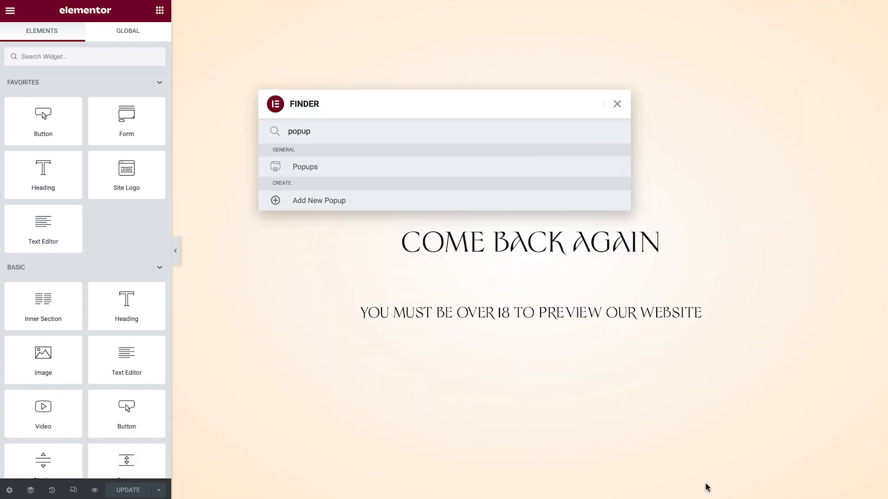
{"action": "left_click", "coordinate": [305, 166]}
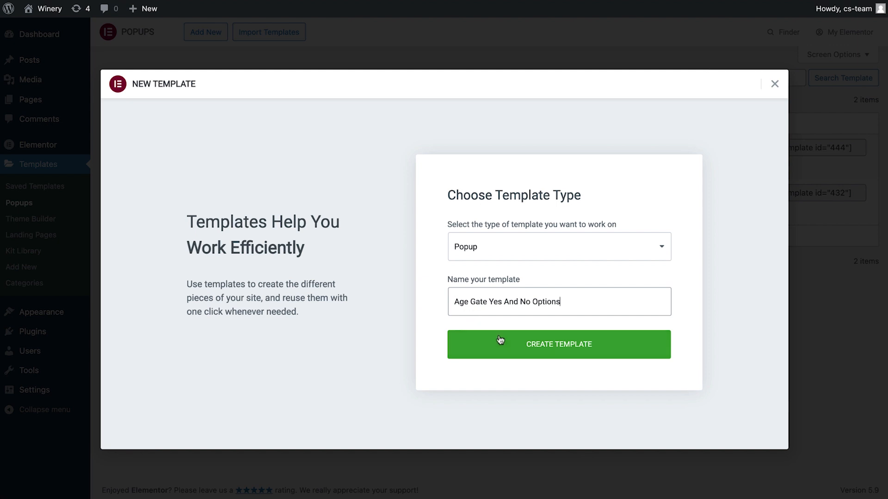
{"action": "mouse_move", "coordinate": [512, 348]}
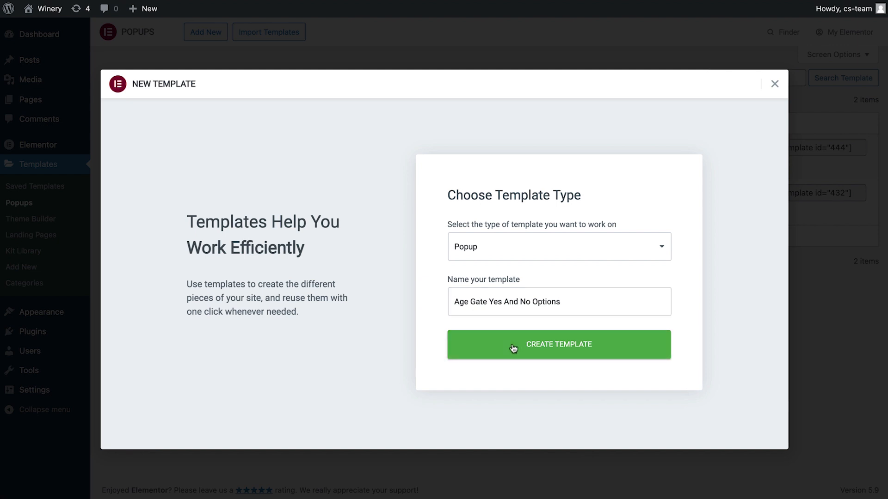
{"action": "left_click", "coordinate": [559, 344]}
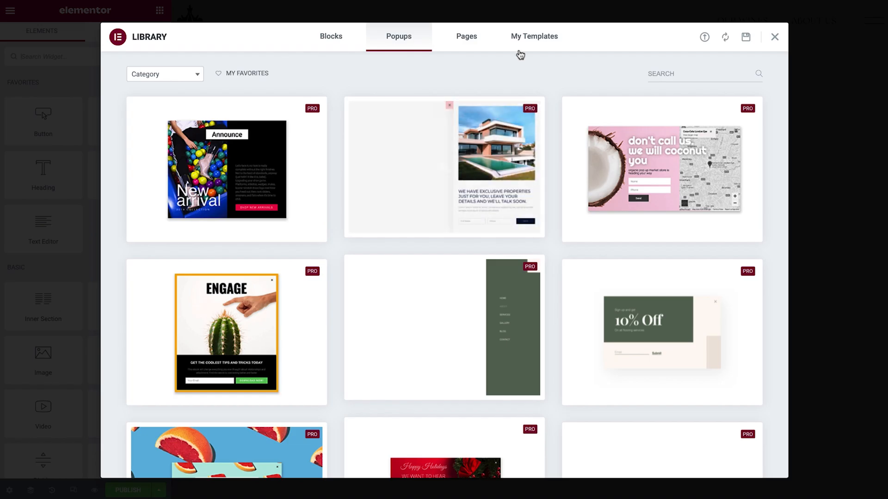
Insert the saved Winery Popups design from My Templates into the popup.
{"action": "left_click", "coordinate": [533, 37]}
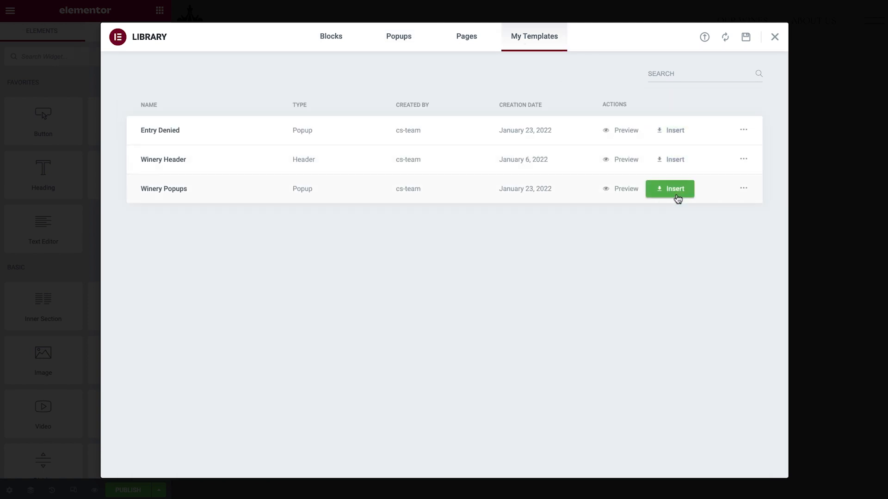
{"action": "left_click", "coordinate": [669, 188]}
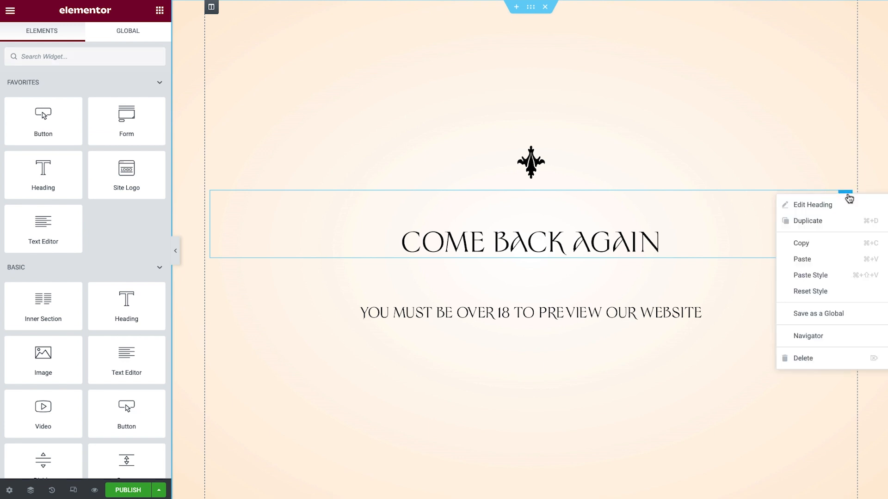
Reword the message to ARE YOU OVER 18 YEARS OLD? and add a two-column inner section below it.
{"action": "left_click", "coordinate": [803, 358]}
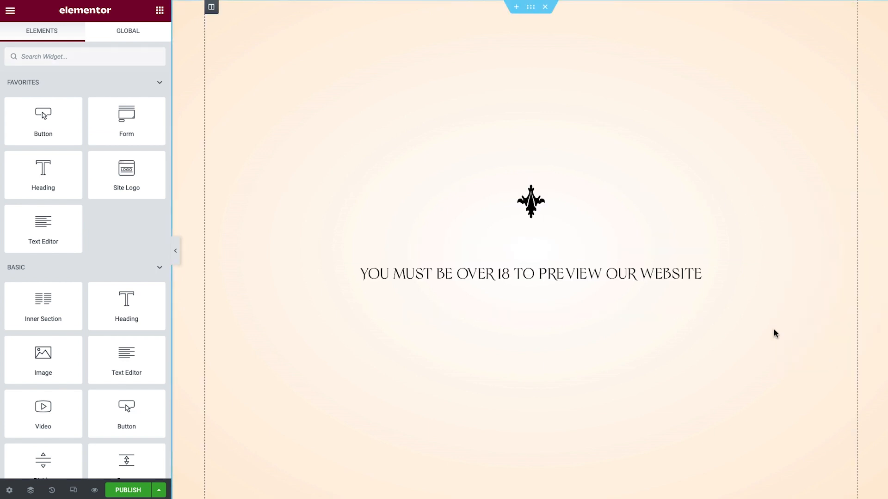
{"action": "left_click", "coordinate": [530, 274]}
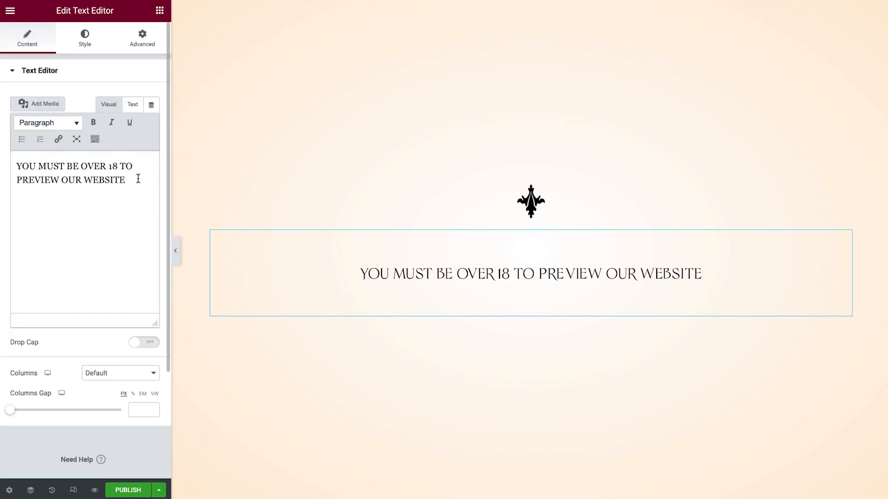
{"action": "type", "text": "ARE YOU OVER 18 YEARS OLD?"}
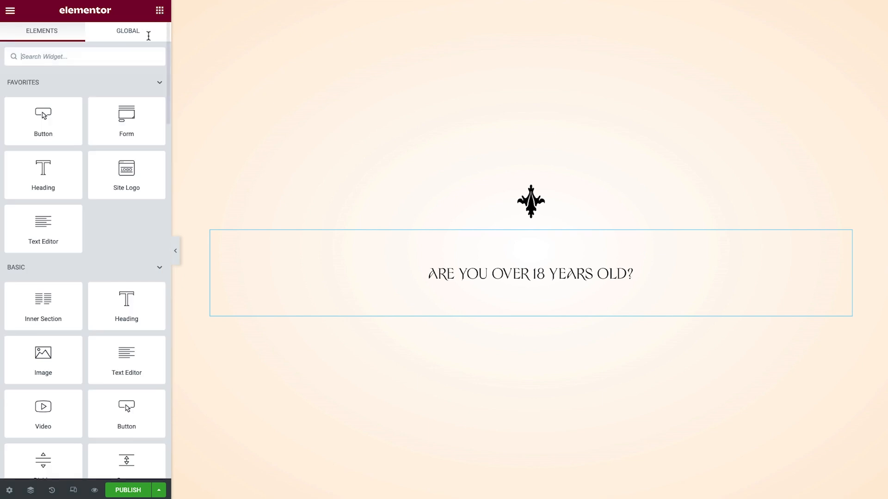
{"action": "left_click_drag", "start_coordinate": [42, 298], "coordinate": [281, 339]}
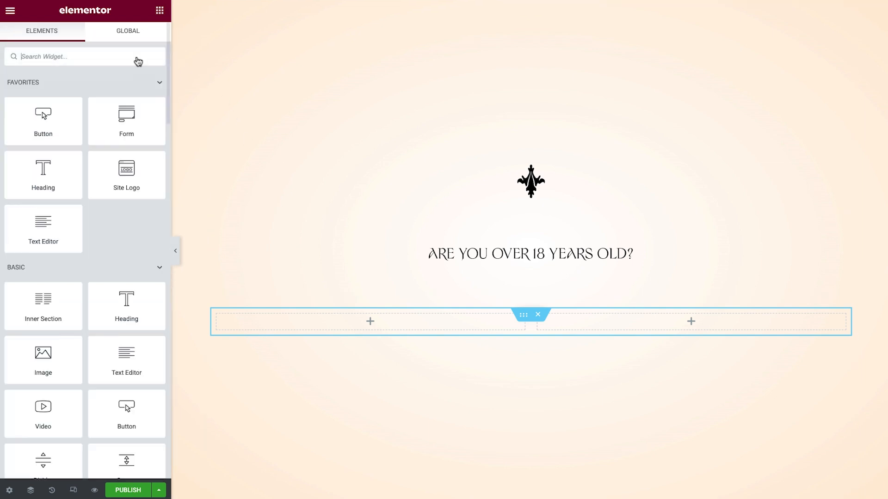
Add a No button in the left column linked to open the Entry Denied popup.
{"action": "left_click_drag", "start_coordinate": [44, 116], "coordinate": [317, 320]}
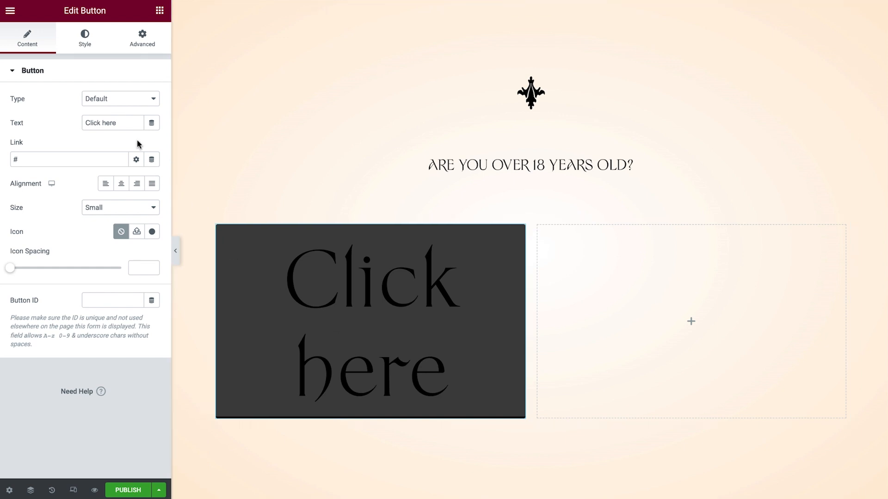
{"action": "type", "text": "No"}
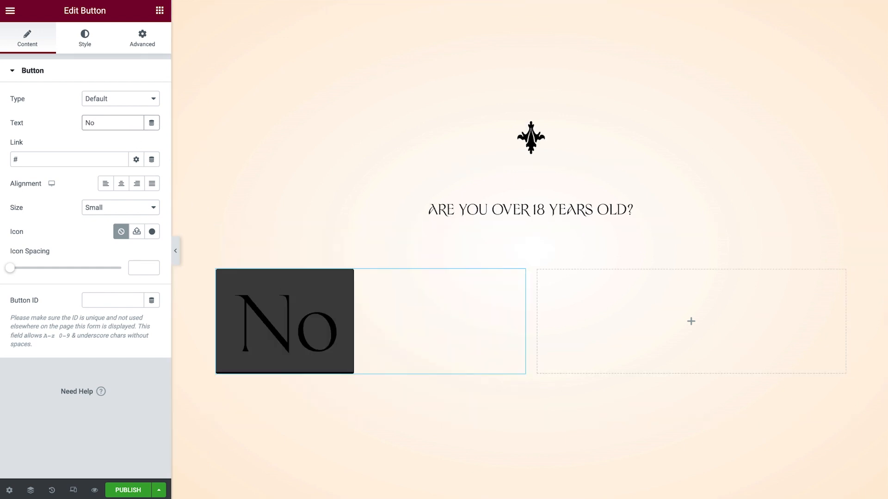
{"action": "left_click", "coordinate": [152, 159]}
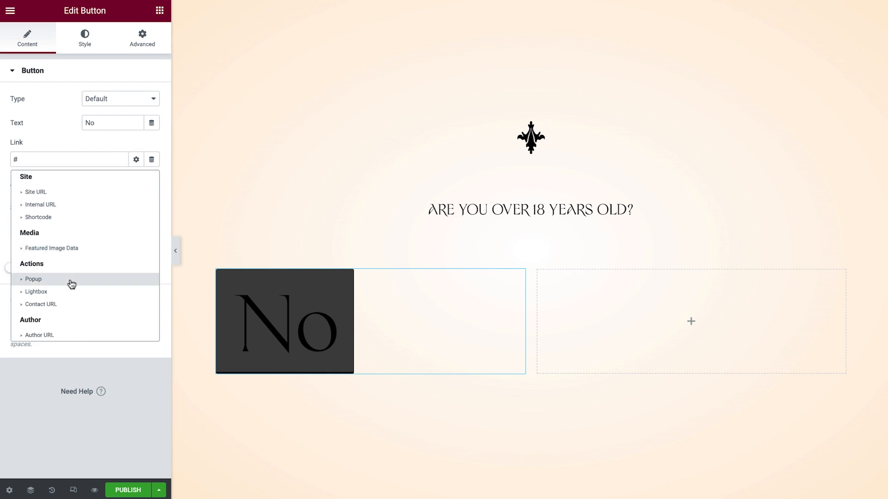
{"action": "left_click", "coordinate": [33, 278]}
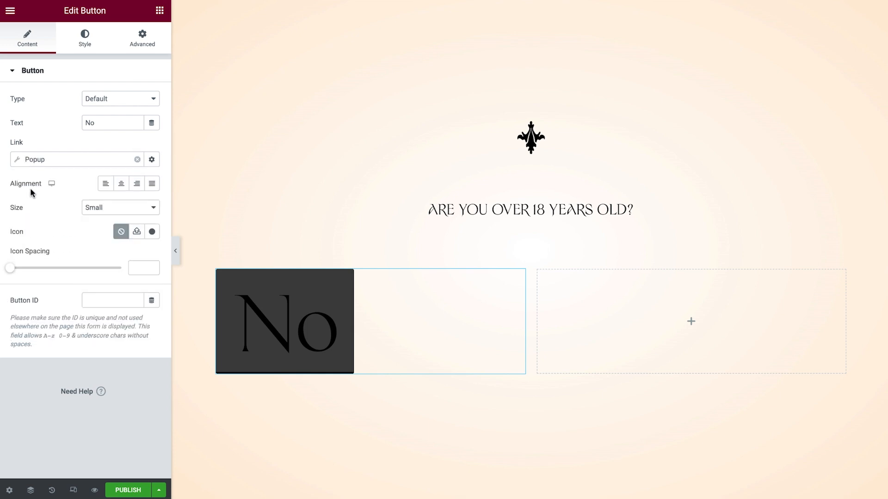
{"action": "left_click", "coordinate": [150, 159]}
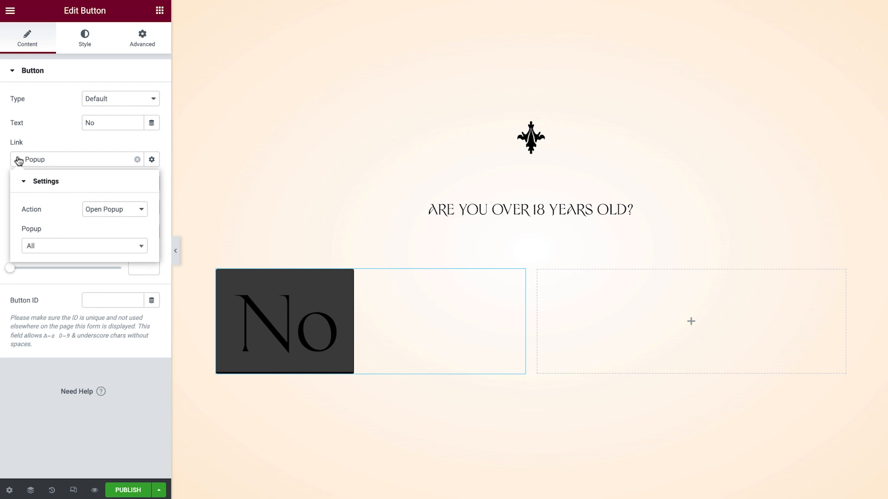
{"action": "mouse_move", "coordinate": [39, 237]}
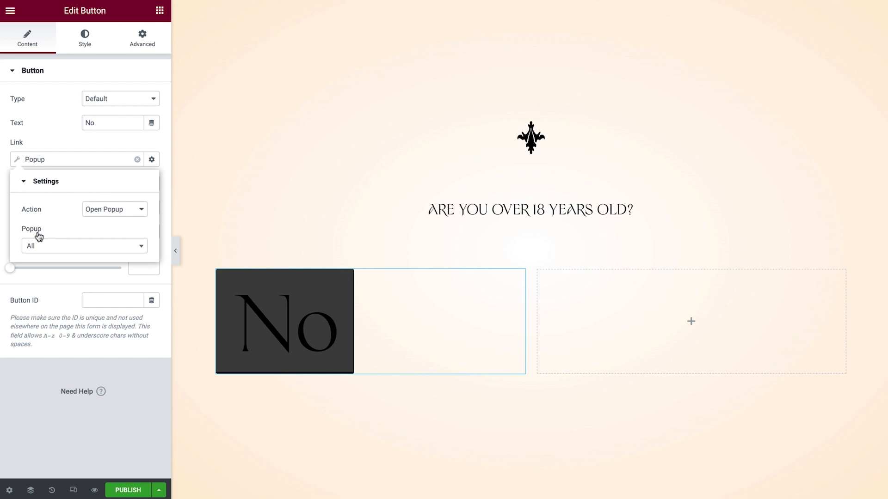
{"action": "type", "text": "denied"}
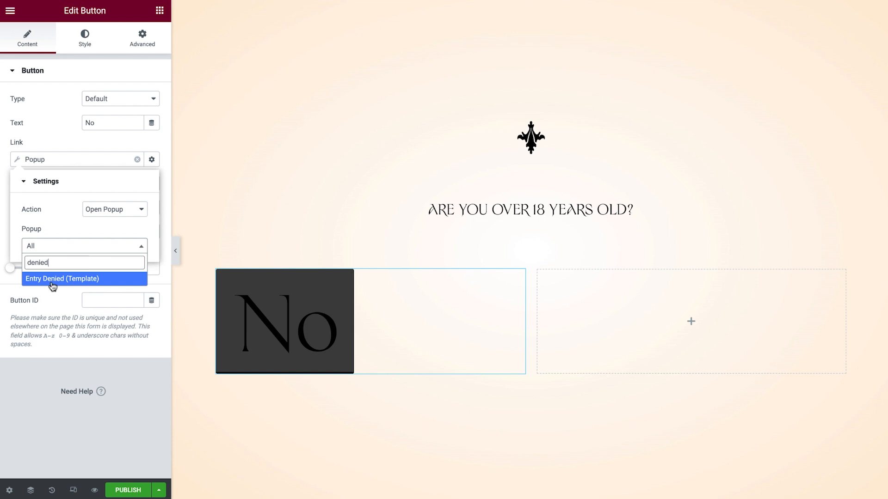
{"action": "left_click", "coordinate": [62, 278]}
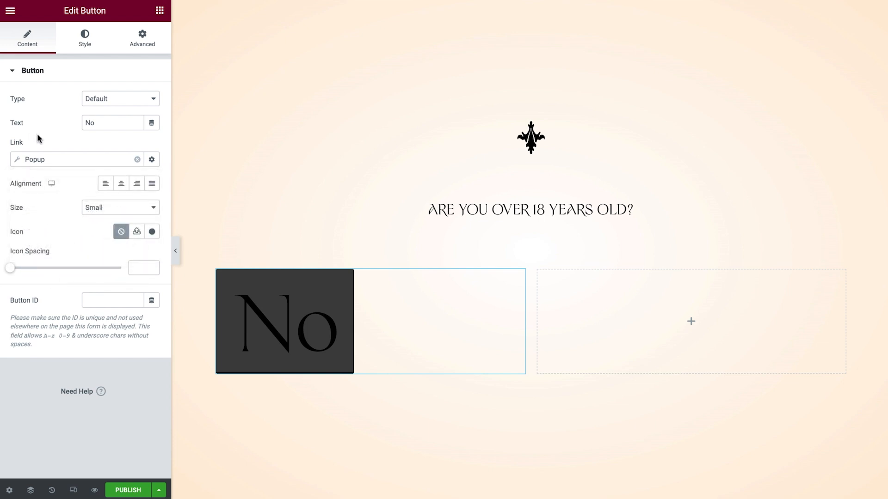
Align the No button right and begin styling its background.
{"action": "left_click", "coordinate": [137, 183]}
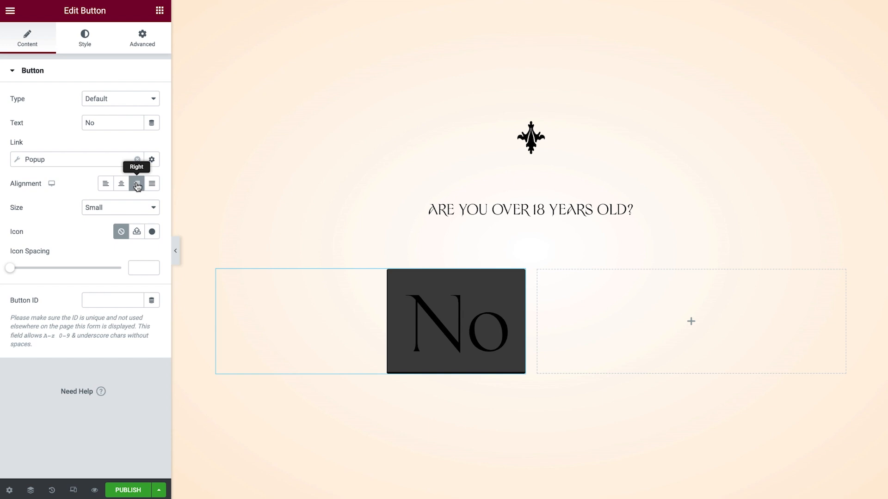
{"action": "left_click", "coordinate": [84, 38]}
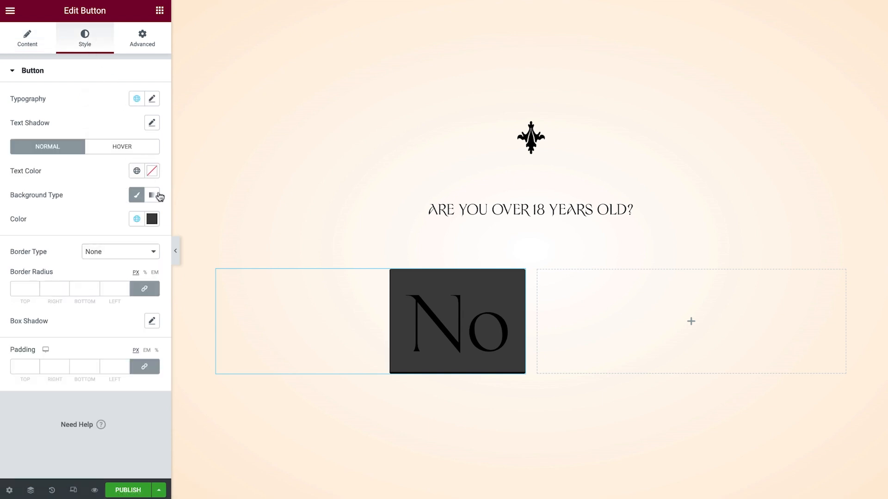
{"action": "left_click", "coordinate": [150, 219]}
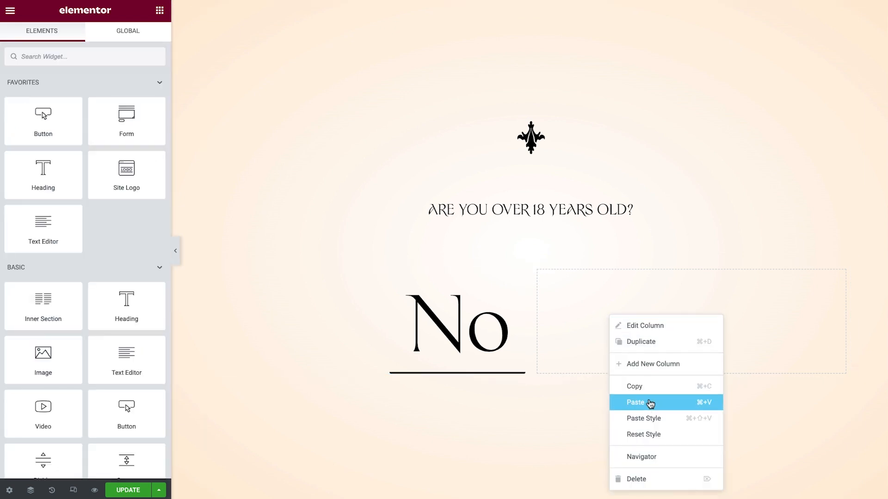
Paste the button into the right column as Yes with its popup action set to Close Popup.
{"action": "left_click", "coordinate": [636, 402]}
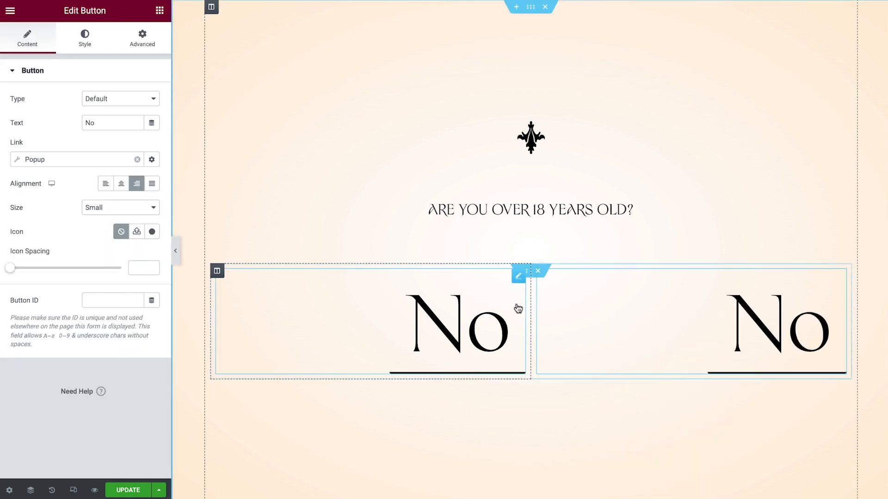
{"action": "type", "text": "Yes"}
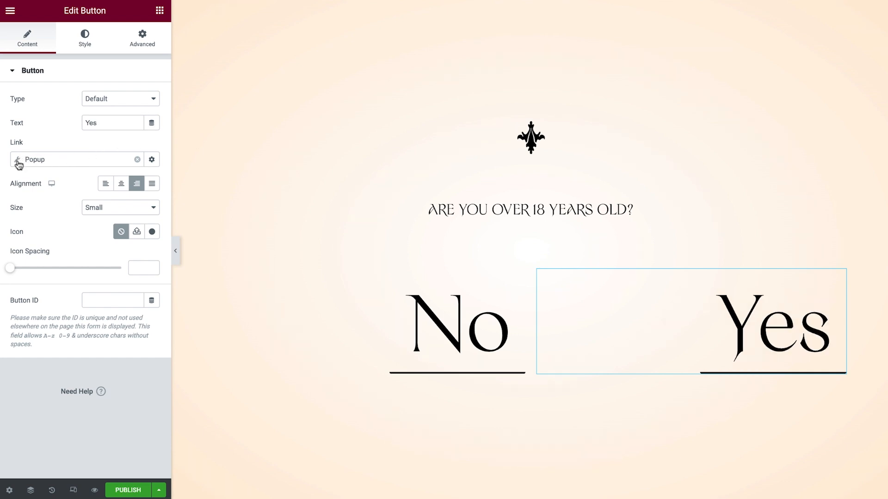
{"action": "left_click", "coordinate": [150, 159]}
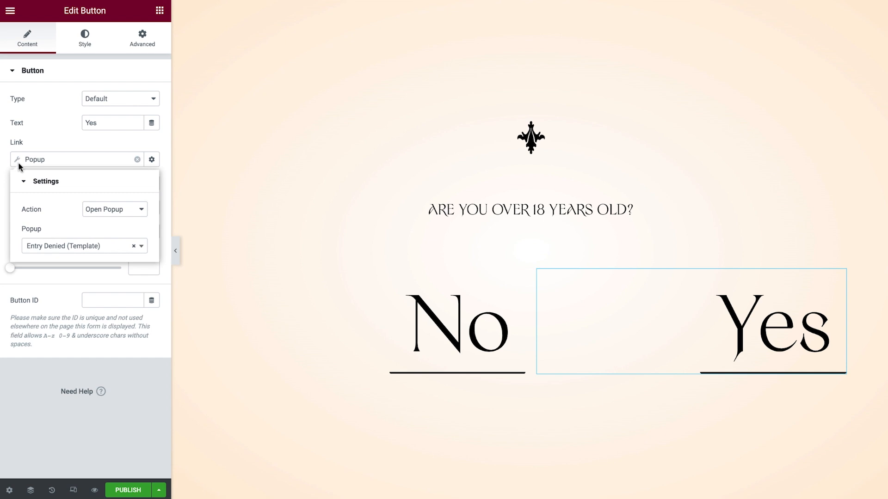
{"action": "left_click", "coordinate": [113, 209]}
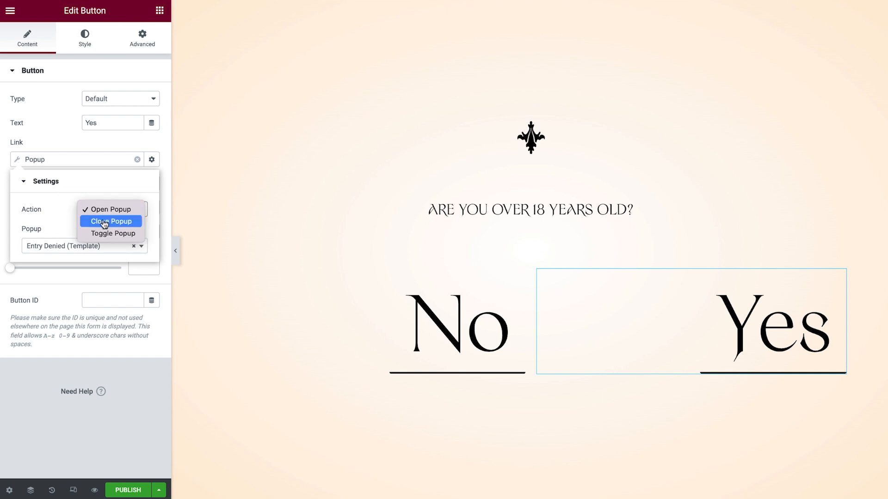
{"action": "left_click", "coordinate": [110, 221]}
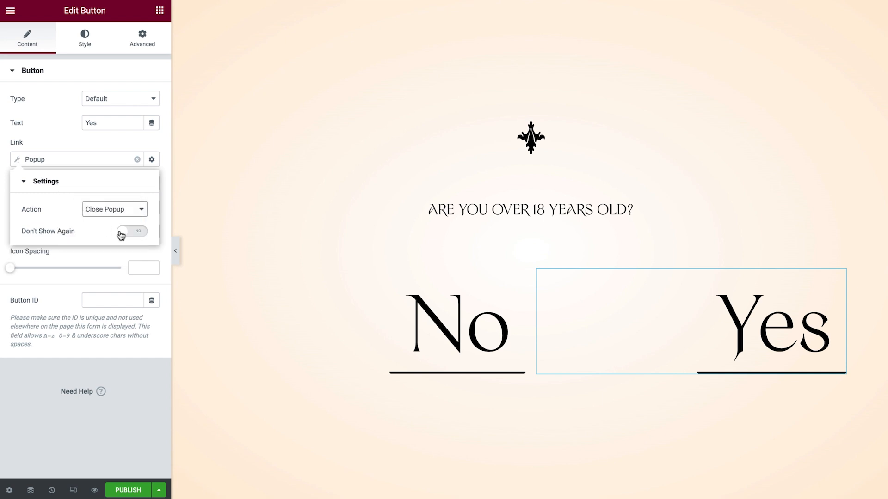
{"action": "left_click", "coordinate": [131, 231]}
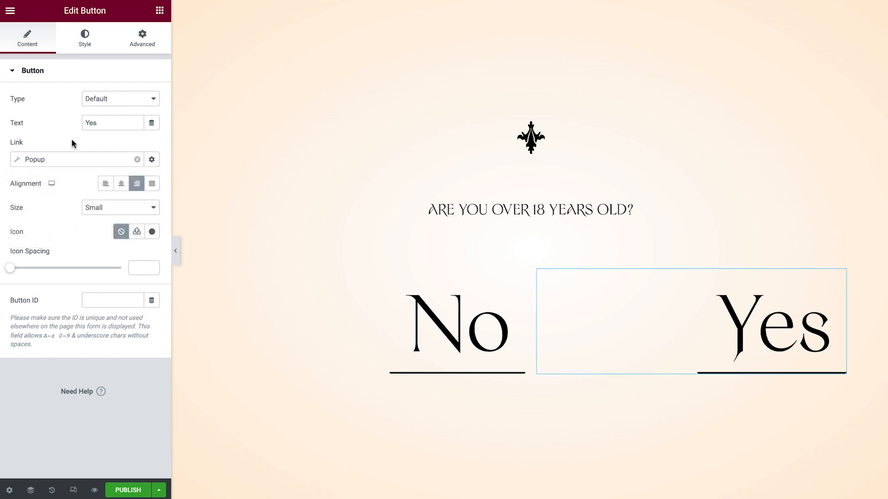
{"action": "left_click", "coordinate": [105, 183]}
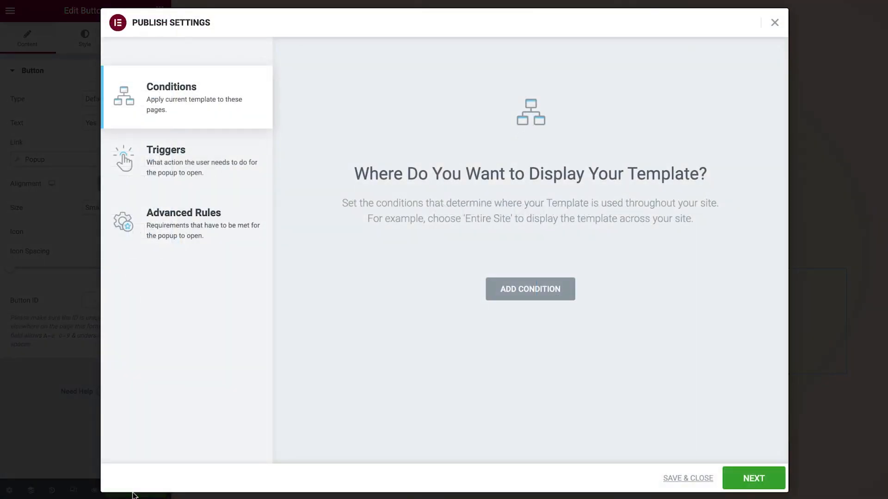
Publish with an Entire Site condition and the On Page Load trigger, then Save & Close.
{"action": "left_click", "coordinate": [529, 288]}
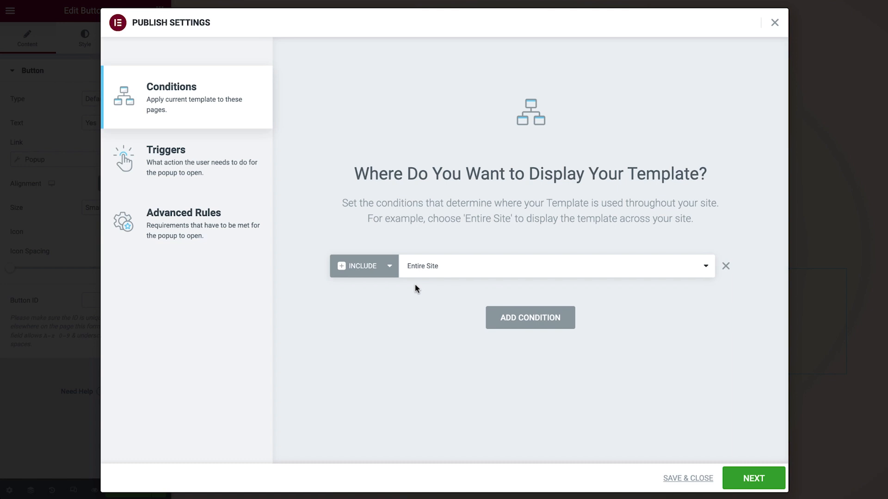
{"action": "left_click", "coordinate": [166, 161]}
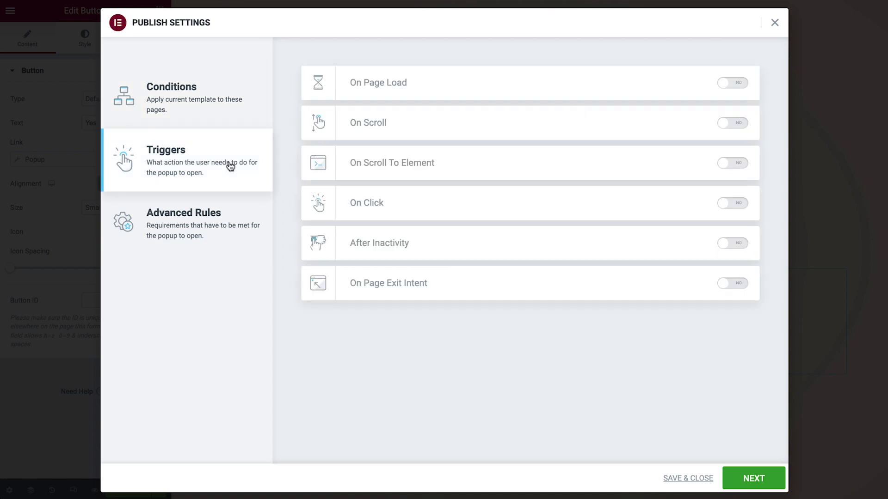
{"action": "left_click", "coordinate": [733, 82]}
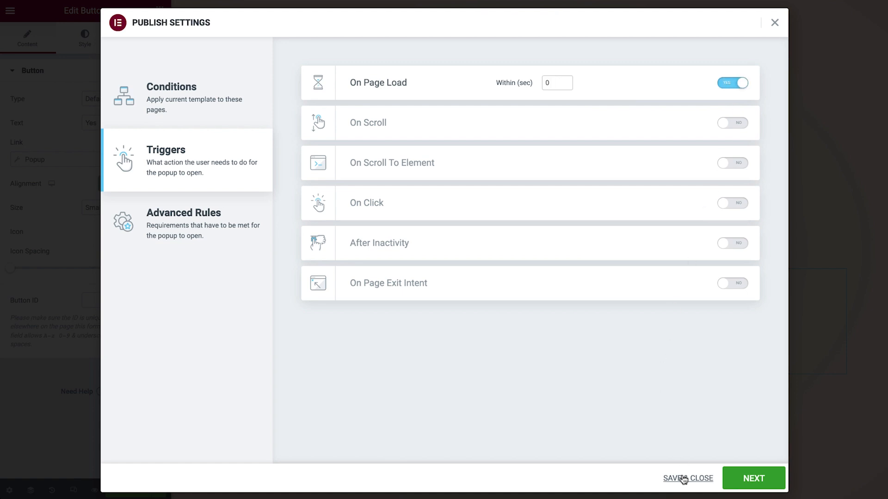
{"action": "left_click", "coordinate": [688, 479]}
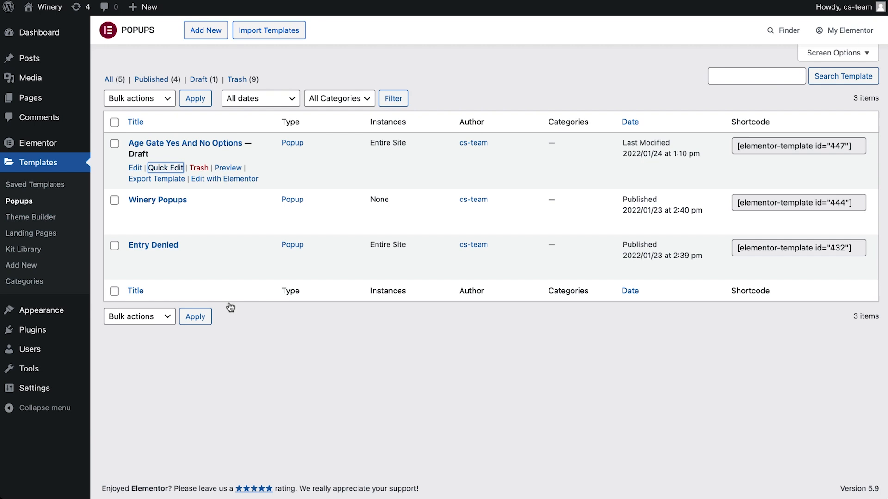
Create the Acceptance Box popup template and insert a saved popup design into it.
{"action": "left_click", "coordinate": [206, 29]}
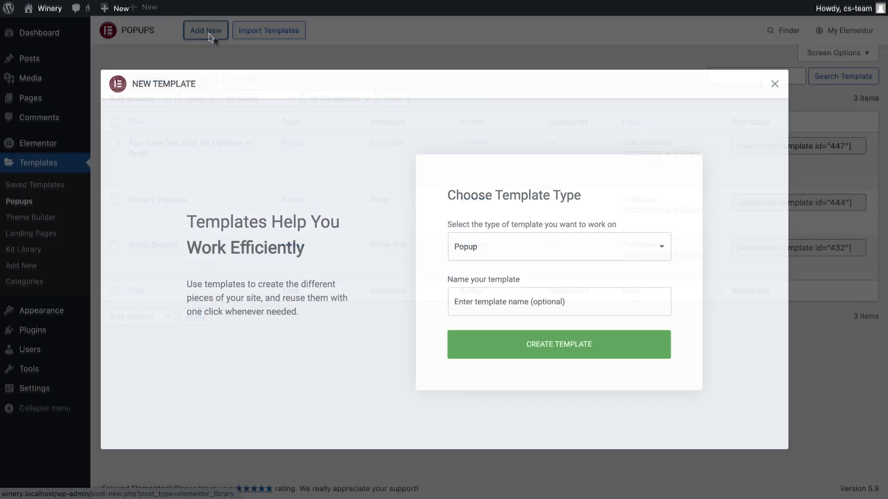
{"action": "type", "text": "Acceptance Box"}
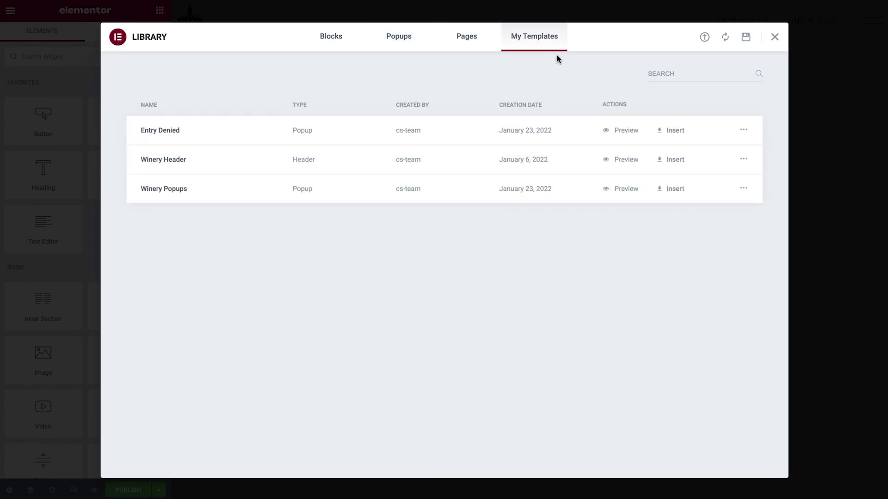
{"action": "left_click", "coordinate": [674, 188]}
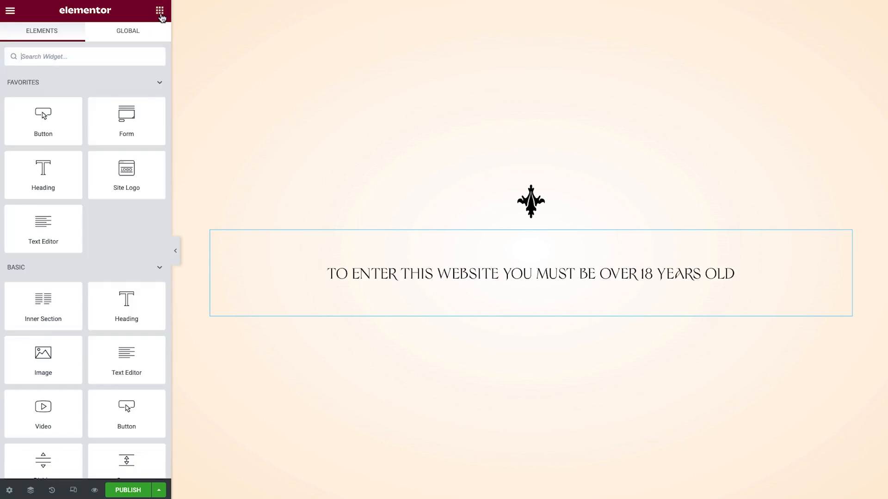
Add a form with a required Acceptance checkbox reading I VERIFY THAT I AM OVER 18 YEARS OLD.
{"action": "left_click_drag", "start_coordinate": [127, 121], "coordinate": [278, 315]}
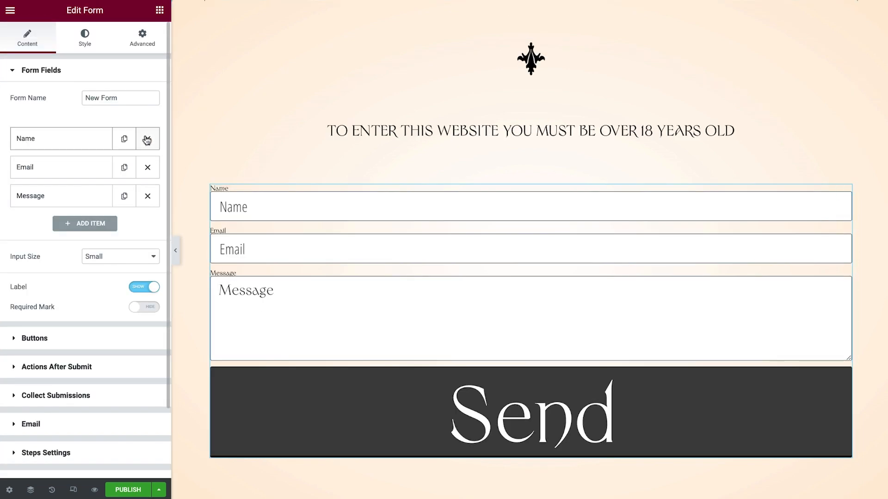
{"action": "left_click", "coordinate": [147, 139]}
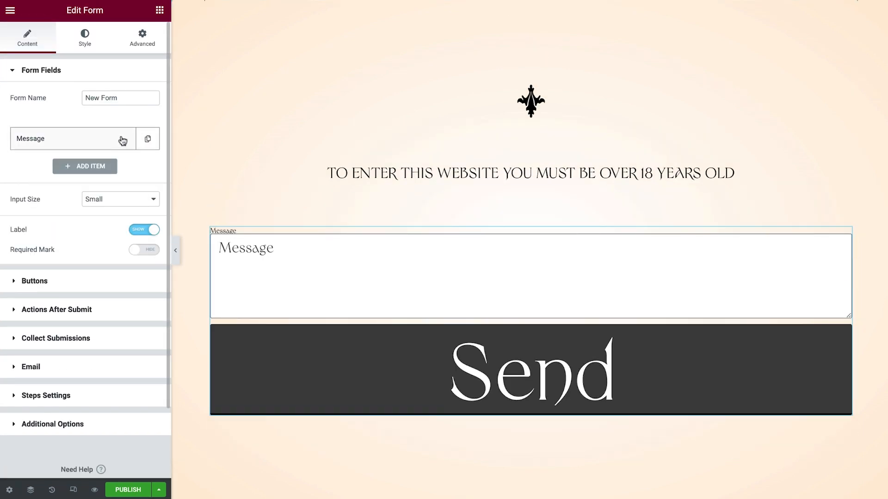
{"action": "left_click", "coordinate": [72, 139]}
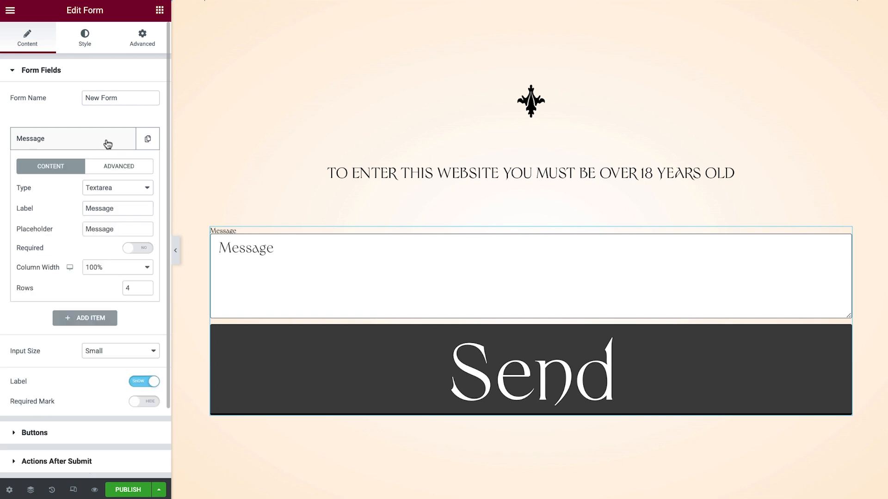
{"action": "left_click", "coordinate": [117, 188]}
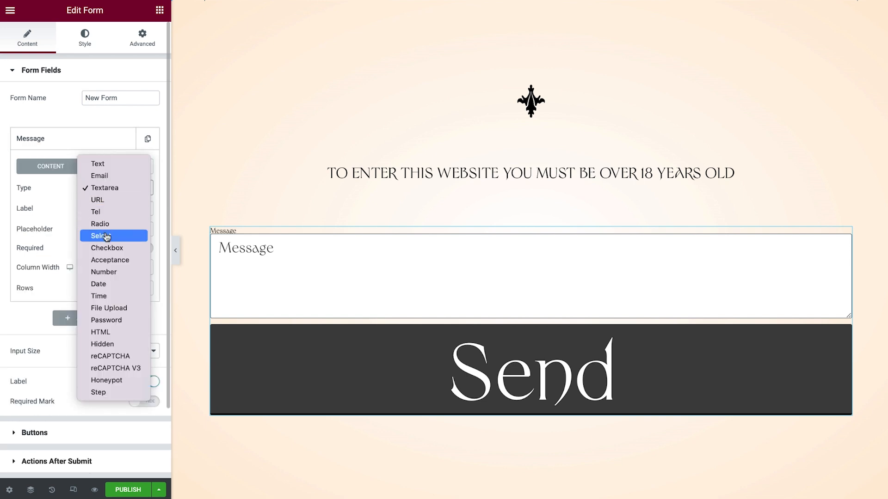
{"action": "left_click", "coordinate": [110, 260]}
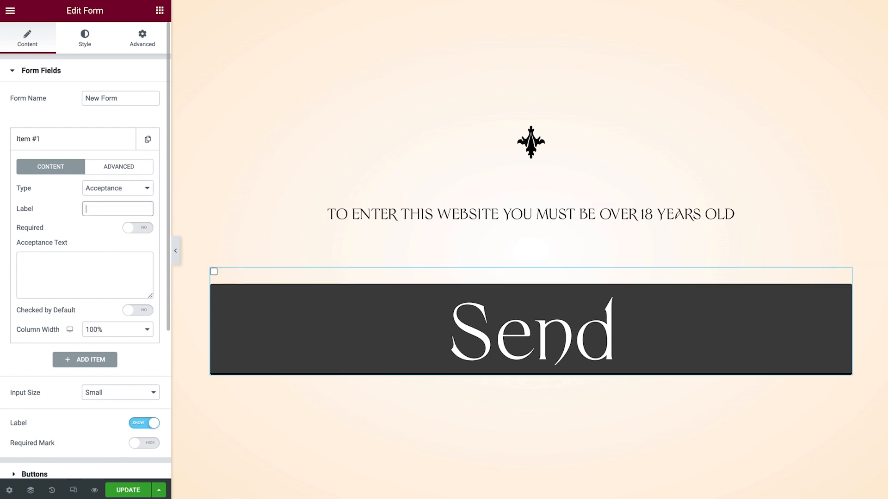
{"action": "left_click", "coordinate": [137, 227]}
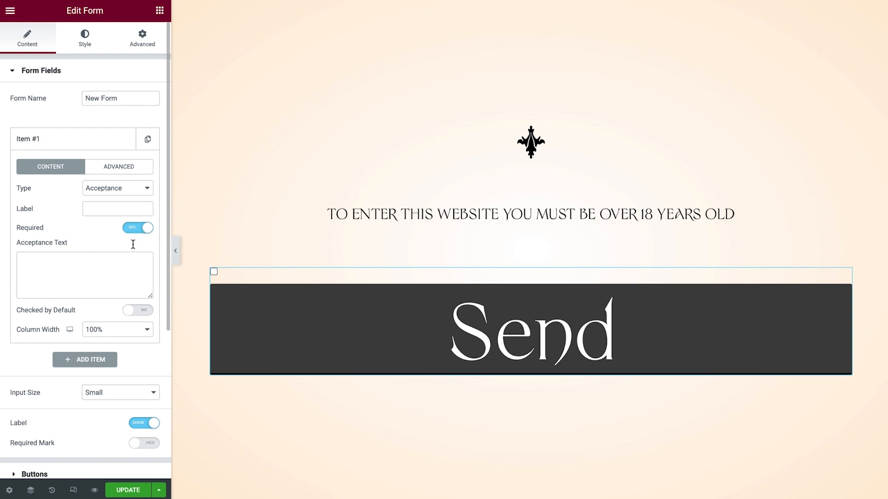
{"action": "type", "text": "I VERIFY THAT I AM OVER 18 YEARS OLD"}
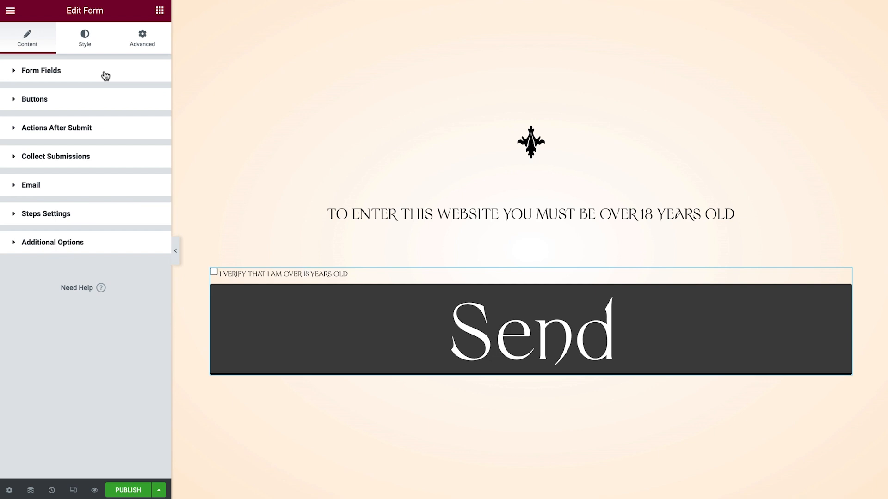
Set the submit button text to Enter and centre it.
{"action": "left_click", "coordinate": [35, 99]}
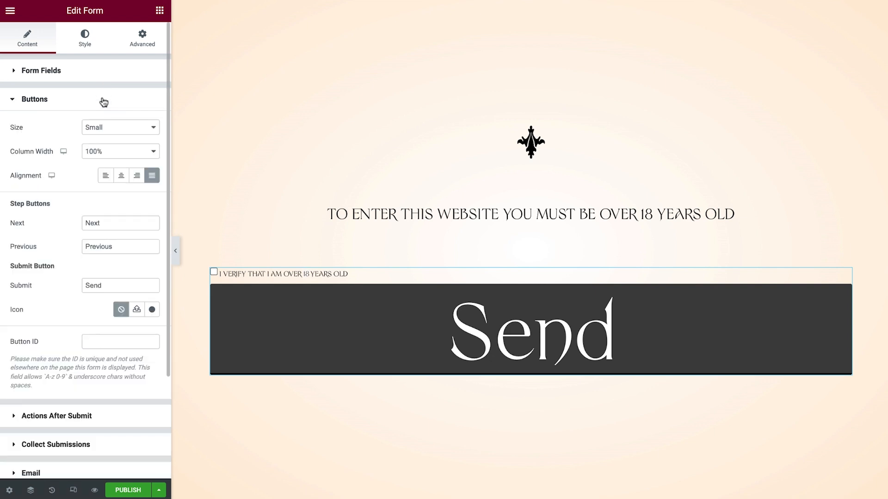
{"action": "type", "text": "Enter"}
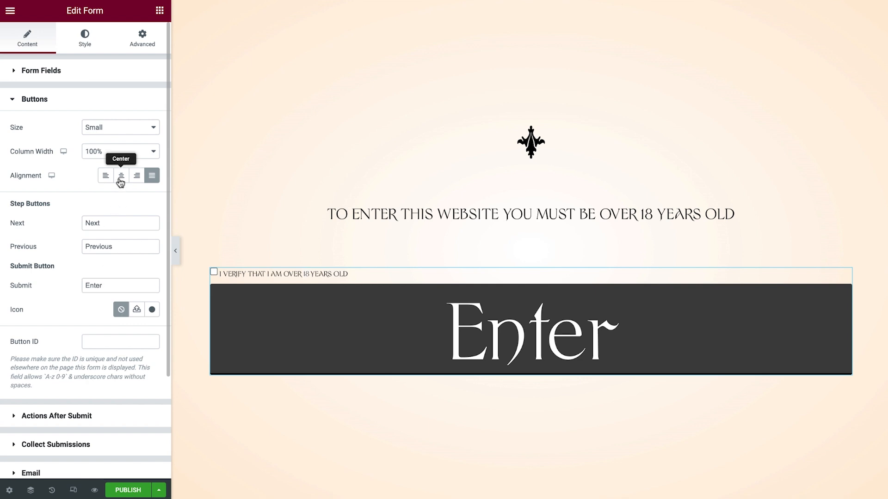
{"action": "left_click", "coordinate": [121, 175]}
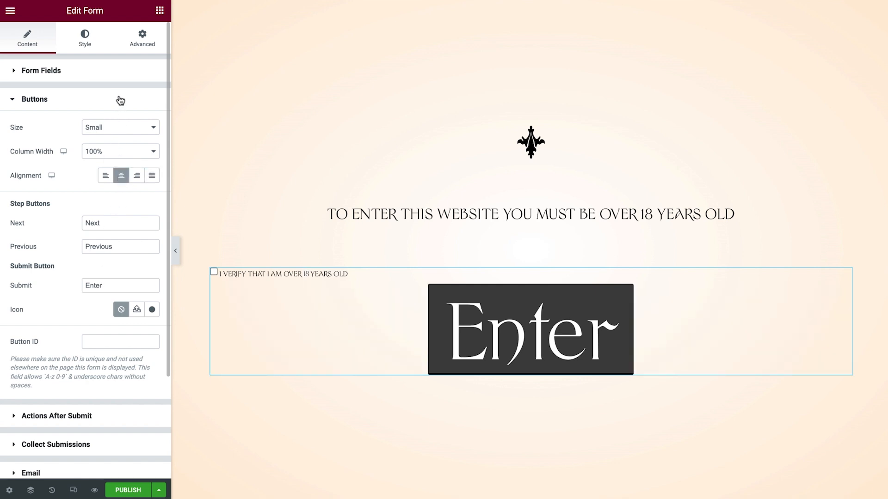
{"action": "left_click", "coordinate": [34, 99]}
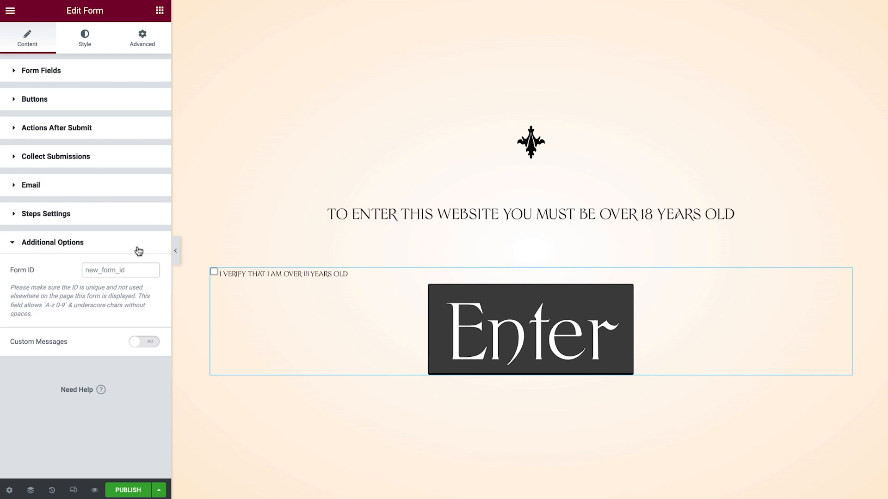
Enable Custom Messages and add a Popup action to Actions After Submit.
{"action": "left_click", "coordinate": [144, 341]}
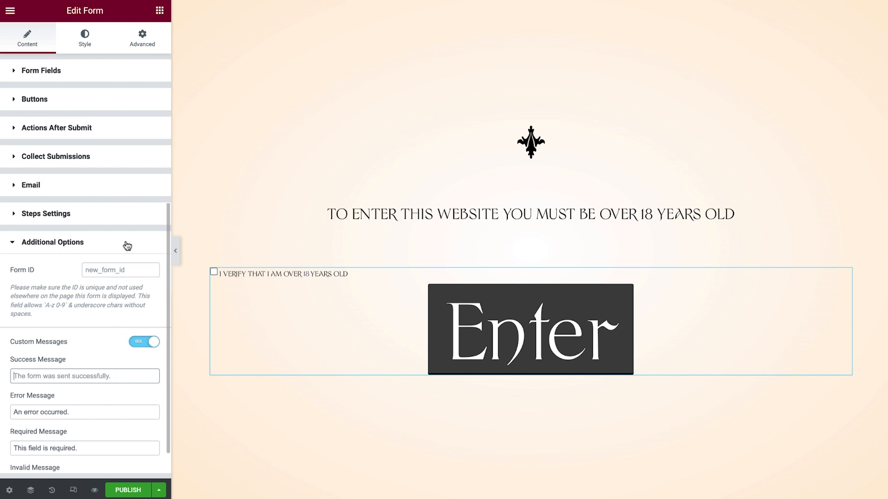
{"action": "left_click", "coordinate": [53, 242]}
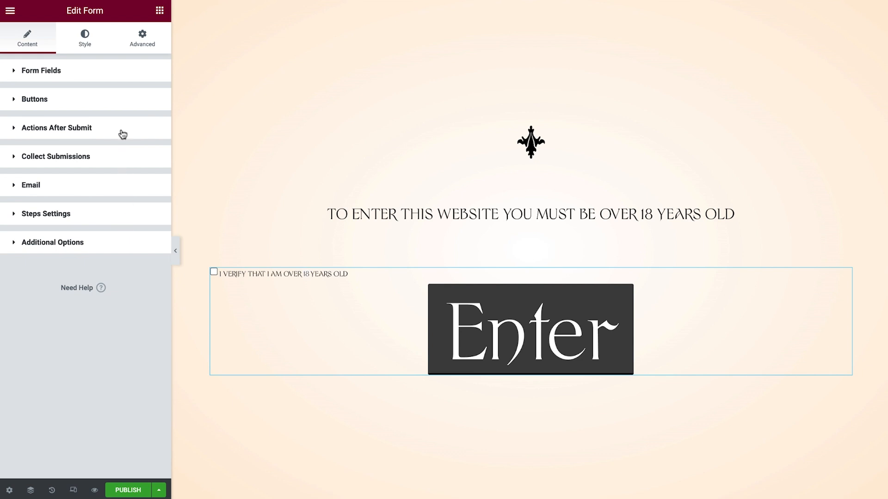
{"action": "left_click", "coordinate": [56, 128]}
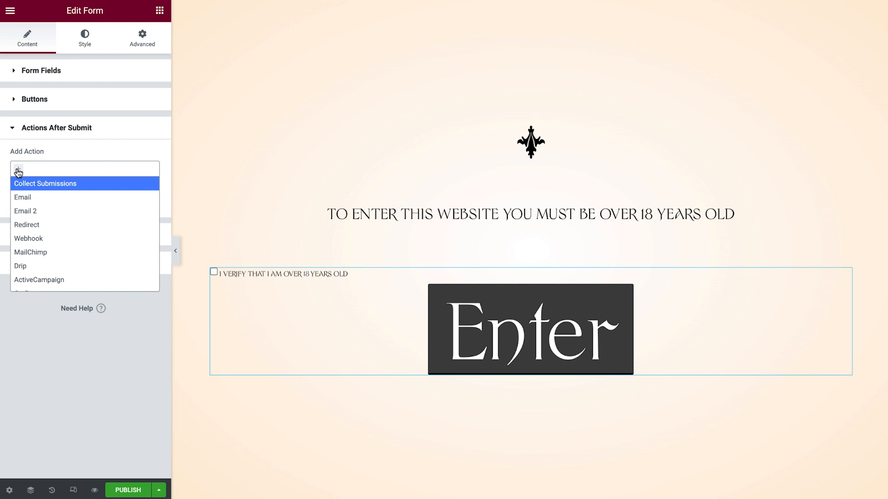
{"action": "scroll", "scroll_direction": "down", "scroll_amount": 3}
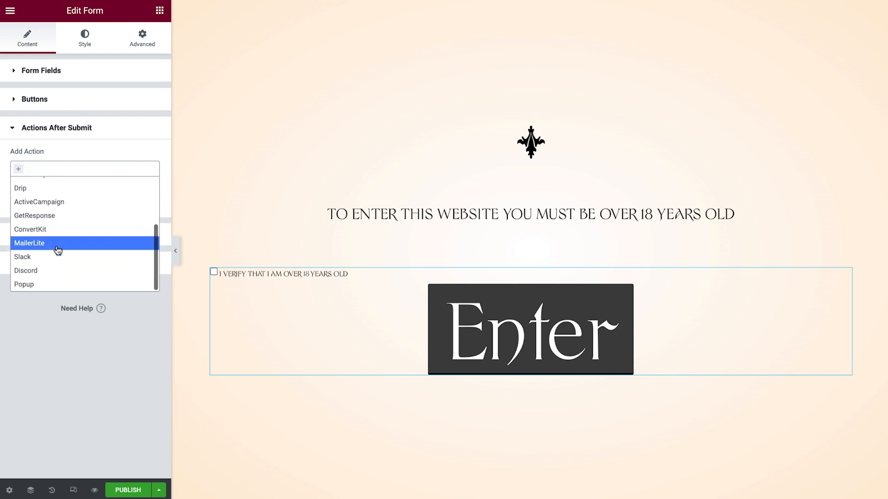
{"action": "left_click", "coordinate": [24, 284]}
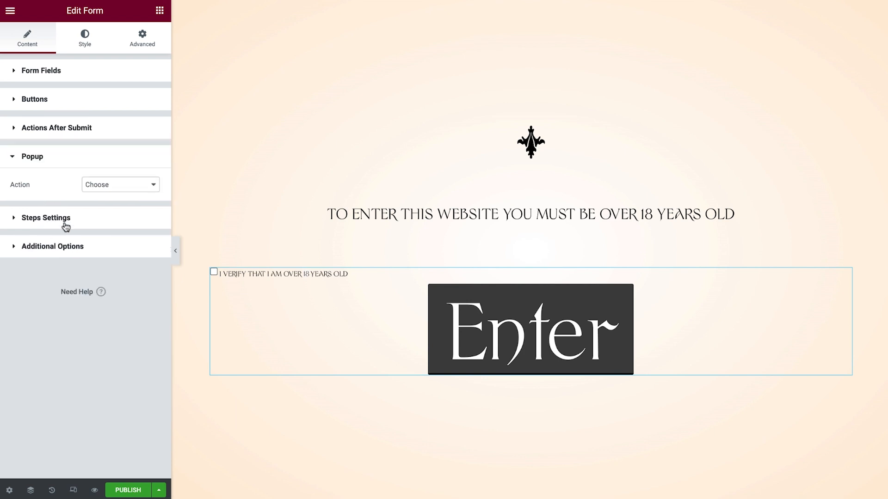
Set the popup action to Close Popup with Don't Show Again turned on.
{"action": "left_click", "coordinate": [120, 185]}
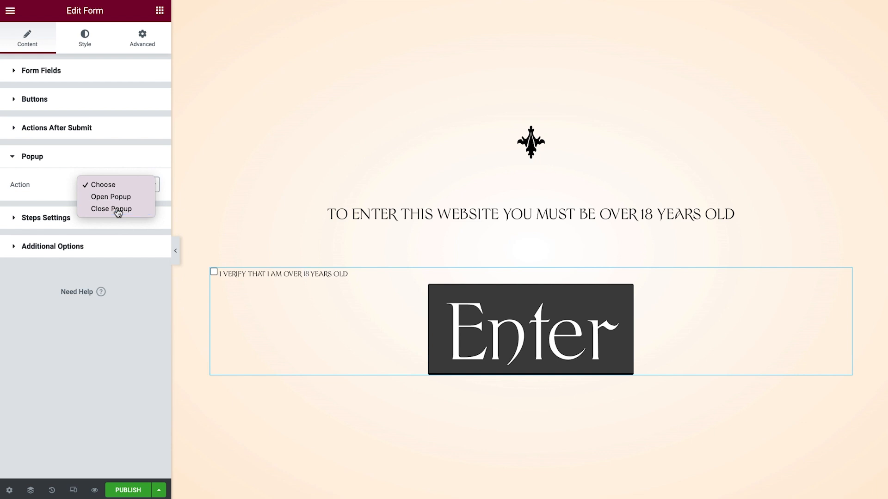
{"action": "left_click", "coordinate": [111, 209]}
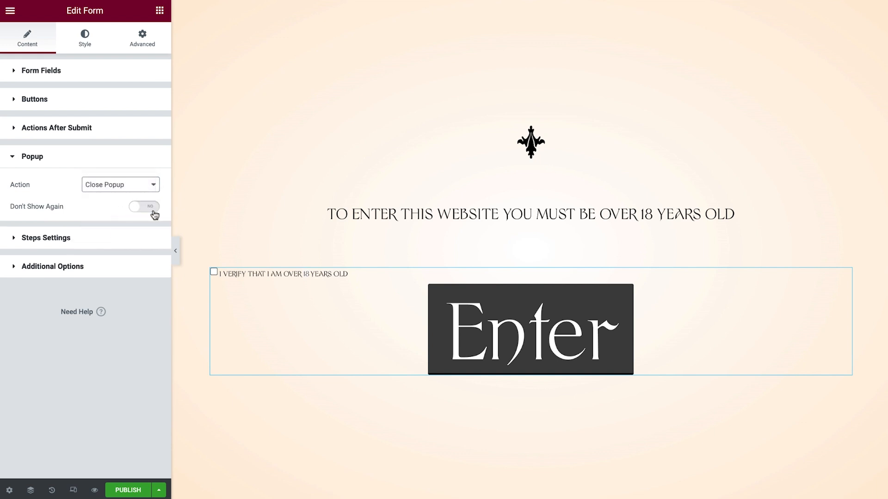
{"action": "left_click", "coordinate": [144, 206]}
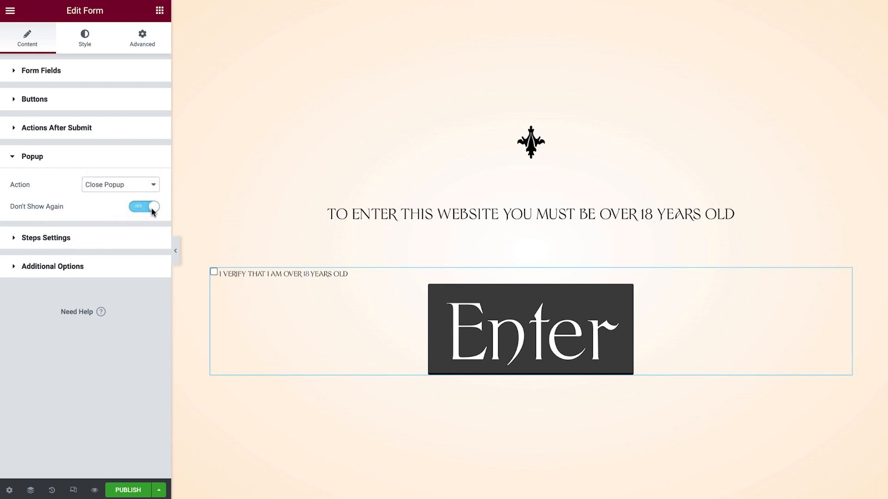
{"action": "left_click", "coordinate": [32, 157]}
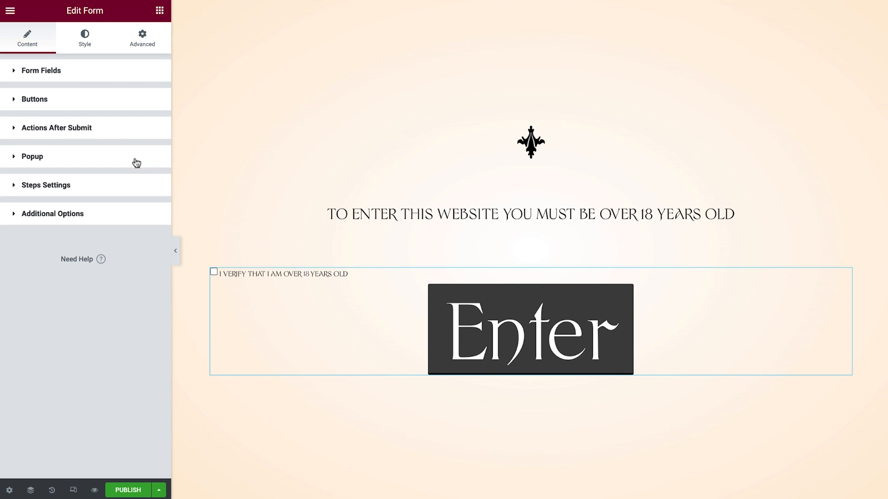
{"action": "left_click", "coordinate": [84, 38]}
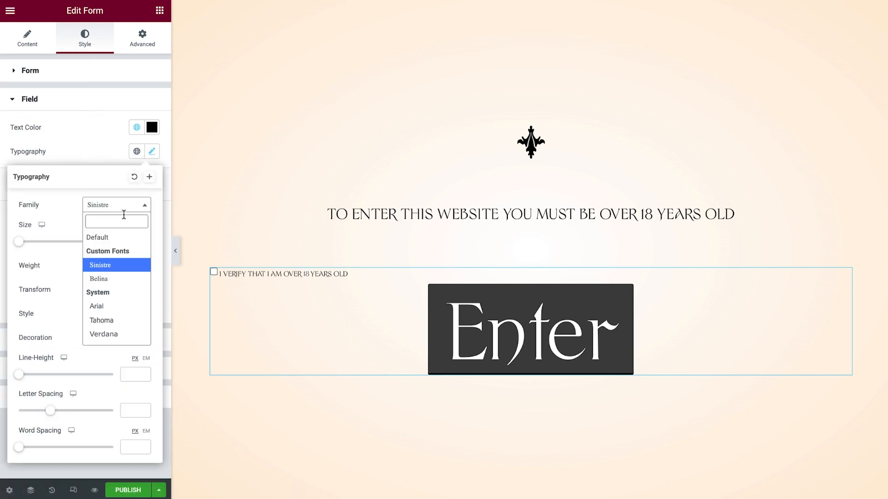
Set field typography to Open Sans Condensed and make the button background fully transparent.
{"action": "type", "text": "open"}
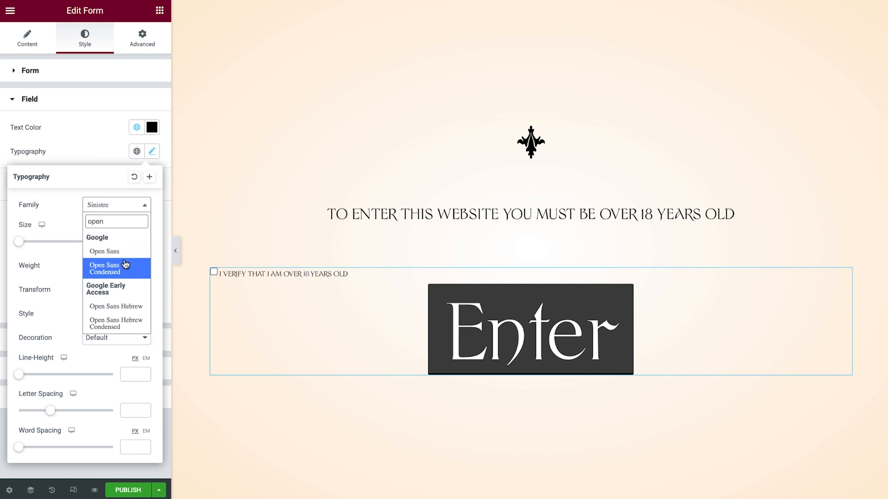
{"action": "left_click", "coordinate": [116, 268]}
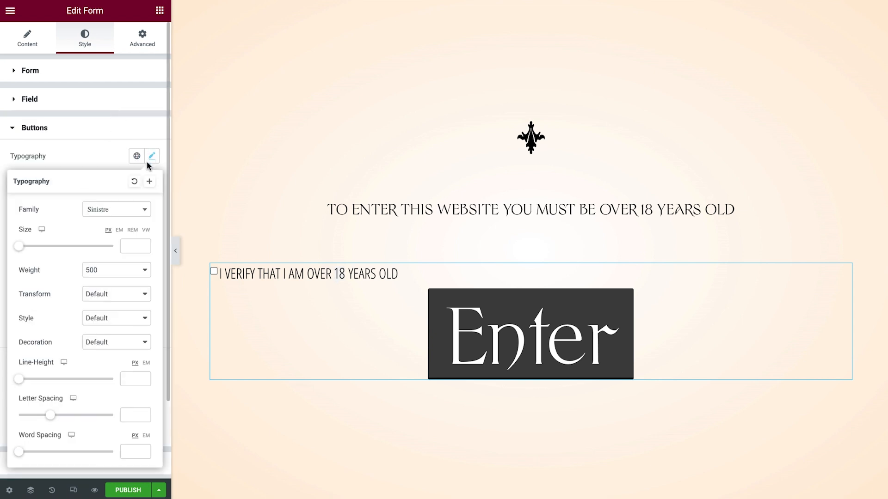
{"action": "type", "text": "80"}
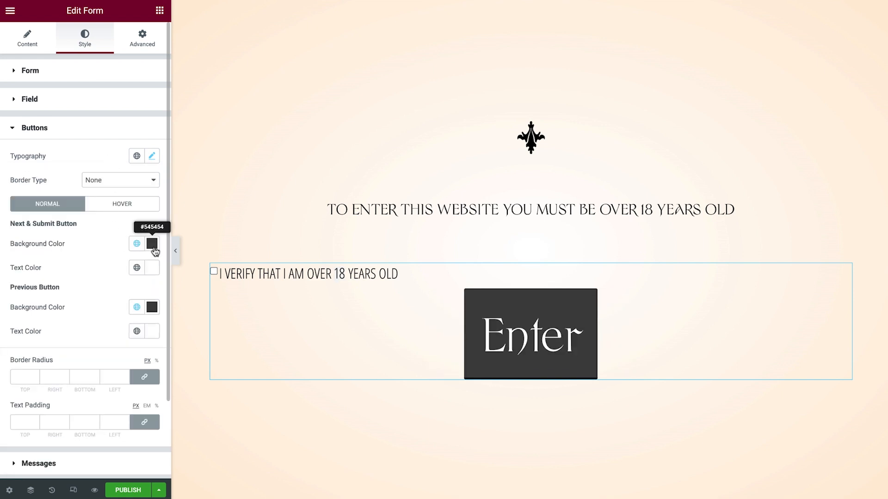
{"action": "left_click", "coordinate": [152, 243]}
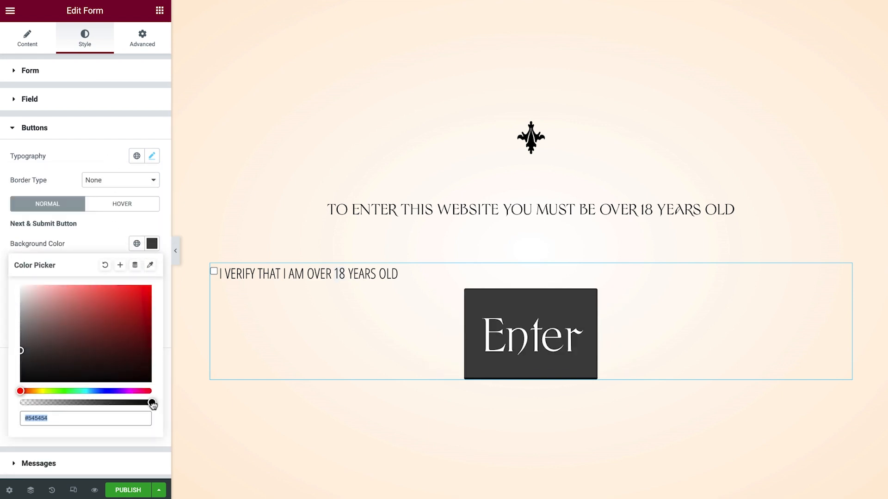
{"action": "left_click_drag", "start_coordinate": [152, 402], "coordinate": [21, 402]}
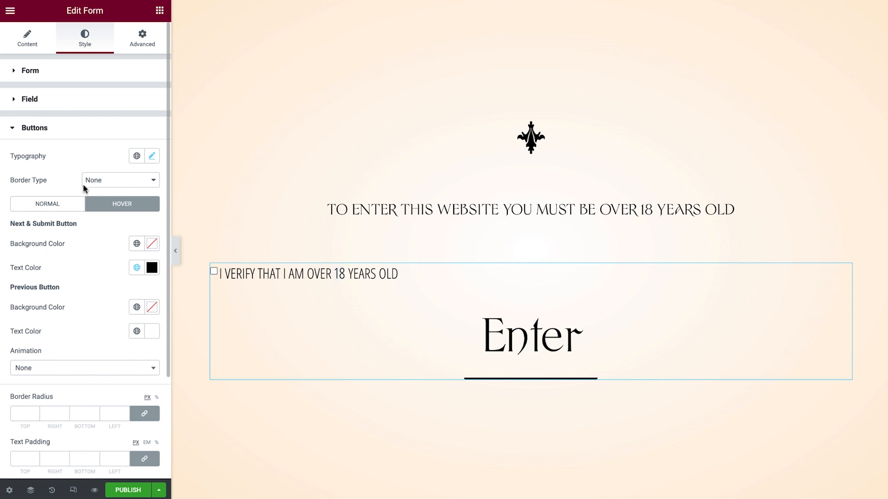
Give the form a custom 370px width under Advanced > Positioning and start publishing.
{"action": "left_click", "coordinate": [142, 38]}
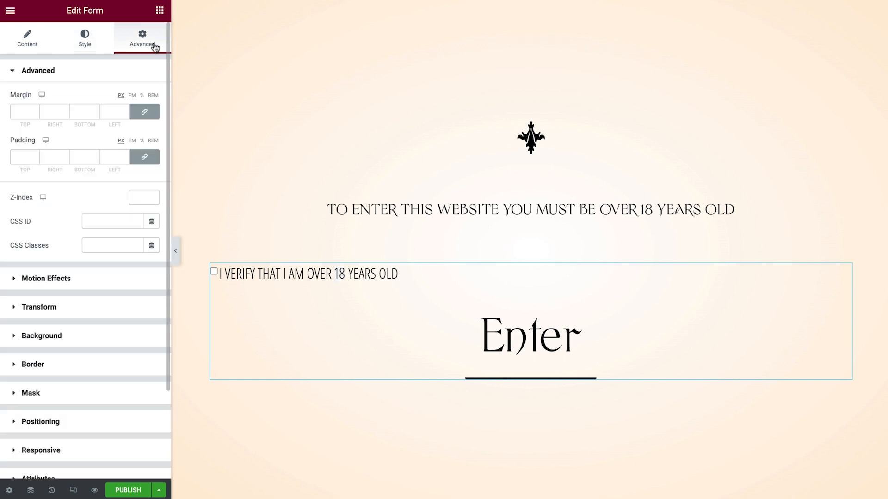
{"action": "left_click", "coordinate": [38, 70]}
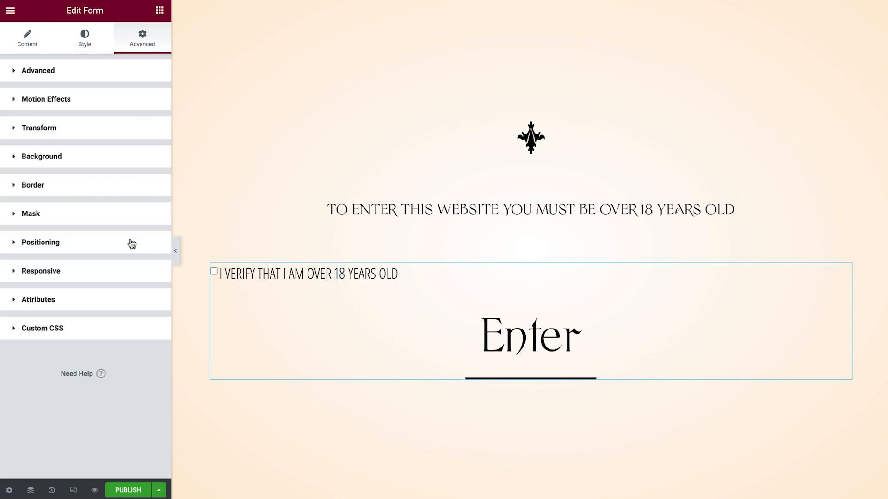
{"action": "left_click", "coordinate": [39, 242]}
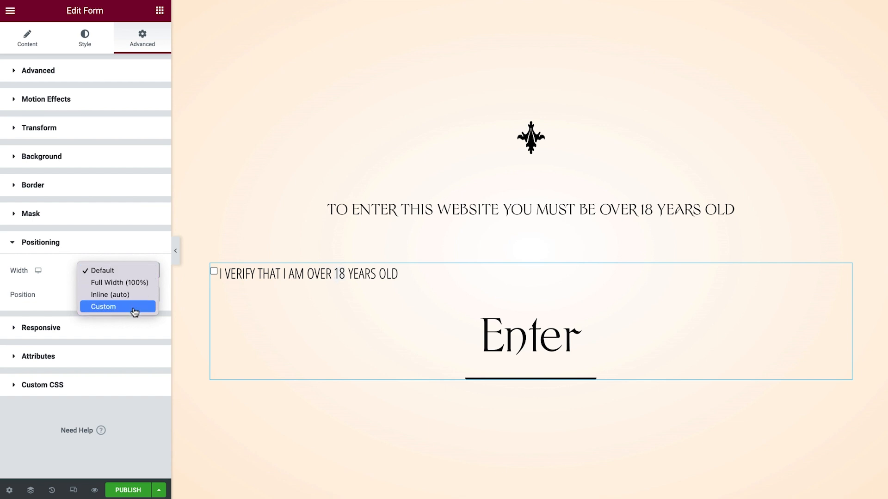
{"action": "left_click", "coordinate": [103, 306]}
{"action": "type", "text": "370"}
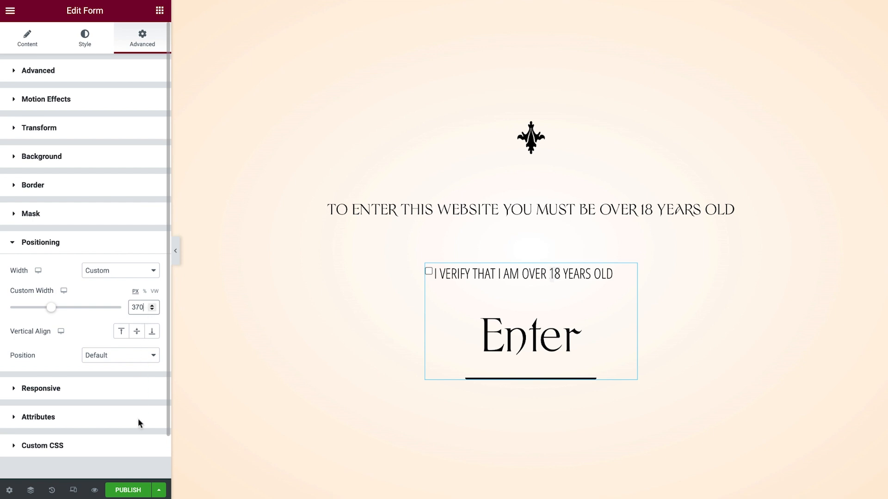
{"action": "left_click", "coordinate": [128, 490]}
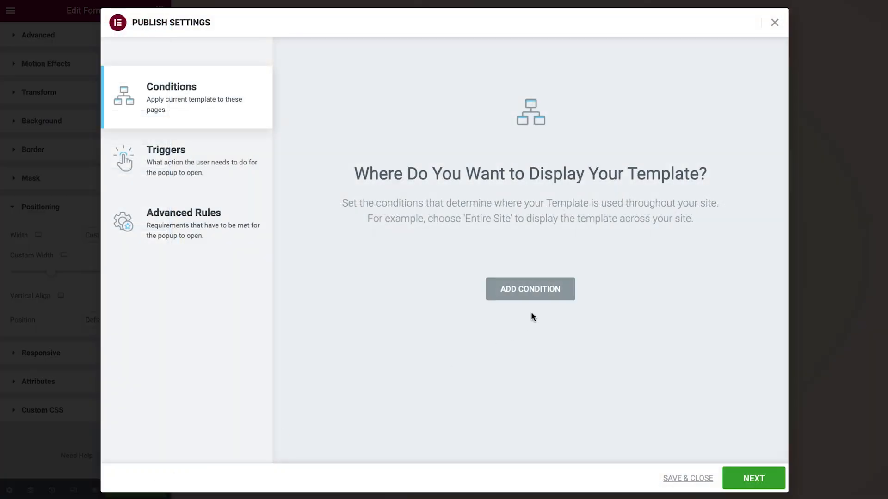
Add an Entire Site display condition and enable the On Page Load trigger.
{"action": "left_click", "coordinate": [529, 288]}
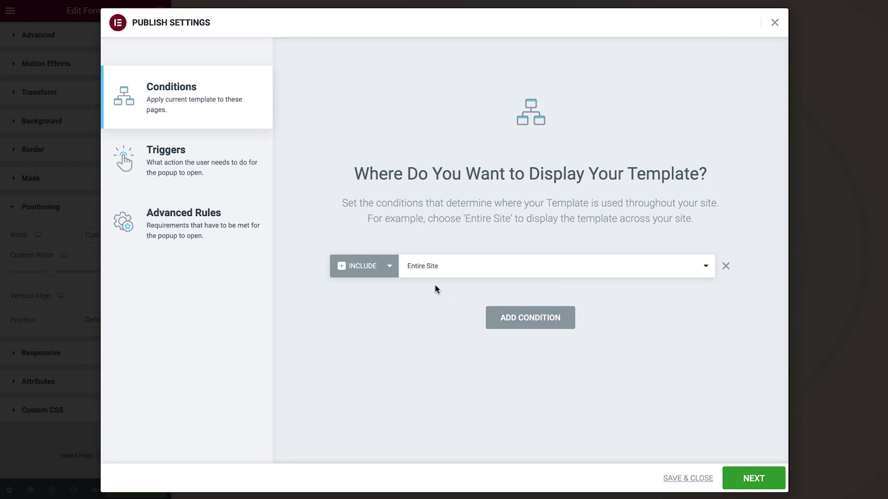
{"action": "mouse_move", "coordinate": [401, 267]}
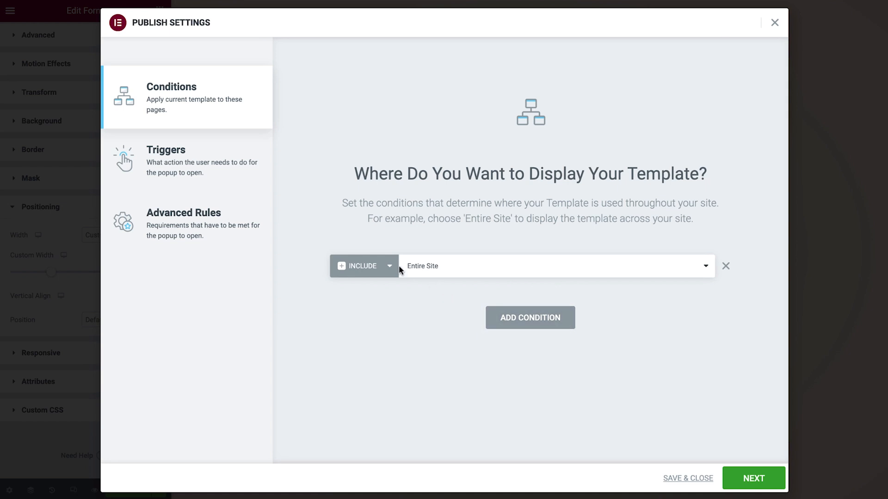
{"action": "left_click", "coordinate": [165, 161]}
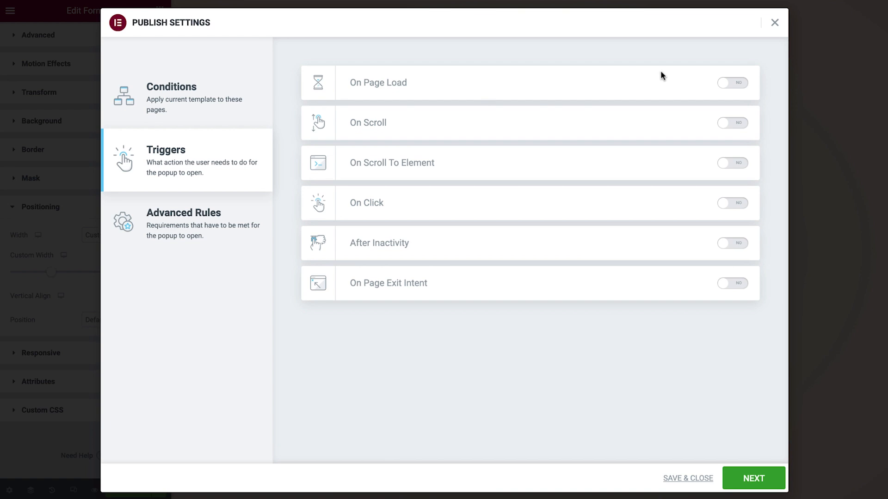
{"action": "left_click", "coordinate": [732, 83]}
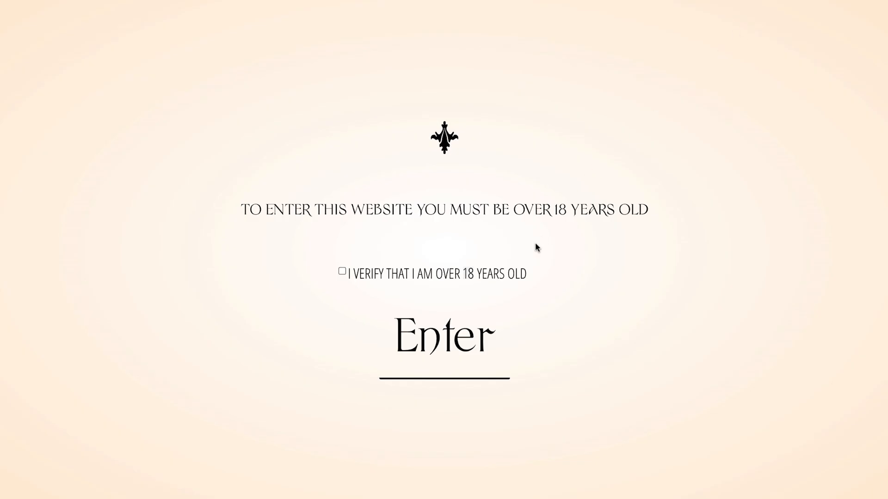
{"action": "mouse_move", "coordinate": [528, 256]}
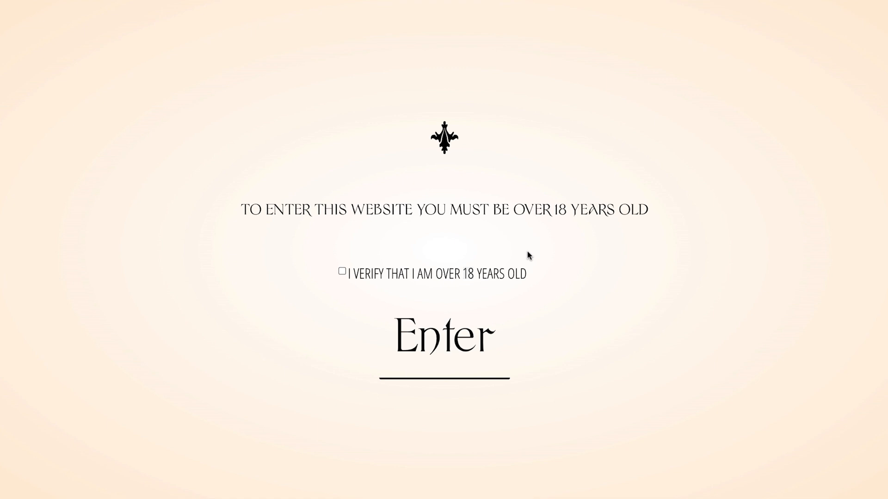
{"action": "mouse_move", "coordinate": [462, 354]}
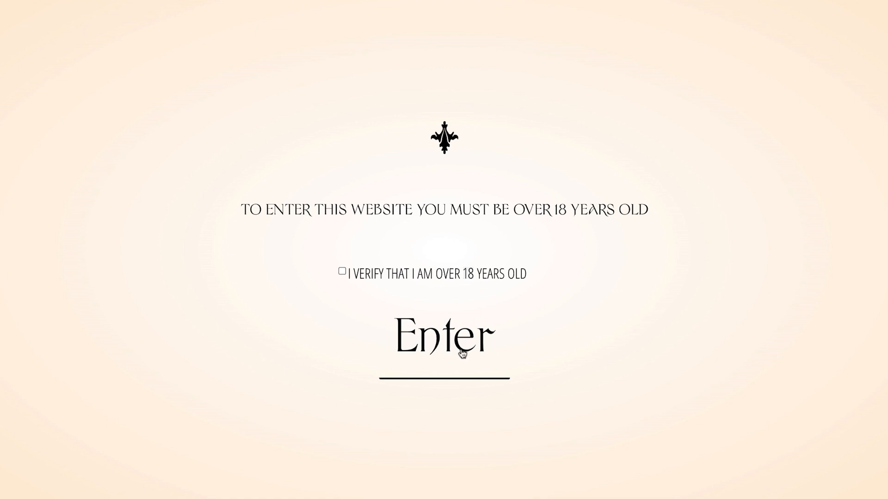
Submit 14/06/2006 as the birth date in the live site's age-gate popup.
{"action": "left_click", "coordinate": [444, 337]}
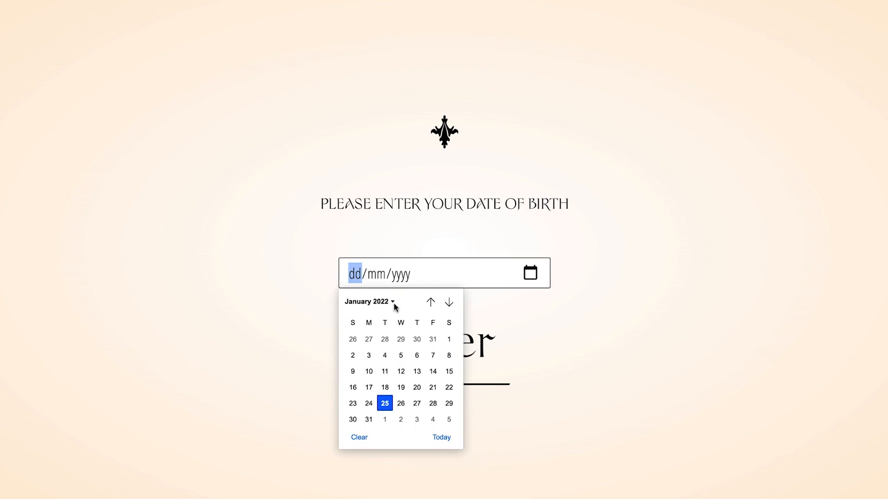
{"action": "left_click", "coordinate": [368, 301]}
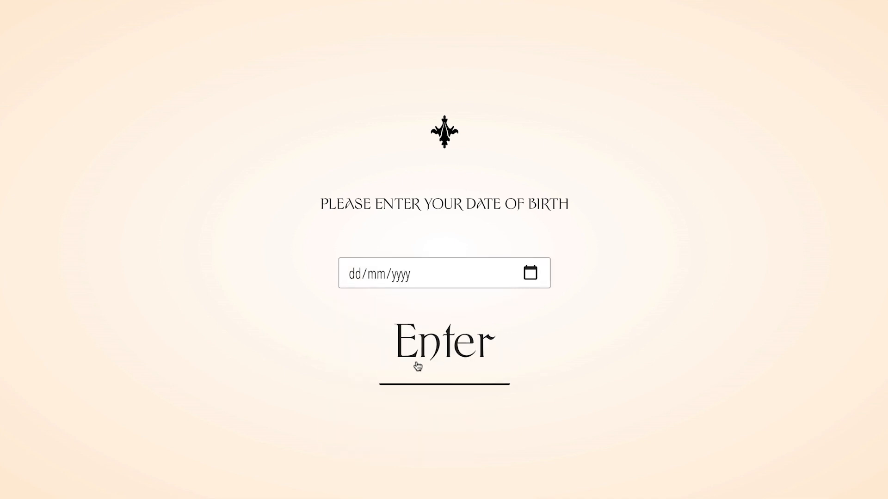
{"action": "type", "text": "14/06/2006"}
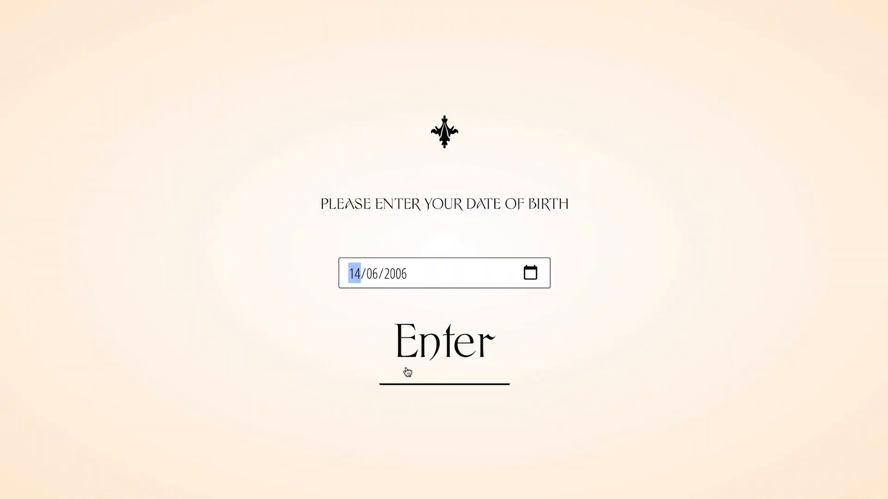
{"action": "left_click", "coordinate": [444, 341]}
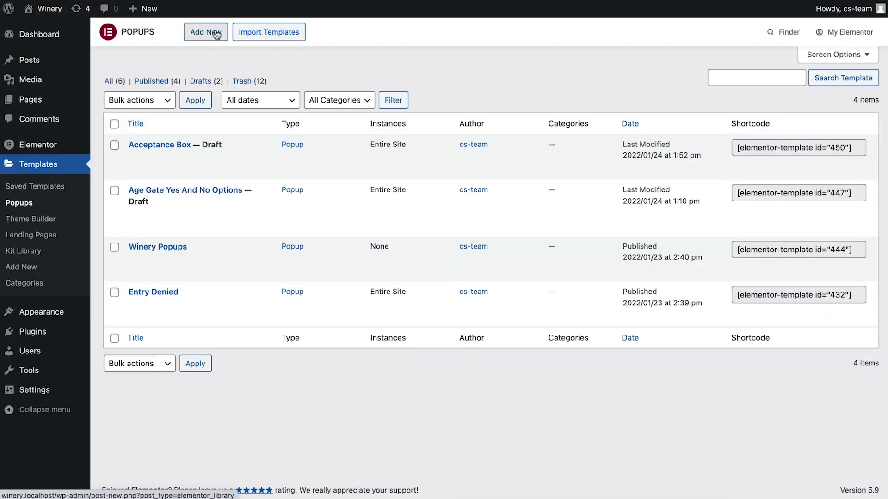
Create a new popup template named Birthday Form.
{"action": "left_click", "coordinate": [205, 32]}
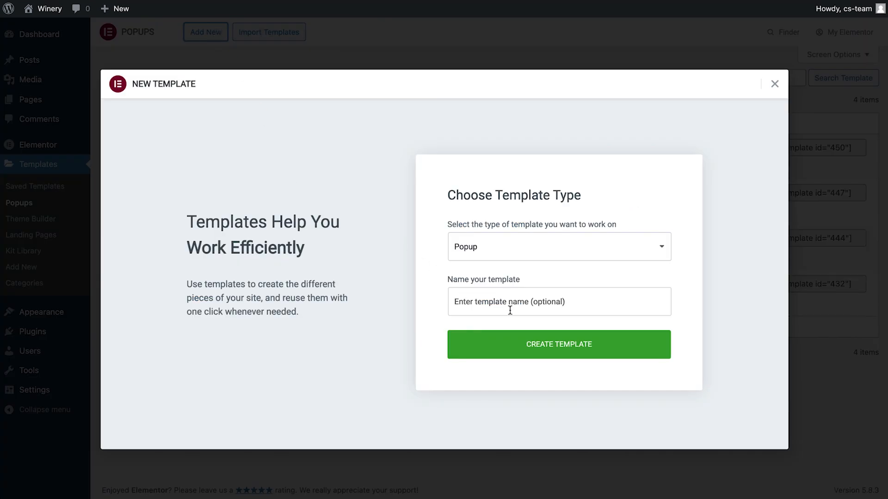
{"action": "type", "text": "Birthday Form"}
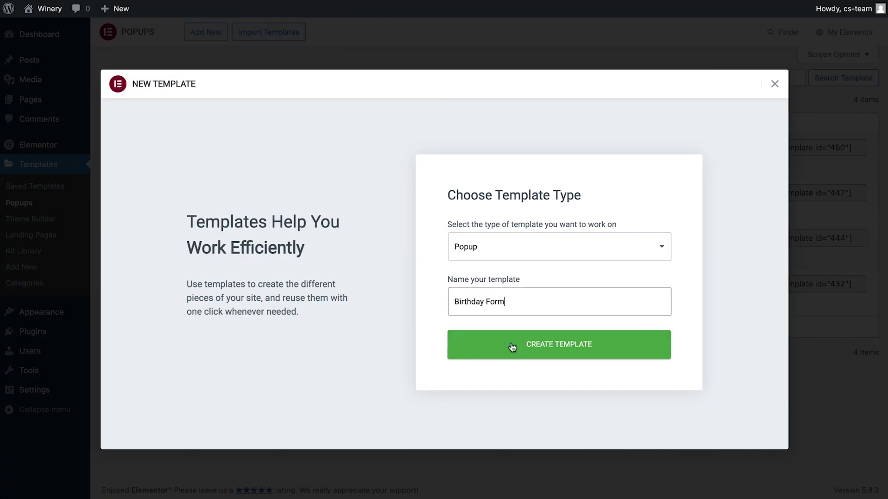
{"action": "left_click", "coordinate": [559, 345]}
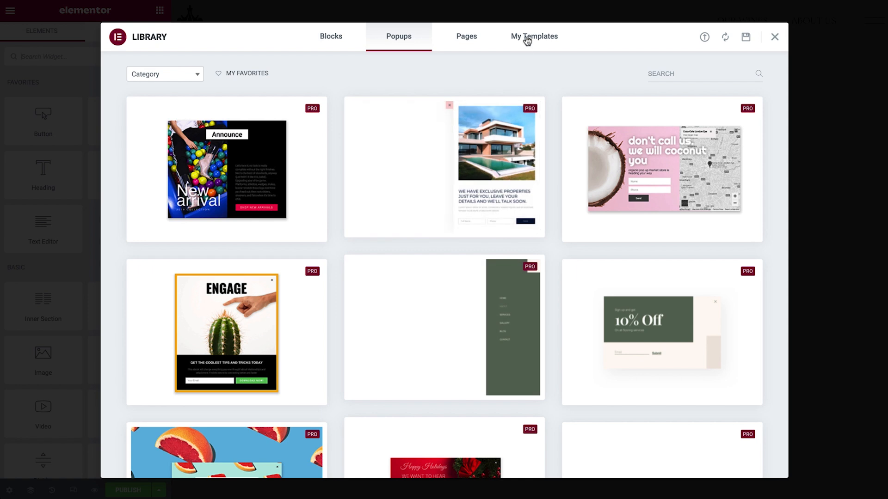
Insert the saved Winery Popups design and delete its COME BACK AGAIN heading.
{"action": "left_click", "coordinate": [534, 36]}
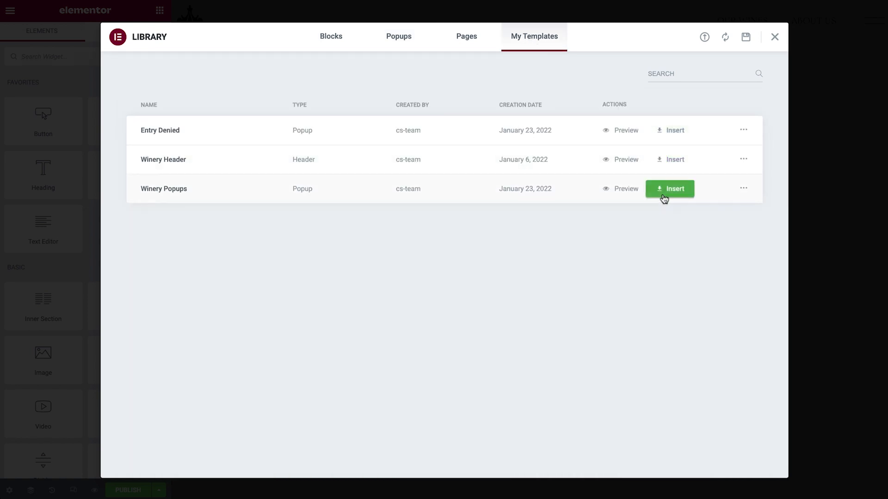
{"action": "left_click", "coordinate": [669, 189]}
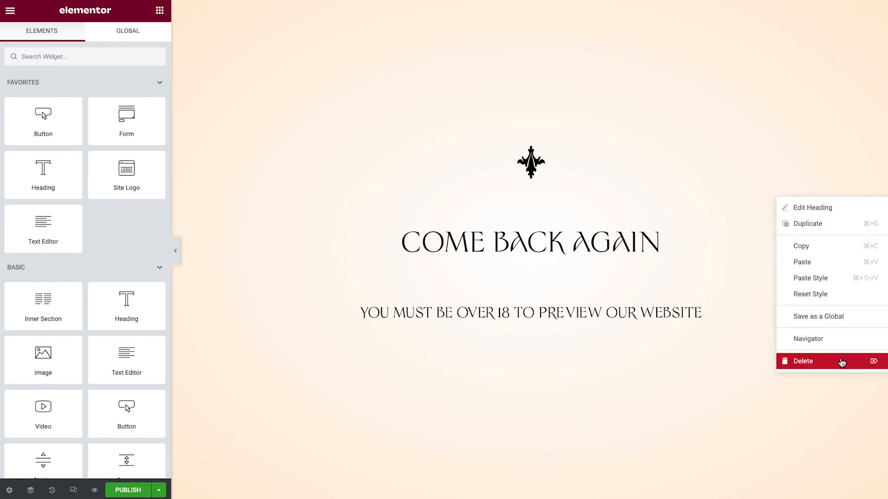
{"action": "left_click", "coordinate": [812, 207]}
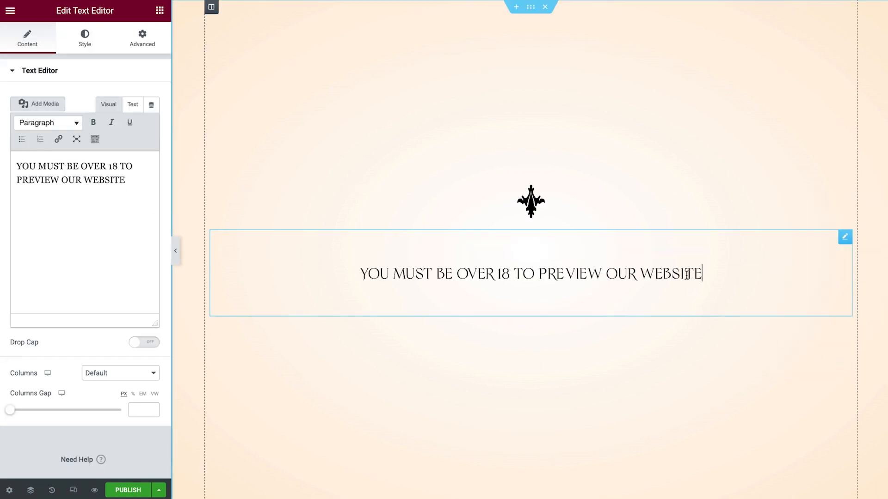
Reword the message to PLEASE ENTER YOUR DATE OF BIRTH and remove the form's Email field.
{"action": "type", "text": "PLEASE ENTER YOUR DATE OF BI"}
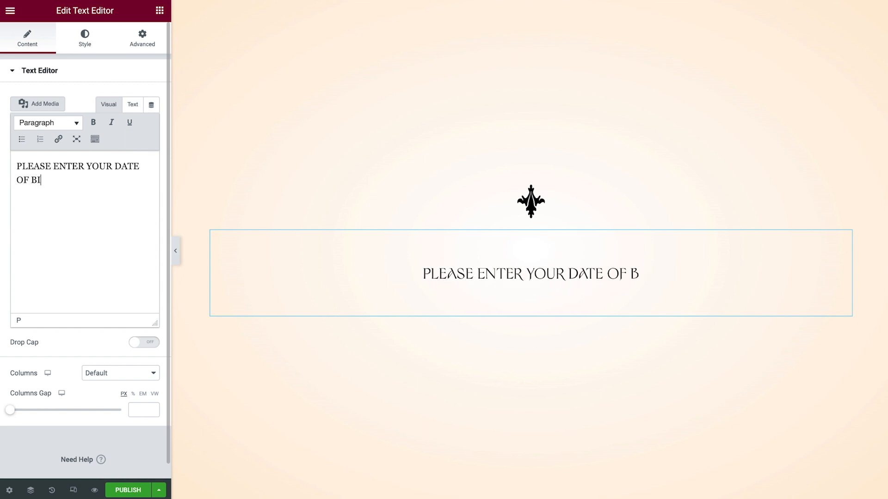
{"action": "type", "text": "RTH"}
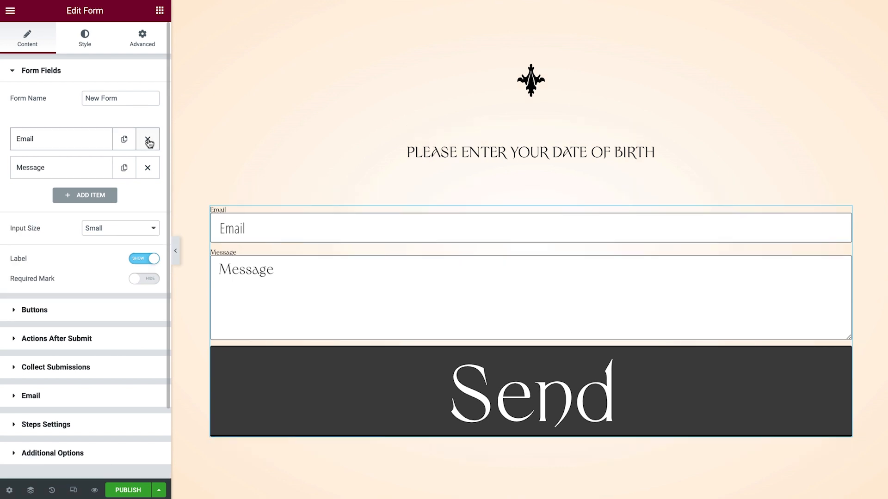
{"action": "left_click", "coordinate": [148, 140]}
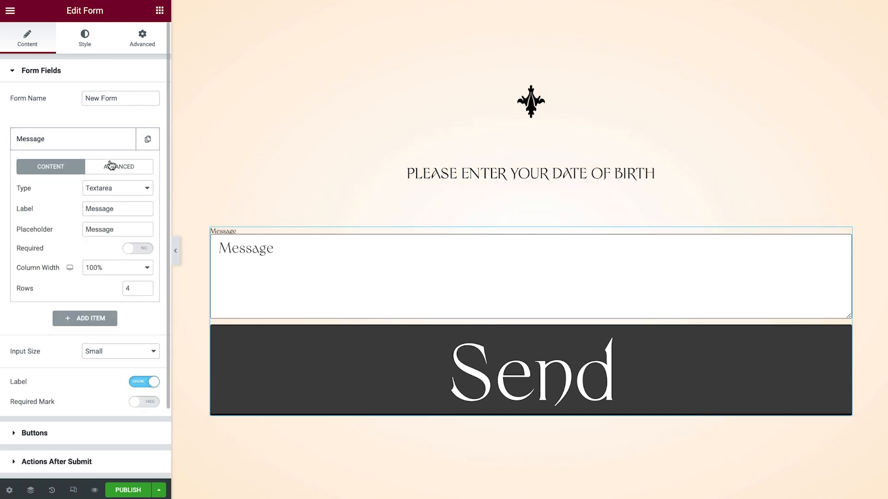
Make the Message field a required native HTML5 date field with ID dateofbirth.
{"action": "left_click", "coordinate": [117, 188]}
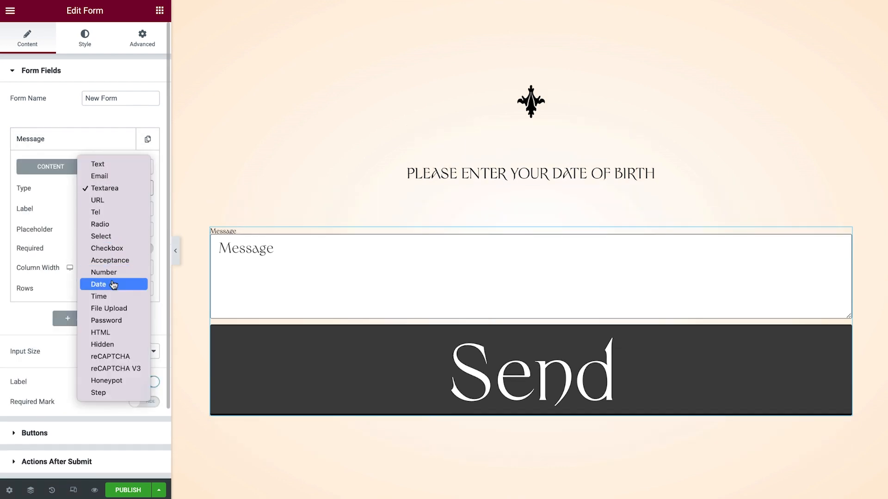
{"action": "left_click", "coordinate": [98, 284]}
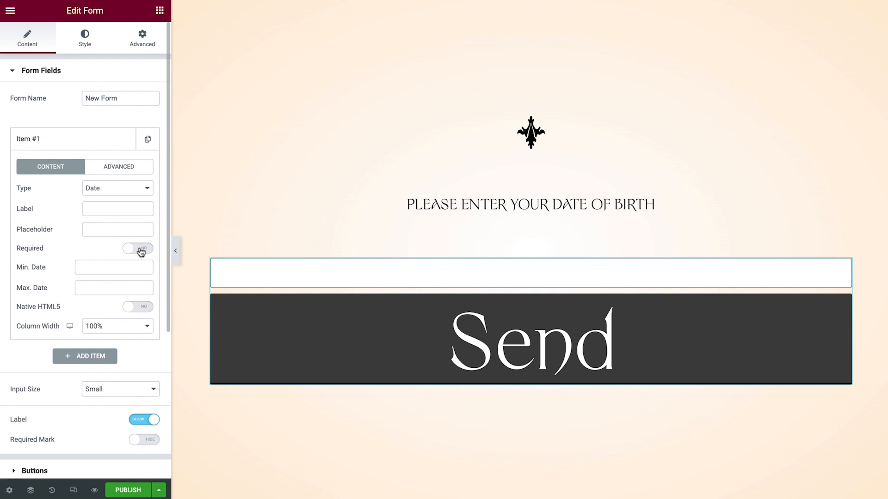
{"action": "left_click", "coordinate": [136, 248]}
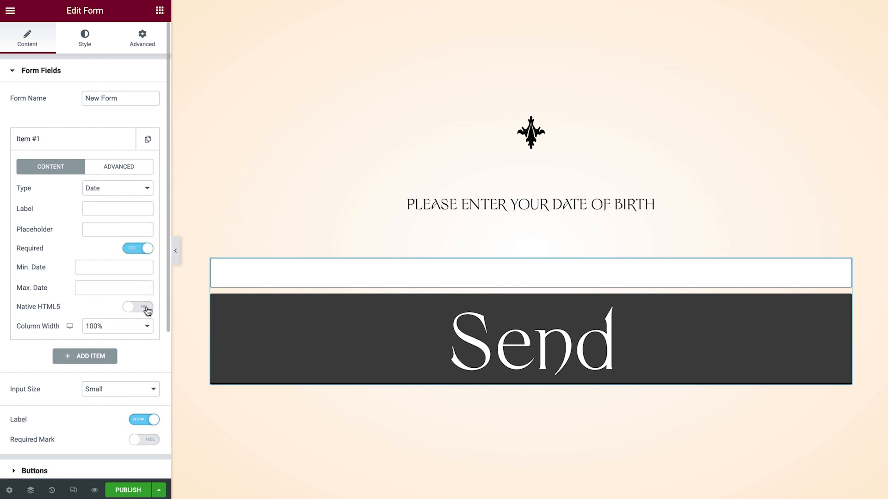
{"action": "left_click", "coordinate": [137, 307]}
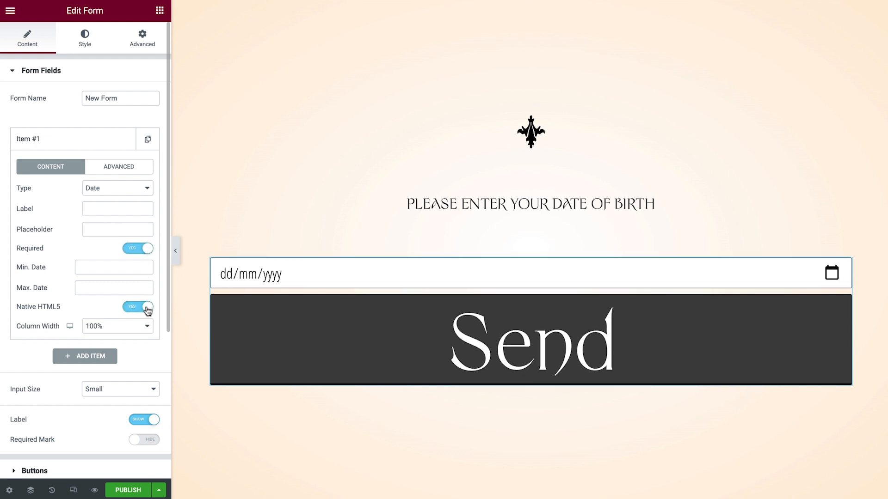
{"action": "left_click", "coordinate": [120, 166]}
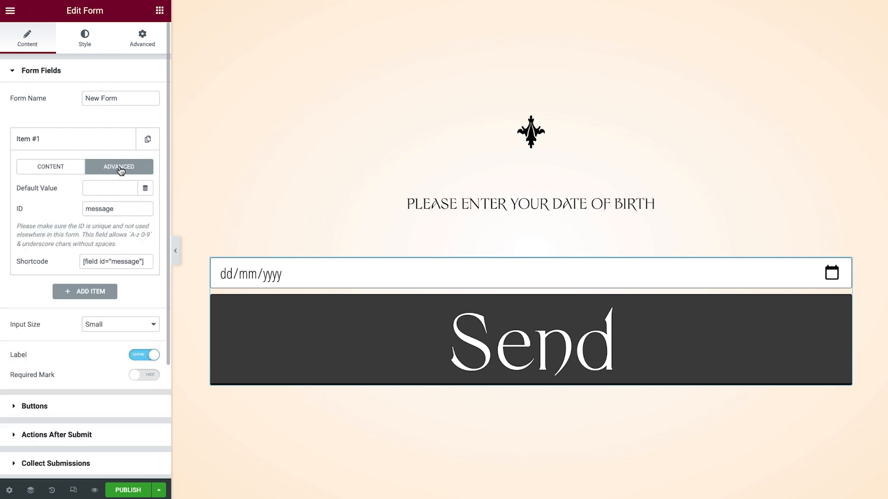
{"action": "type", "text": "dateofbirth"}
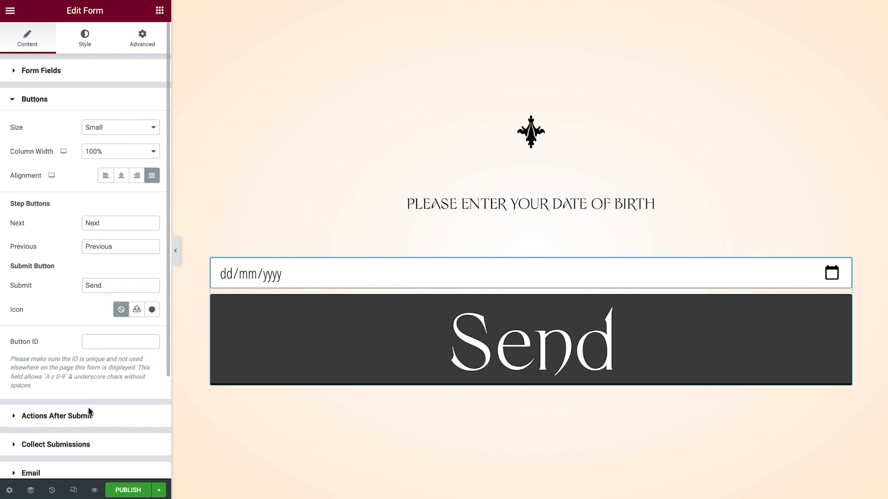
Centre the submit button, relabel it Enter and give it the ID dateofbirthsubmit.
{"action": "left_click", "coordinate": [120, 176]}
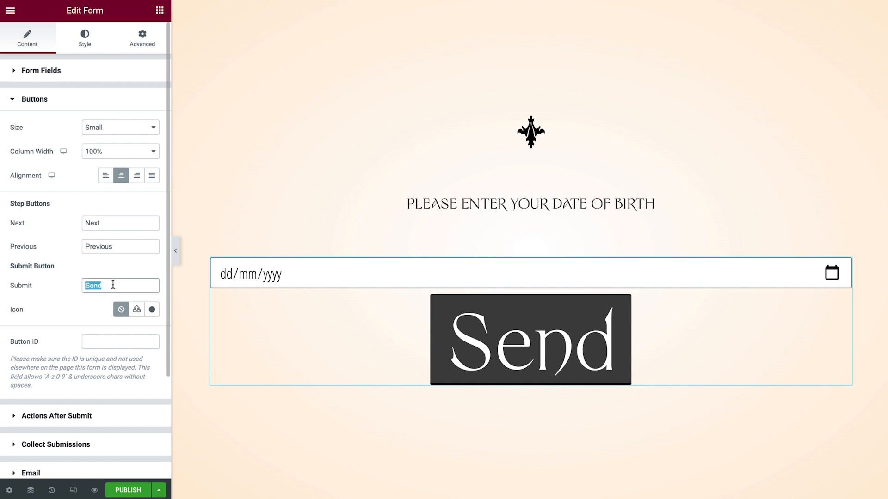
{"action": "type", "text": "Enter"}
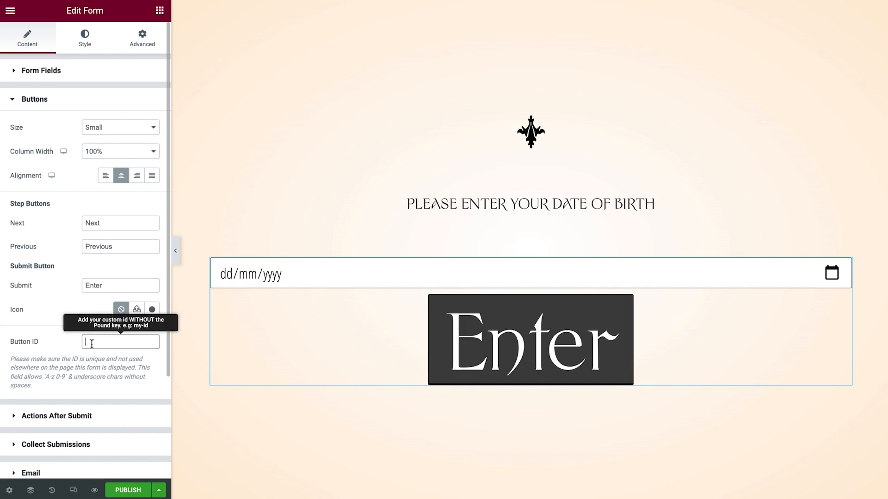
{"action": "type", "text": "dateofbirthsubmit"}
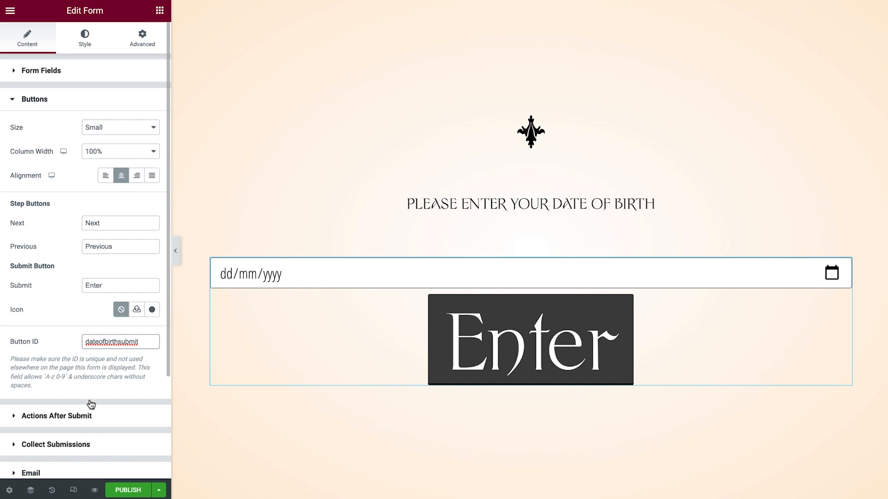
{"action": "left_click", "coordinate": [57, 415]}
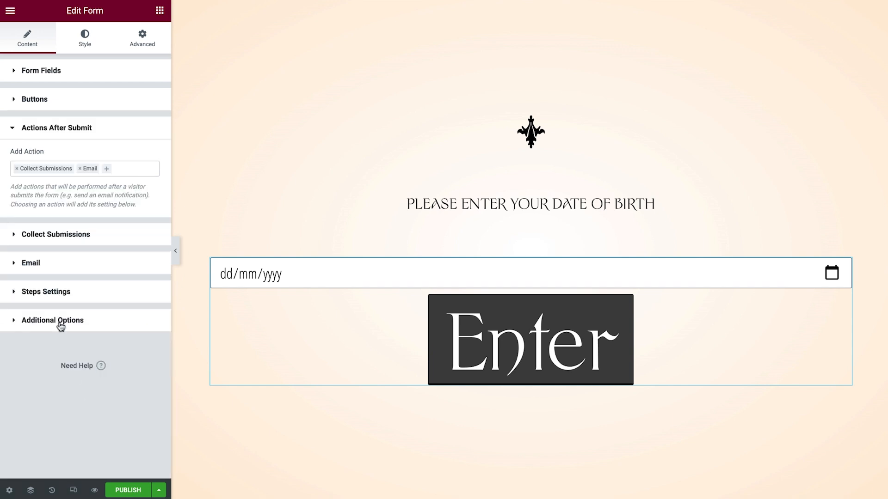
Remove Collect Submissions and set the popup action to Close Popup with Don't Show Again on.
{"action": "left_click", "coordinate": [105, 169]}
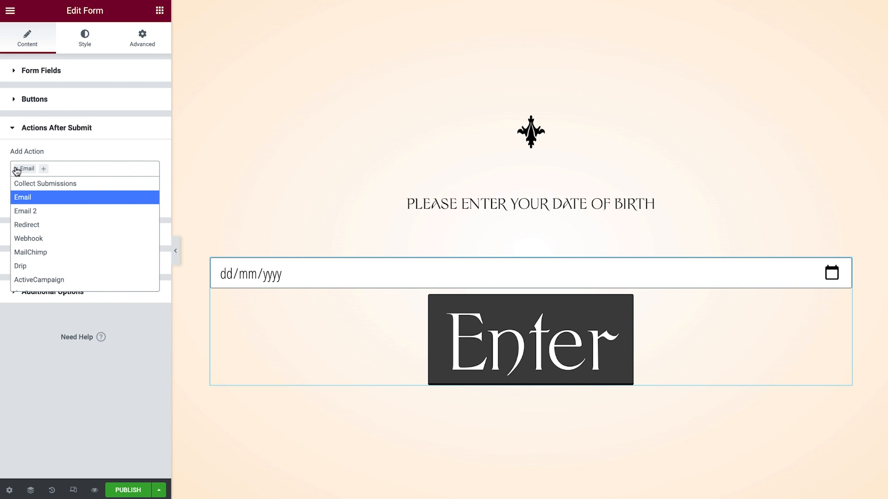
{"action": "scroll", "scroll_direction": "down", "scroll_amount": 3}
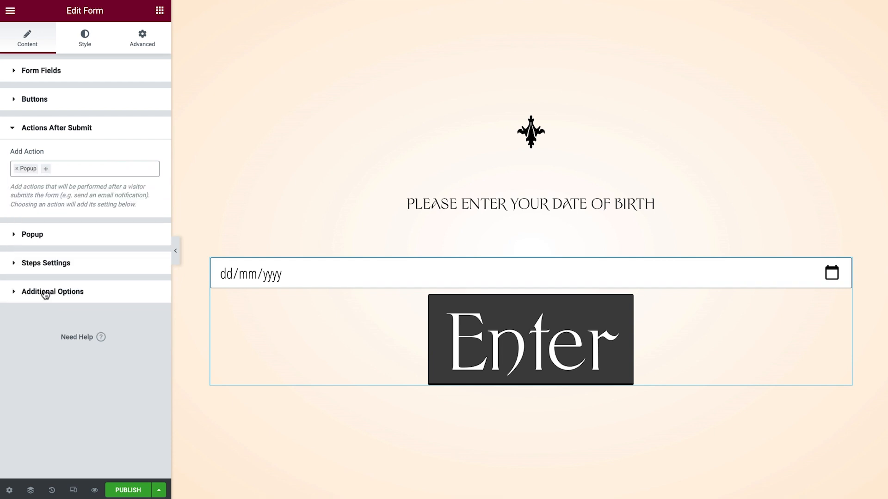
{"action": "left_click", "coordinate": [56, 128]}
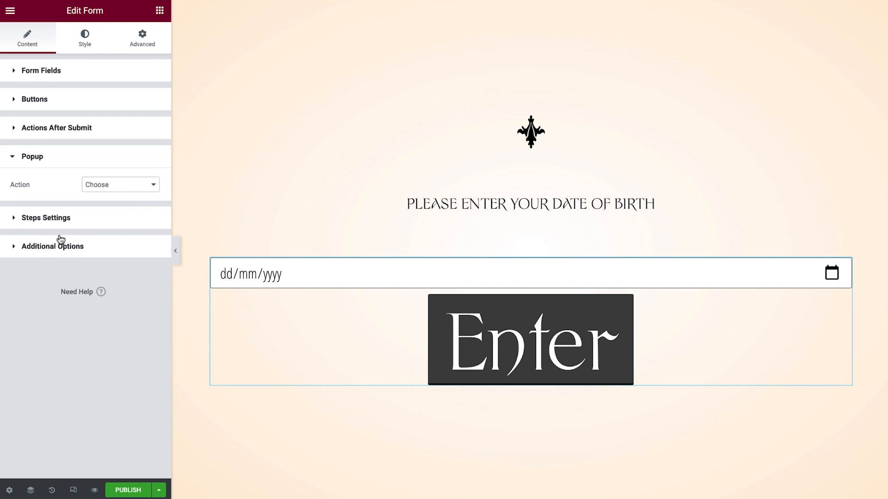
{"action": "left_click", "coordinate": [120, 185]}
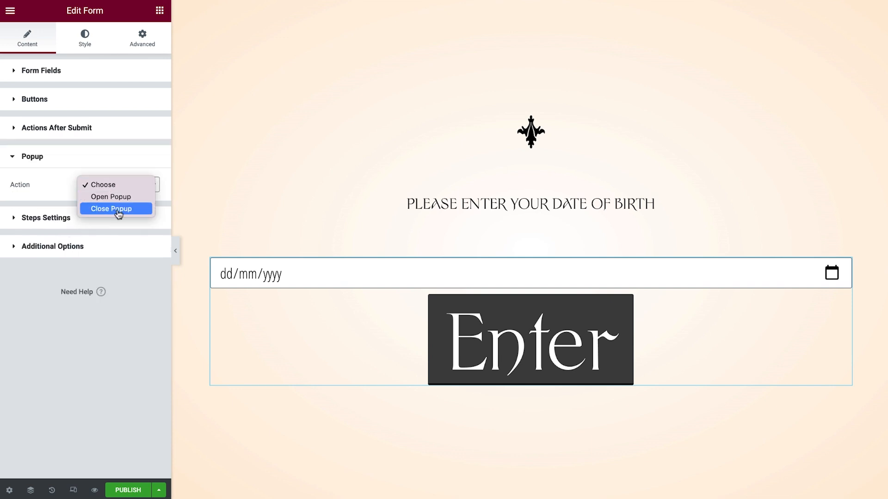
{"action": "left_click", "coordinate": [111, 208]}
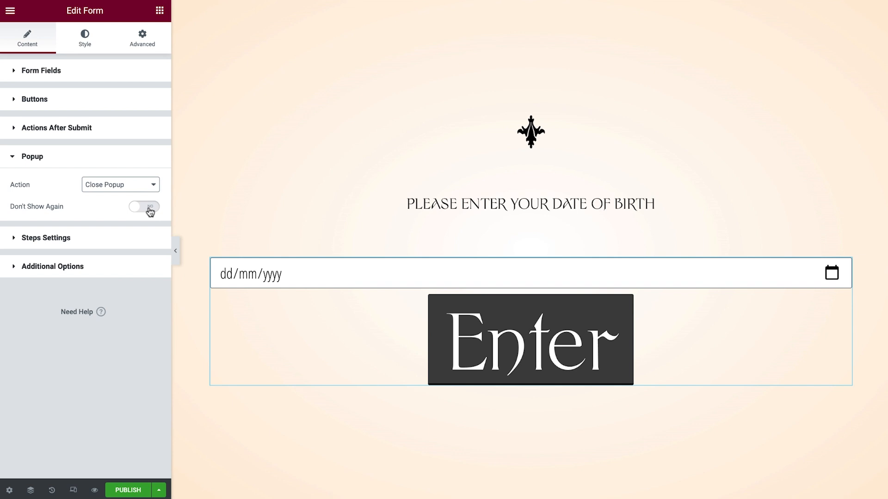
{"action": "left_click", "coordinate": [143, 206]}
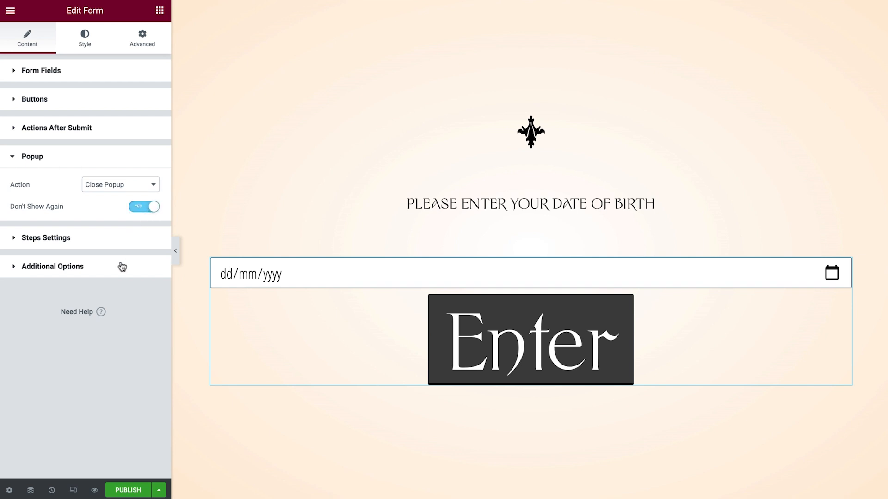
Adjust the form's additional options.
{"action": "left_click", "coordinate": [32, 156]}
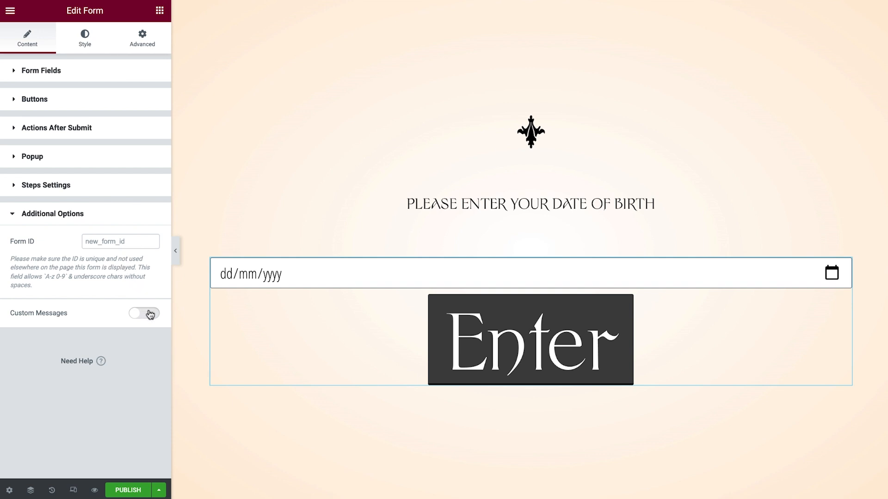
{"action": "left_click", "coordinate": [145, 313]}
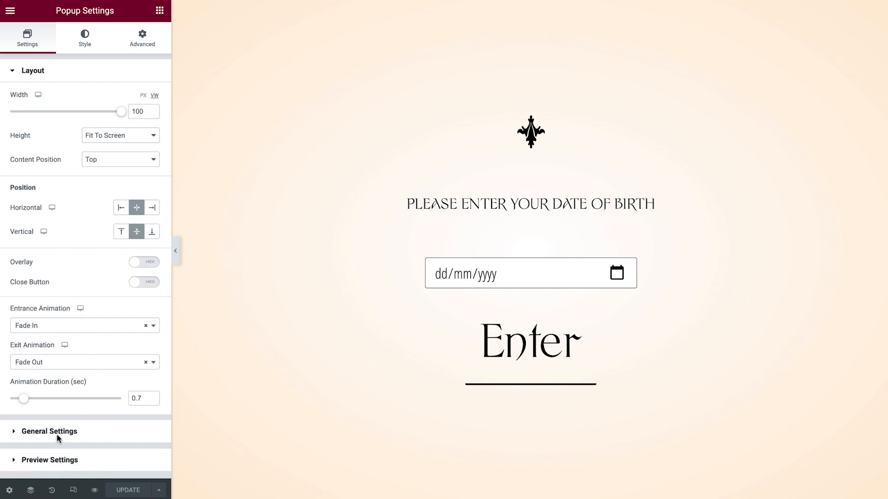
{"action": "mouse_move", "coordinate": [119, 293]}
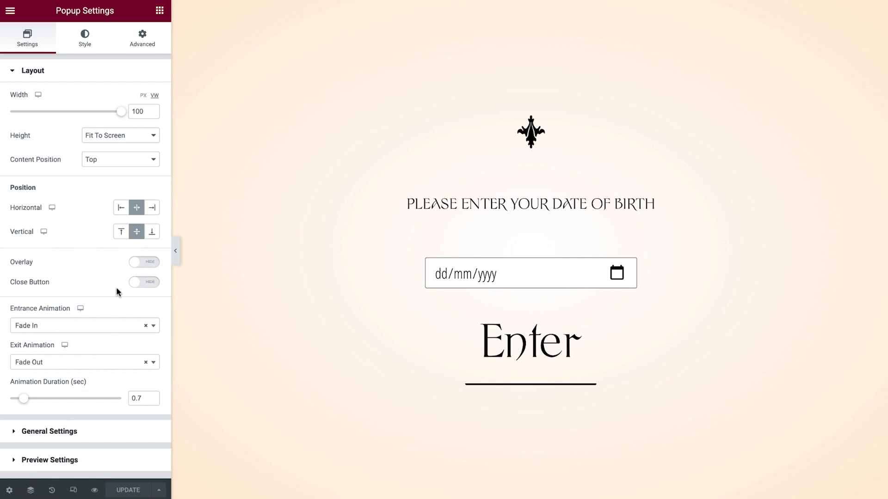
{"action": "mouse_move", "coordinate": [151, 56]}
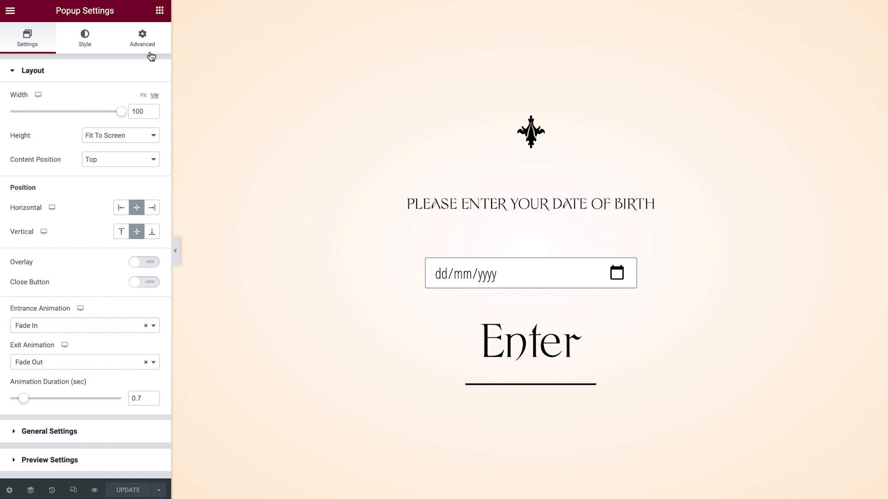
Switch to the popup's Advanced settings to block closing and page scrolling.
{"action": "left_click", "coordinate": [142, 37]}
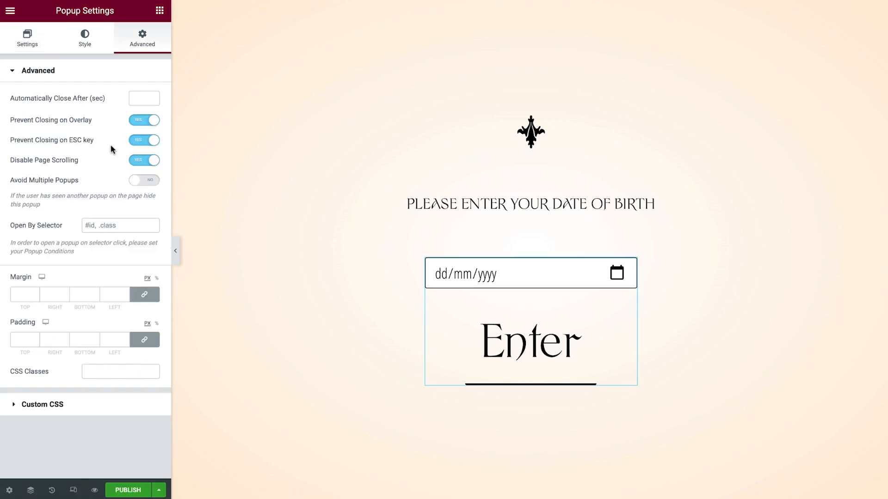
{"action": "mouse_move", "coordinate": [100, 137]}
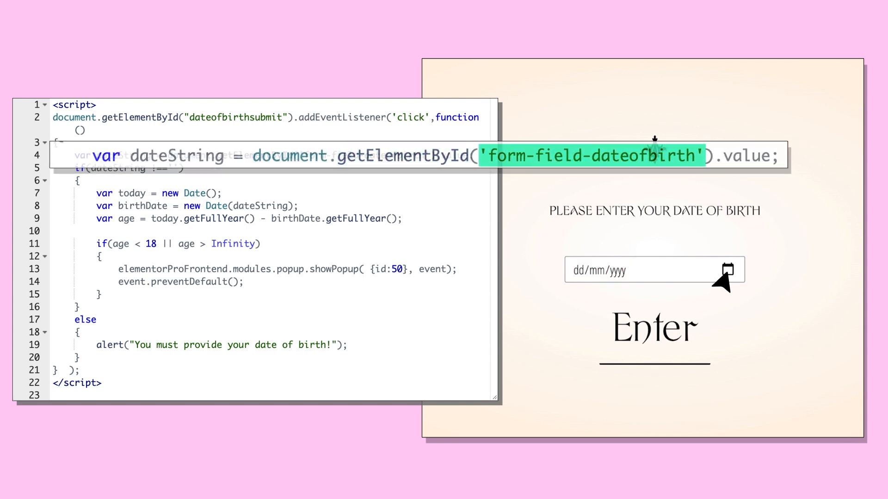
{"action": "left_click", "coordinate": [623, 270]}
{"action": "type", "text": "14/06/2006"}
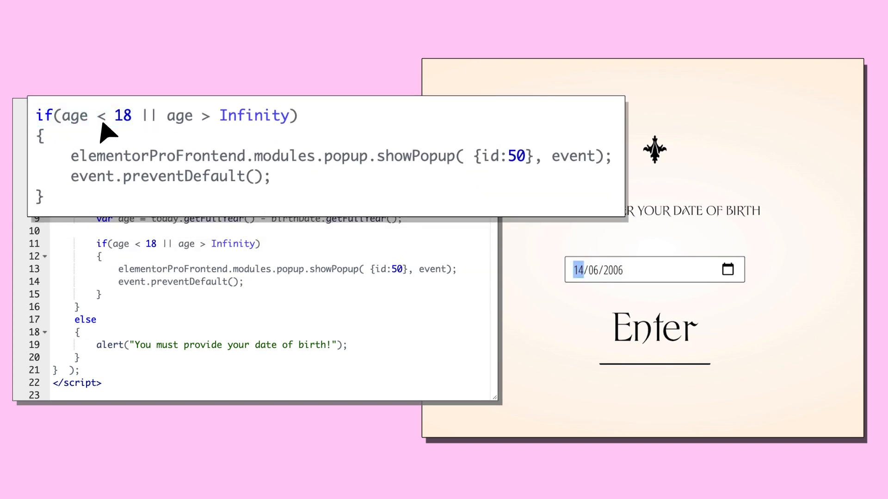
{"action": "left_click", "coordinate": [654, 327]}
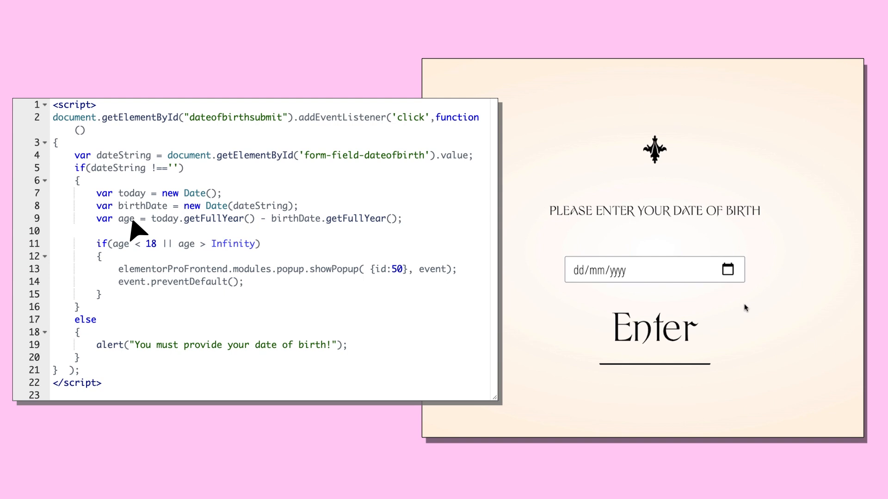
{"action": "mouse_move", "coordinate": [740, 302]}
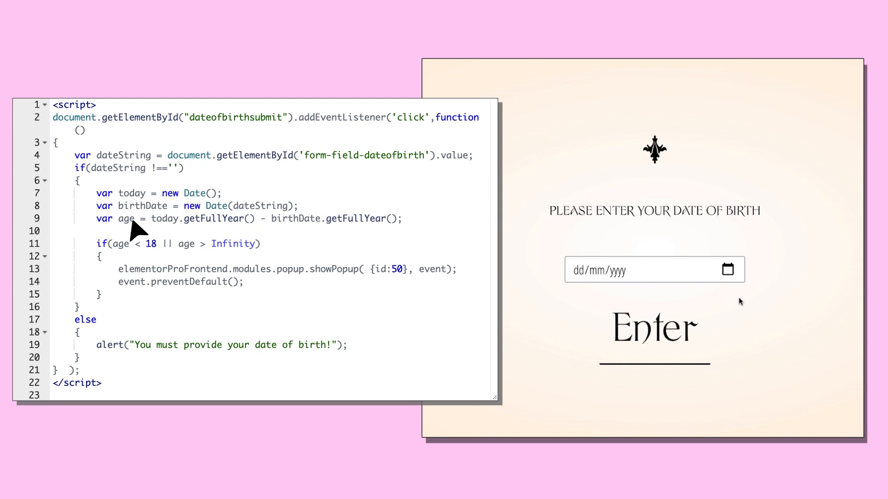
{"action": "left_click", "coordinate": [640, 269]}
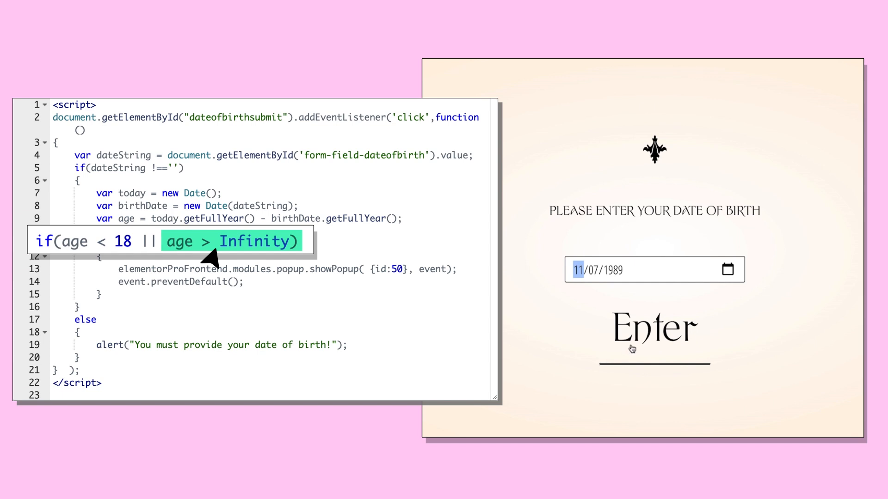
{"action": "left_click", "coordinate": [654, 328]}
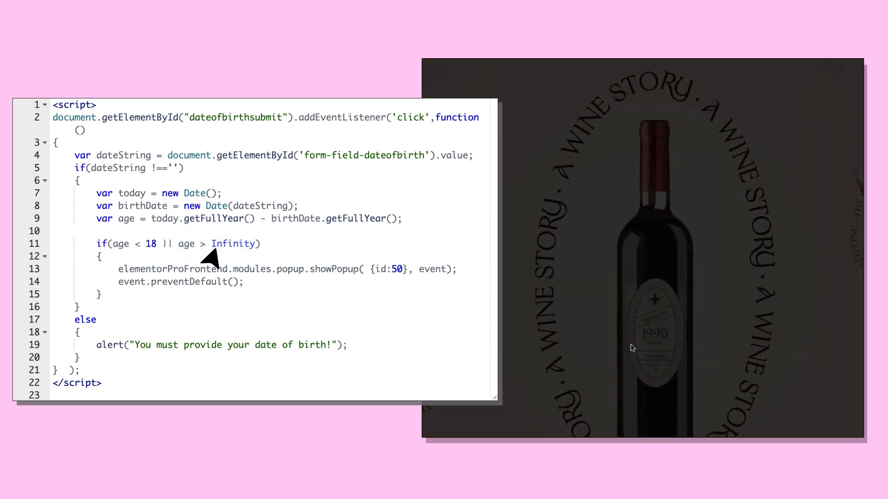
{"action": "left_click", "coordinate": [654, 326]}
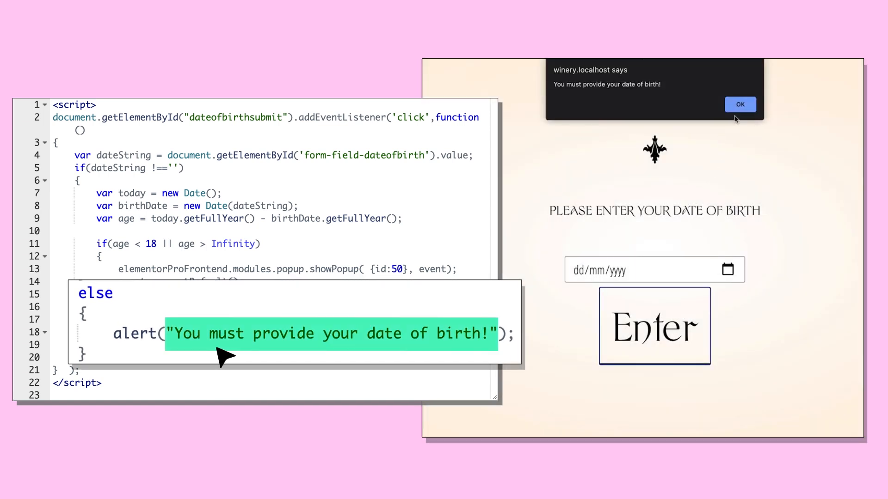
{"action": "left_click", "coordinate": [740, 104]}
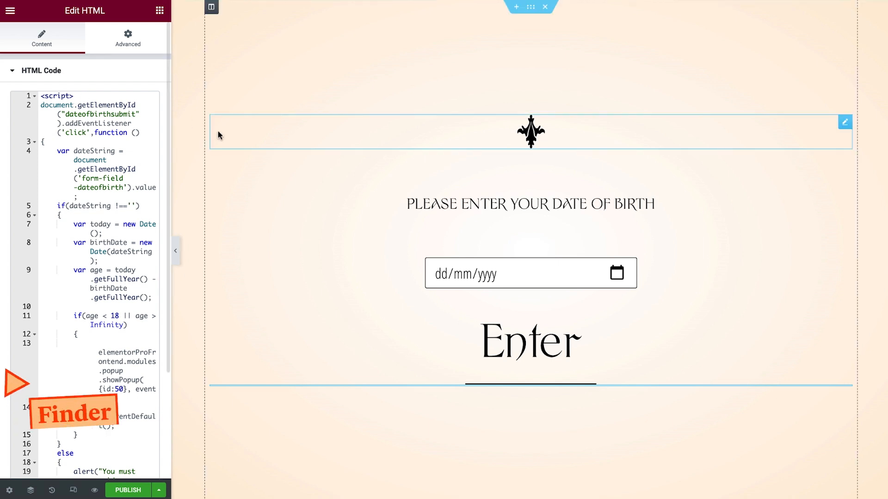
Search 'pop' in the quick finder to reach the popup templates list.
{"action": "key", "text": "ctrl+e"}
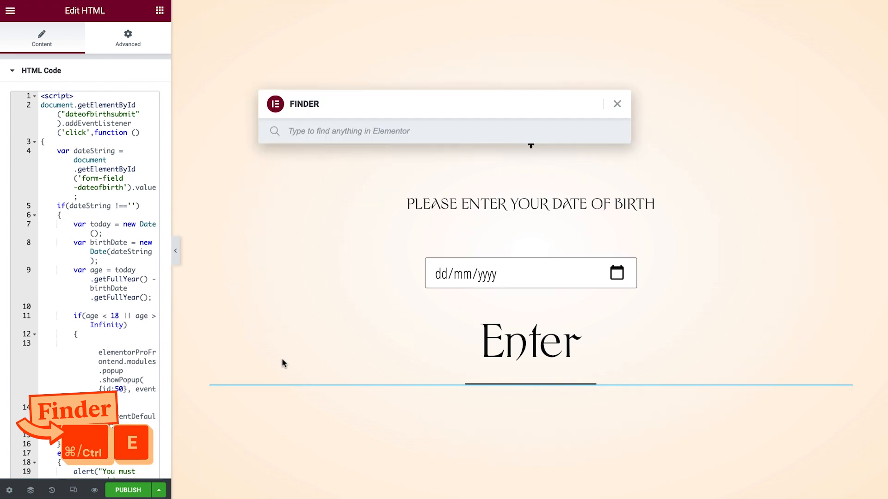
{"action": "type", "text": "pop"}
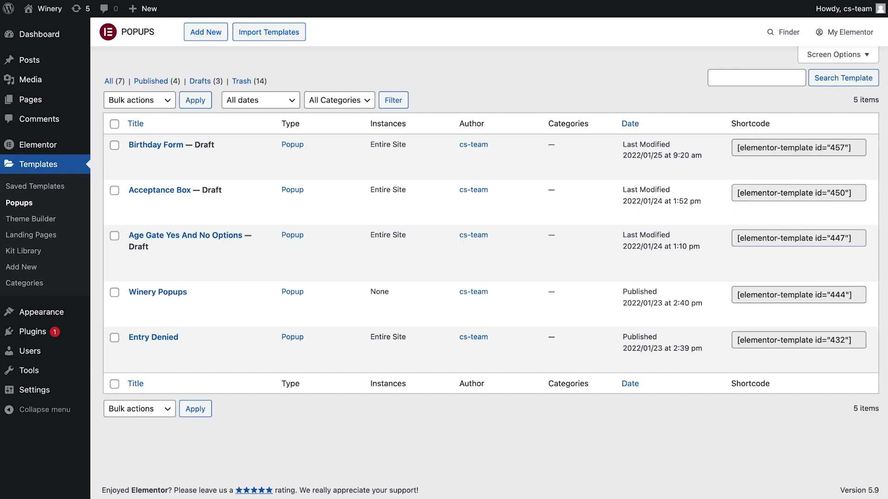
{"action": "mouse_move", "coordinate": [157, 292]}
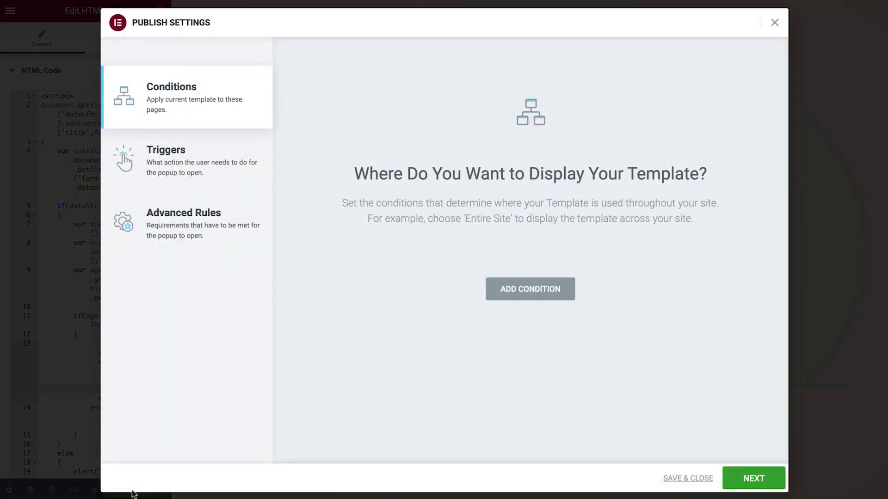
Publish the popup for the Entire Site with an On Page Load trigger and save.
{"action": "left_click", "coordinate": [529, 288]}
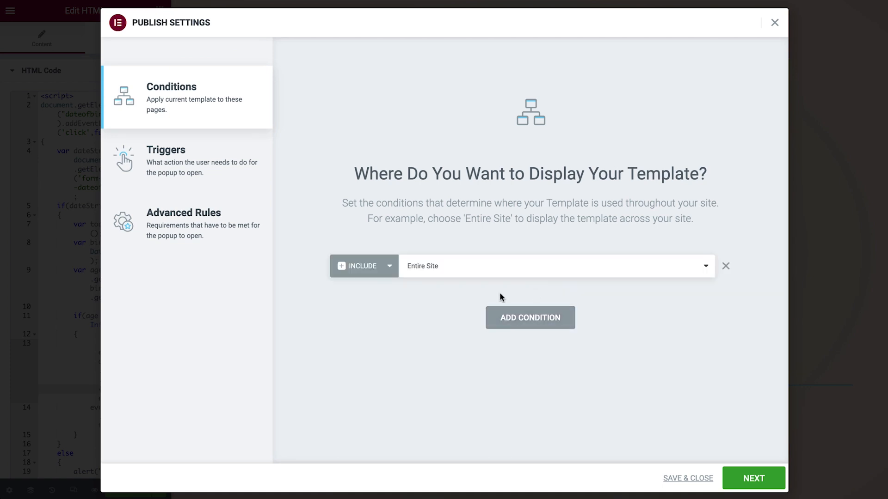
{"action": "mouse_move", "coordinate": [412, 293]}
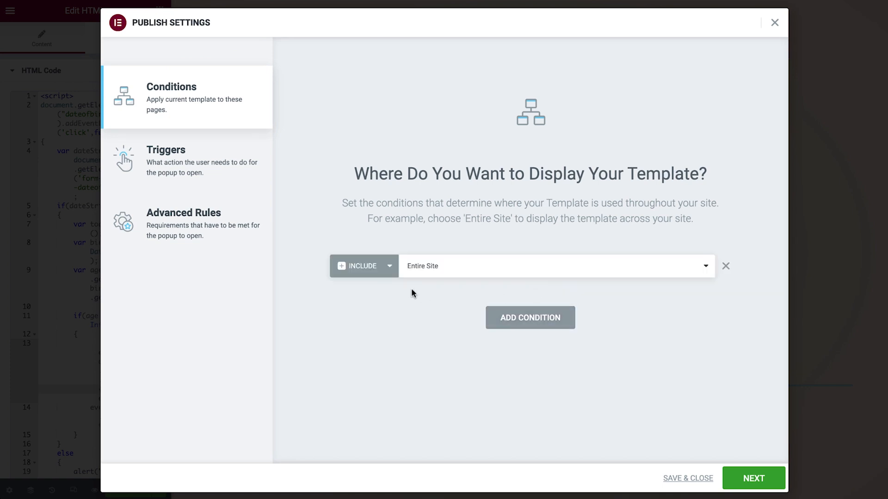
{"action": "left_click", "coordinate": [165, 150]}
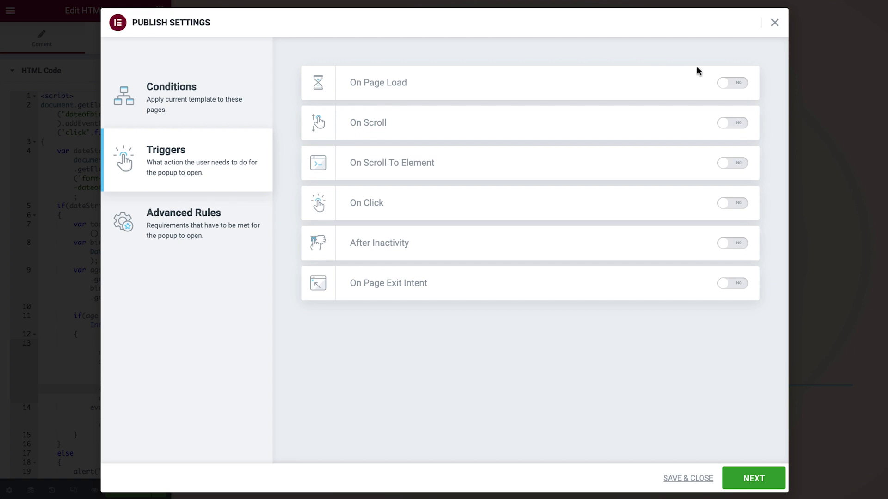
{"action": "left_click", "coordinate": [733, 82]}
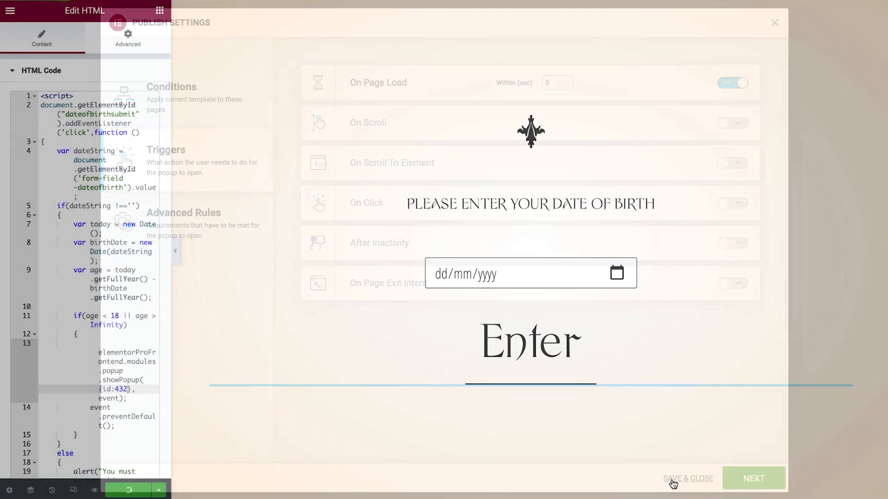
{"action": "left_click", "coordinate": [688, 478]}
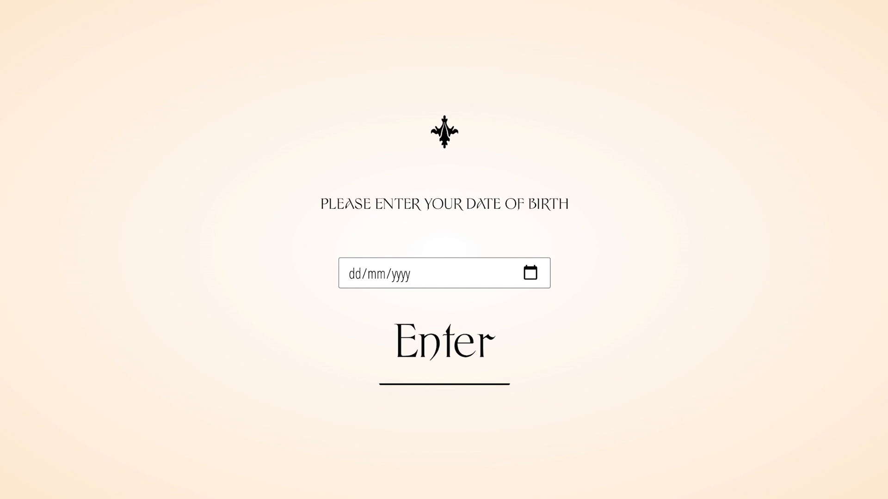
Trigger the empty-date alert, then pick a birth date in the calendar and submit it.
{"action": "left_click", "coordinate": [443, 342]}
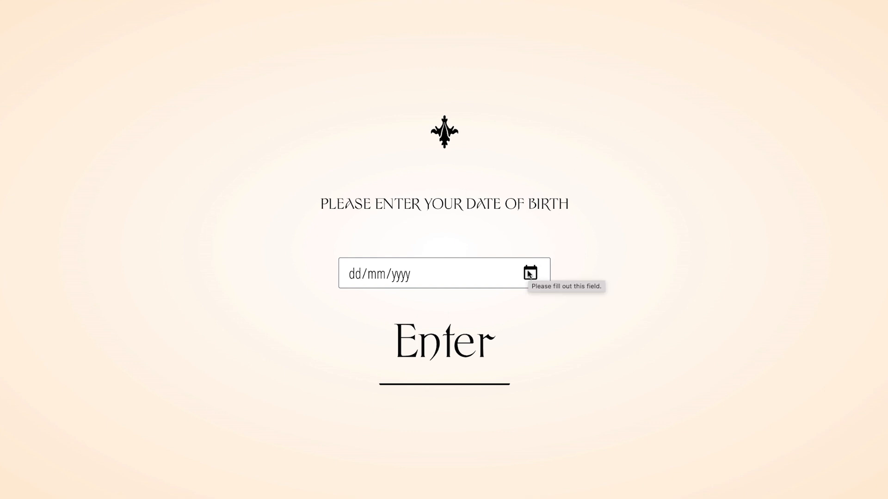
{"action": "left_click", "coordinate": [444, 340]}
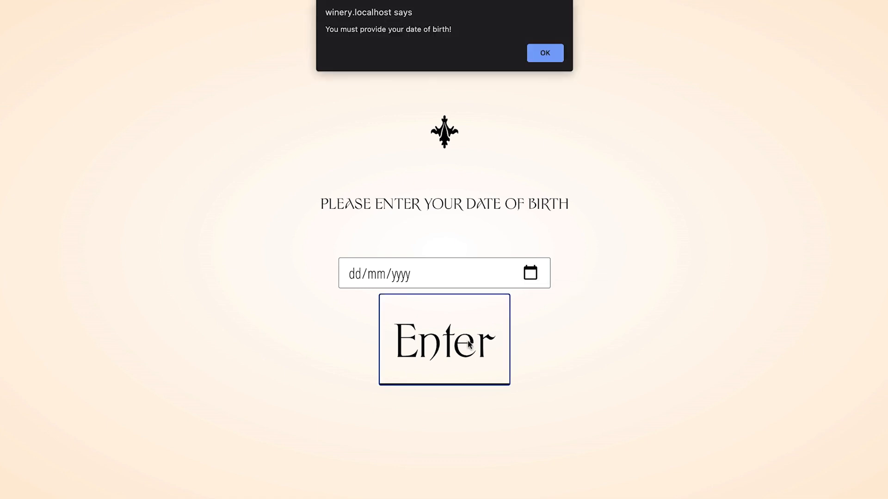
{"action": "mouse_move", "coordinate": [516, 129]}
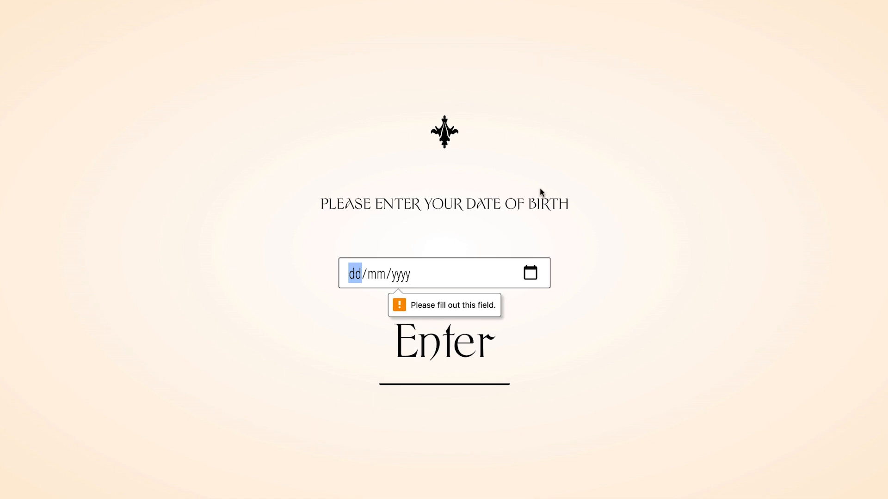
{"action": "left_click", "coordinate": [529, 273]}
{"action": "type", "text": "25/06/2006"}
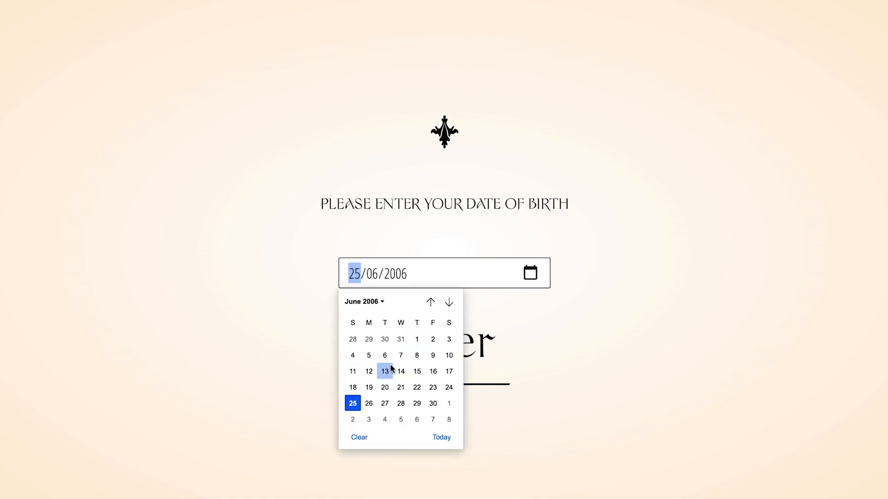
{"action": "left_click", "coordinate": [359, 437]}
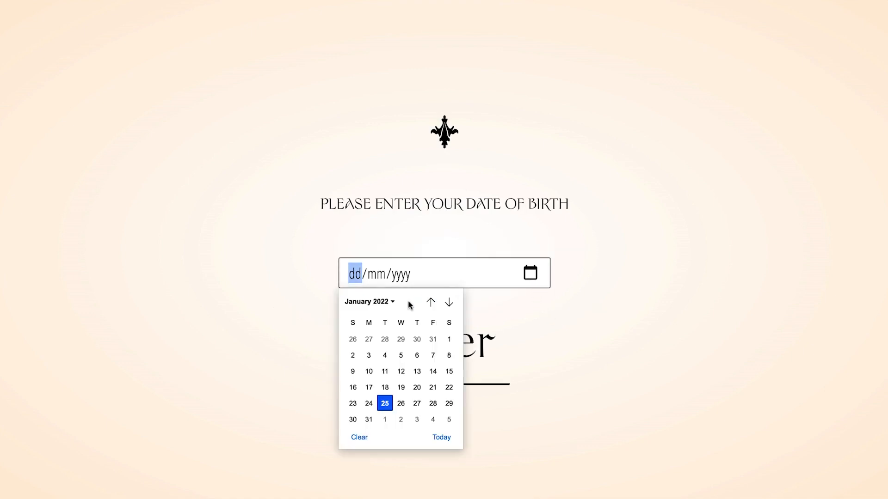
{"action": "left_click", "coordinate": [366, 301]}
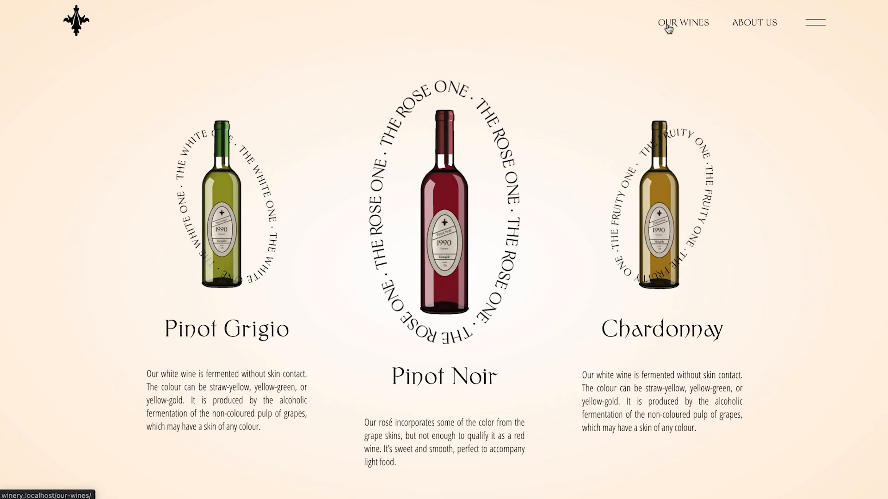
{"action": "mouse_move", "coordinate": [598, 100]}
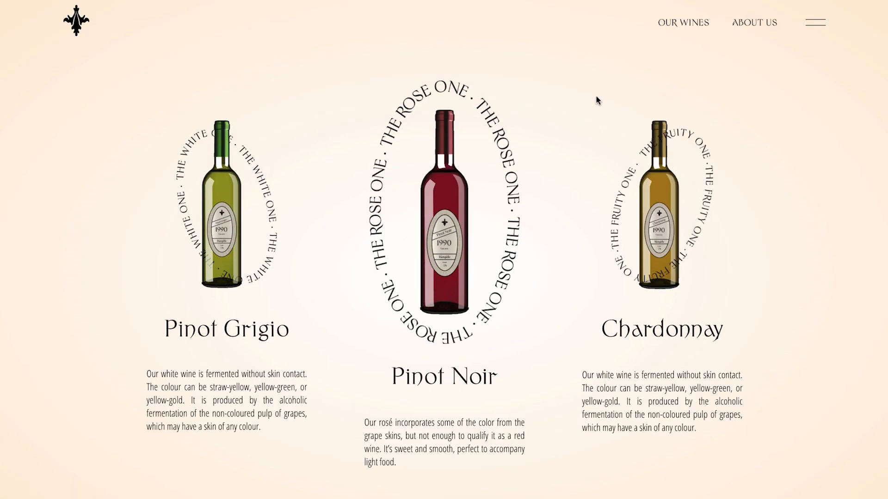